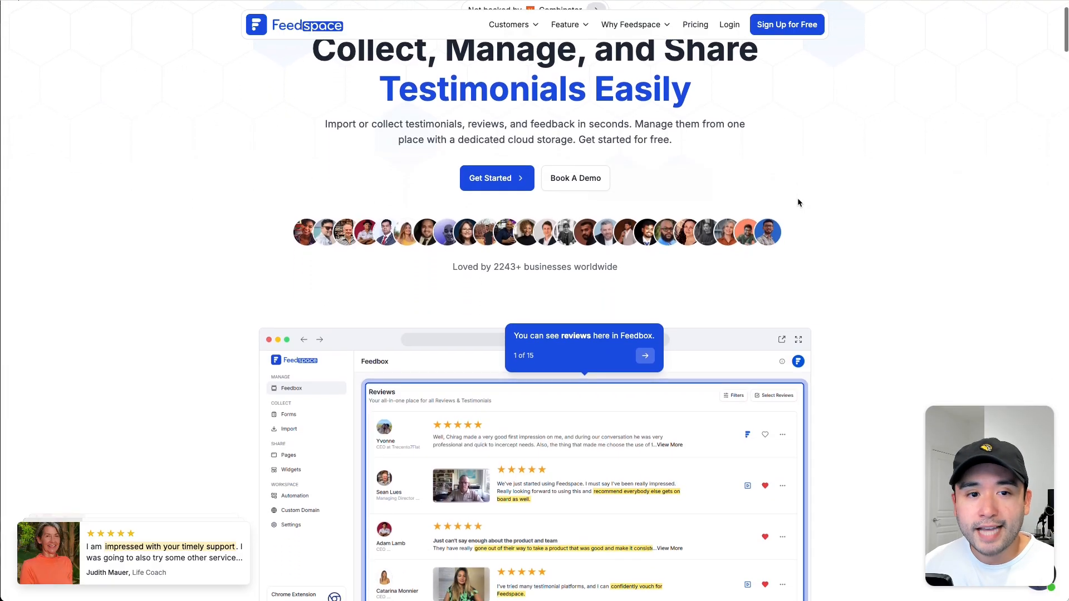
# Browse and scroll through the Feedspace pages before importing reviews
pyautogui.scroll(-3)
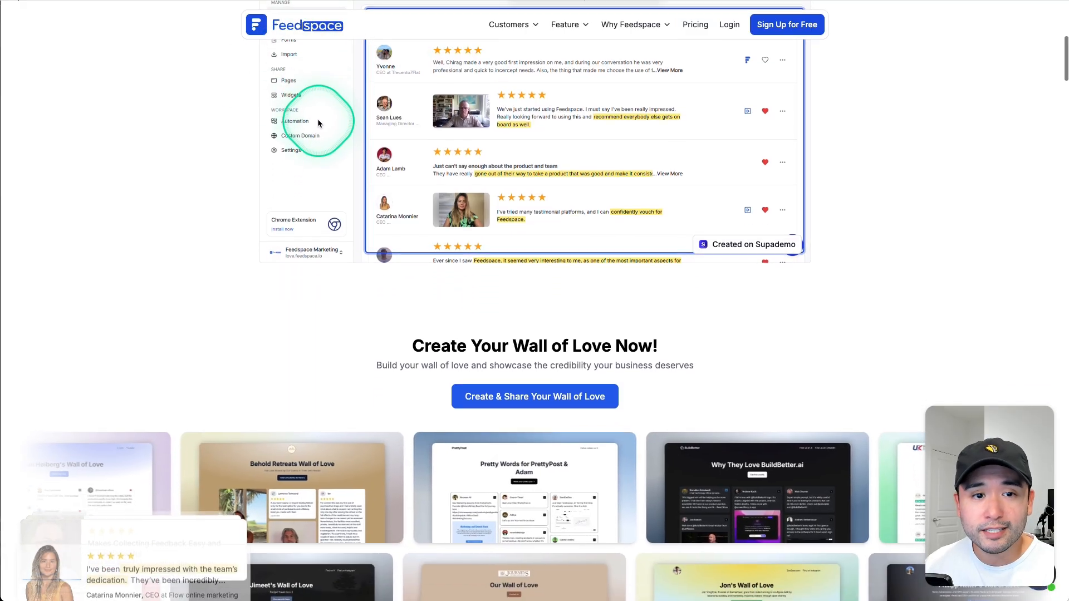
pyautogui.scroll(-3)
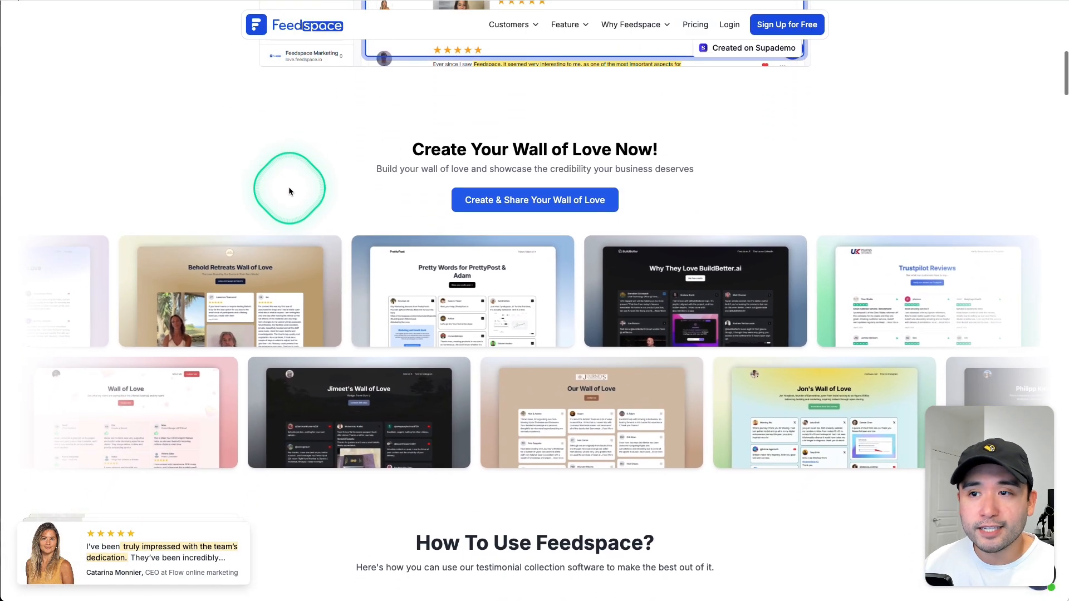
pyautogui.scroll(-3)
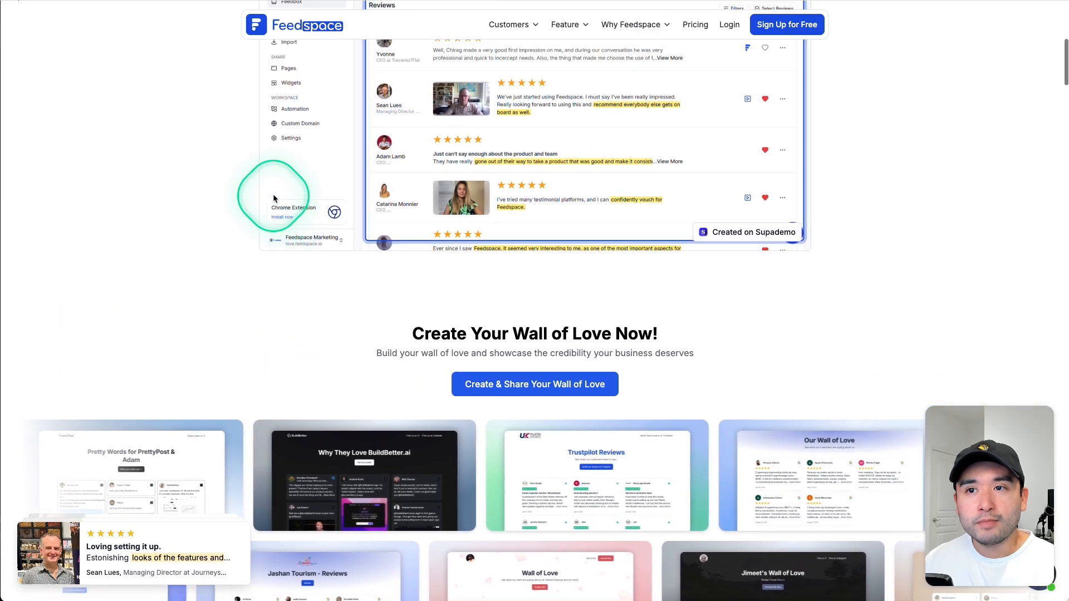
pyautogui.scroll(3)
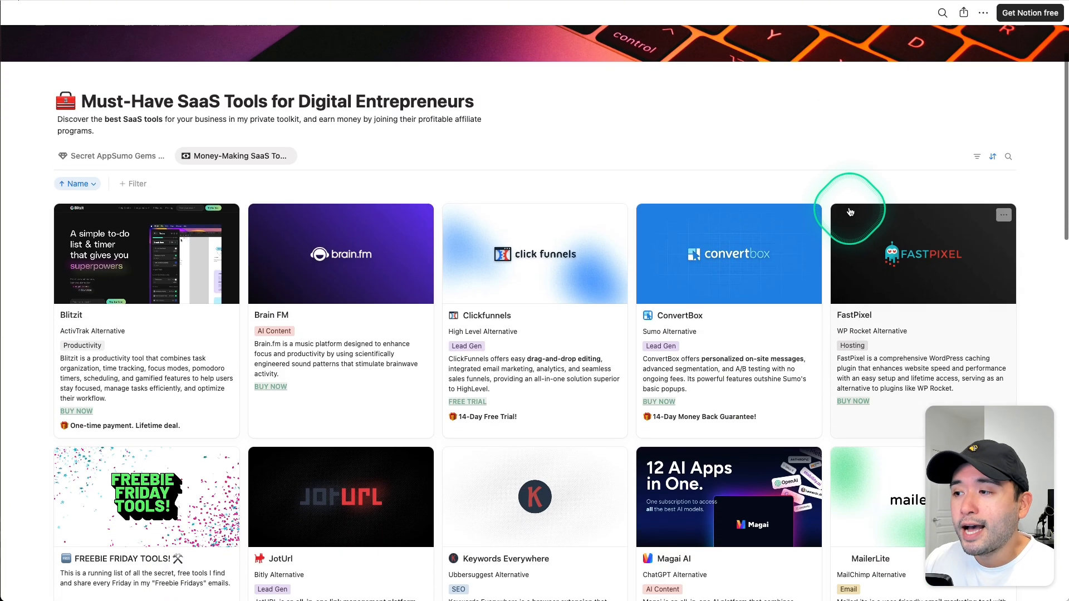
pyautogui.scroll(-3)
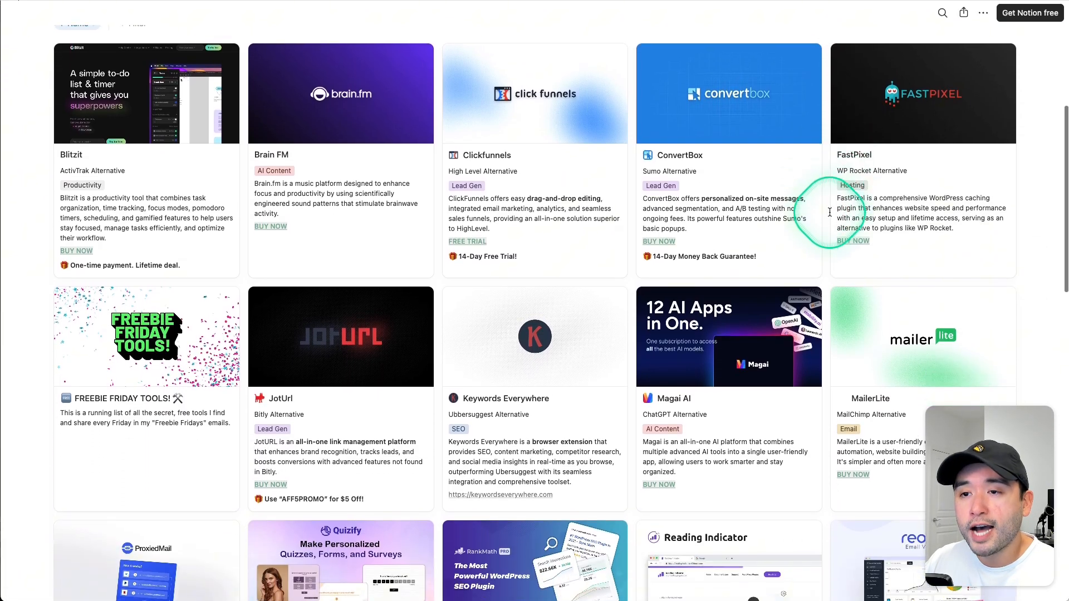
pyautogui.scroll(3)
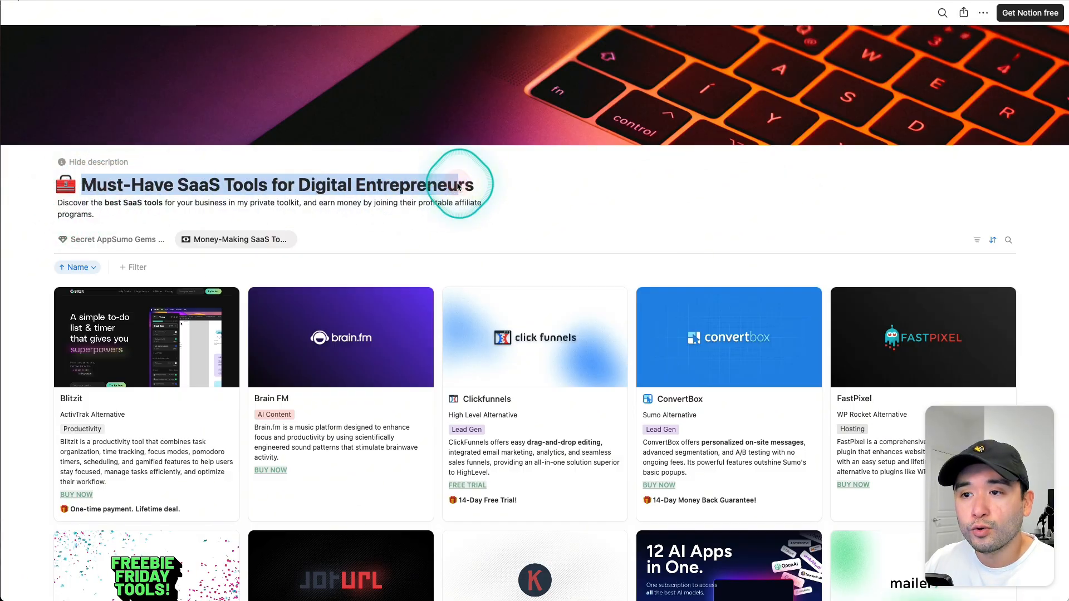
pyautogui.scroll(-3)
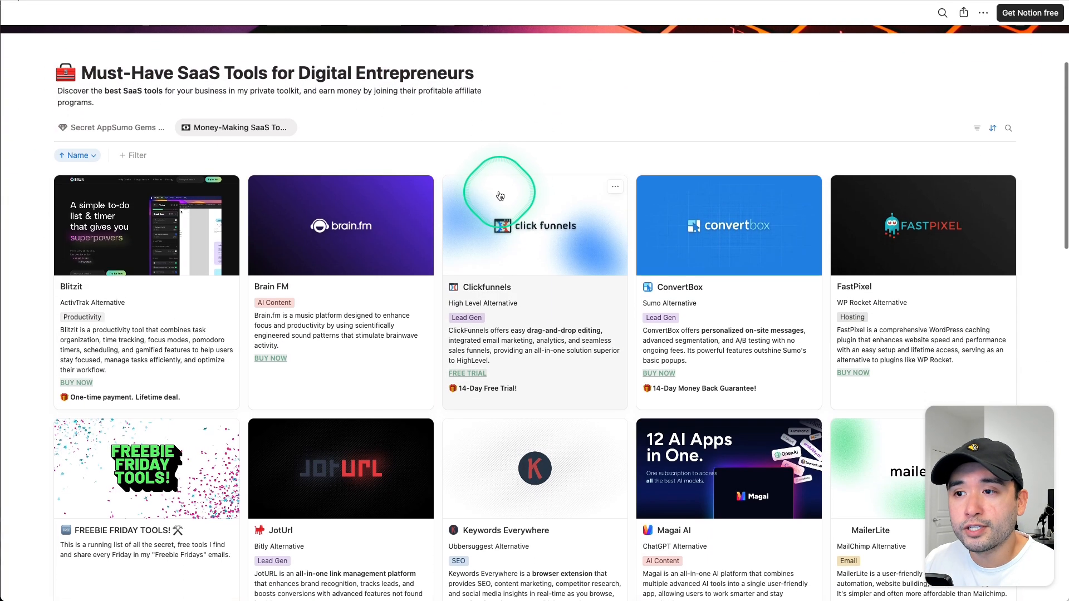
pyautogui.scroll(-3)
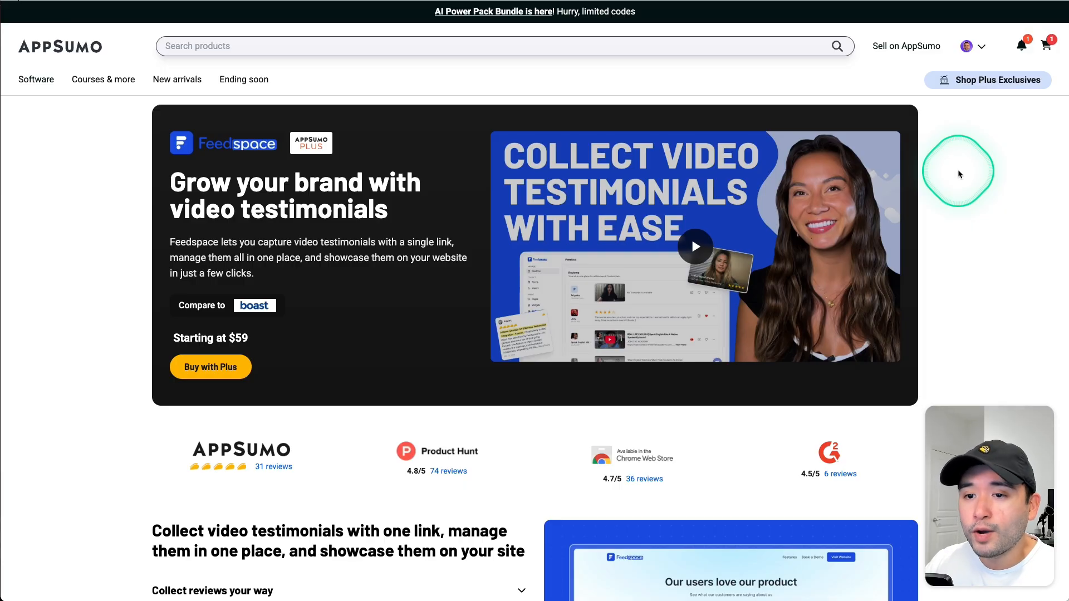
pyautogui.scroll(-3)
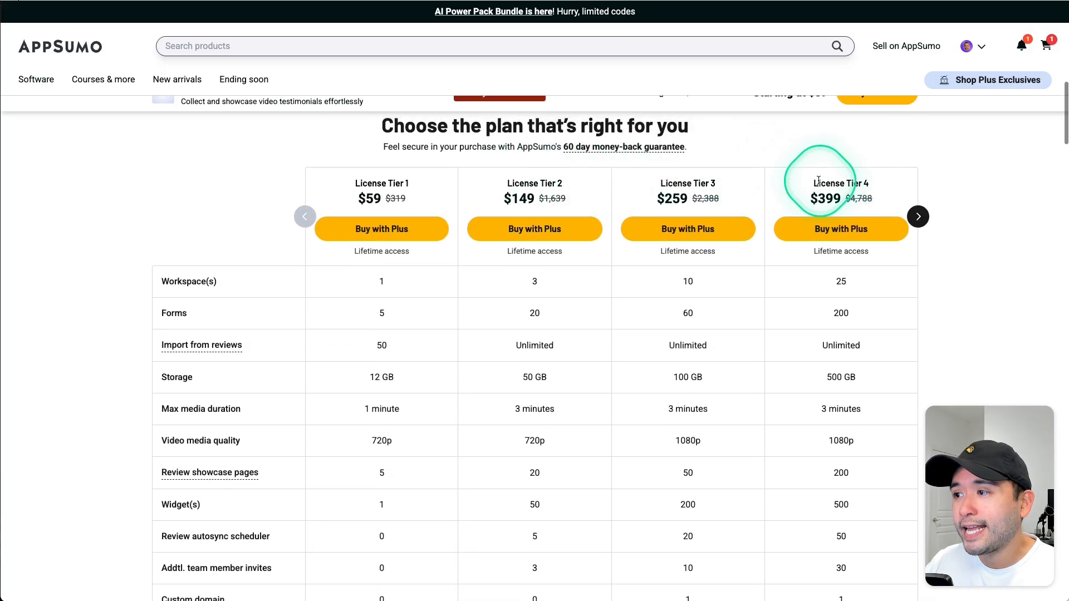
pyautogui.scroll(-3)
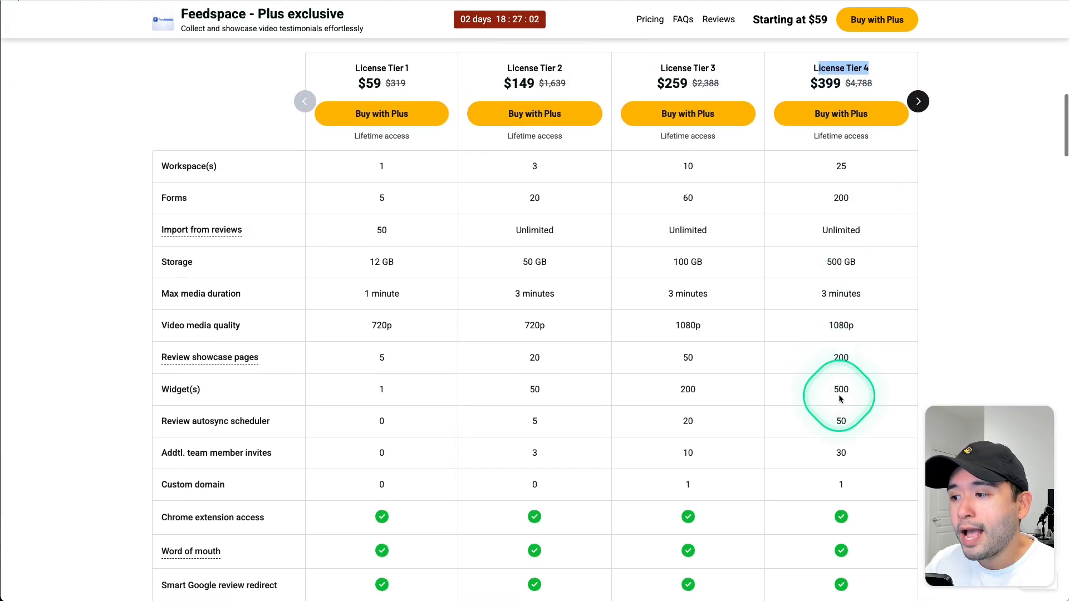
pyautogui.scroll(-3)
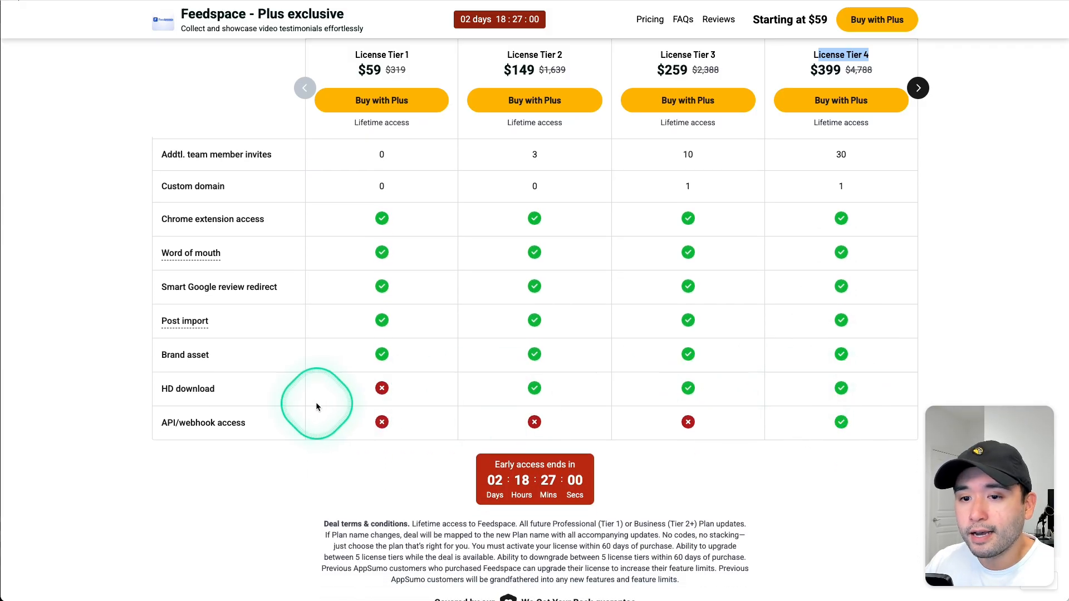
pyautogui.doubleClick(203, 423)
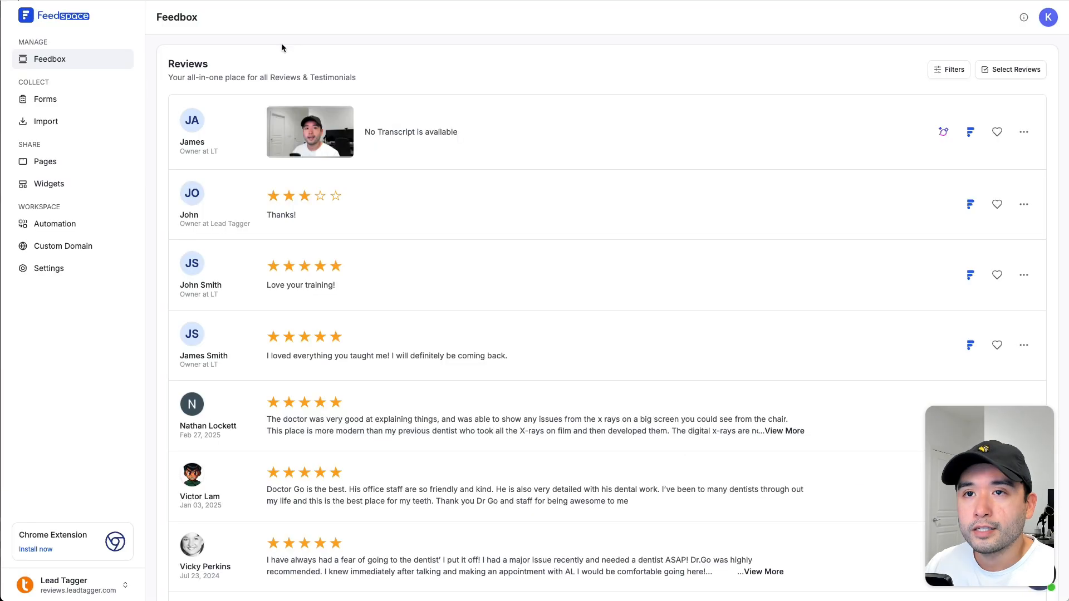
pyautogui.click(47, 64)
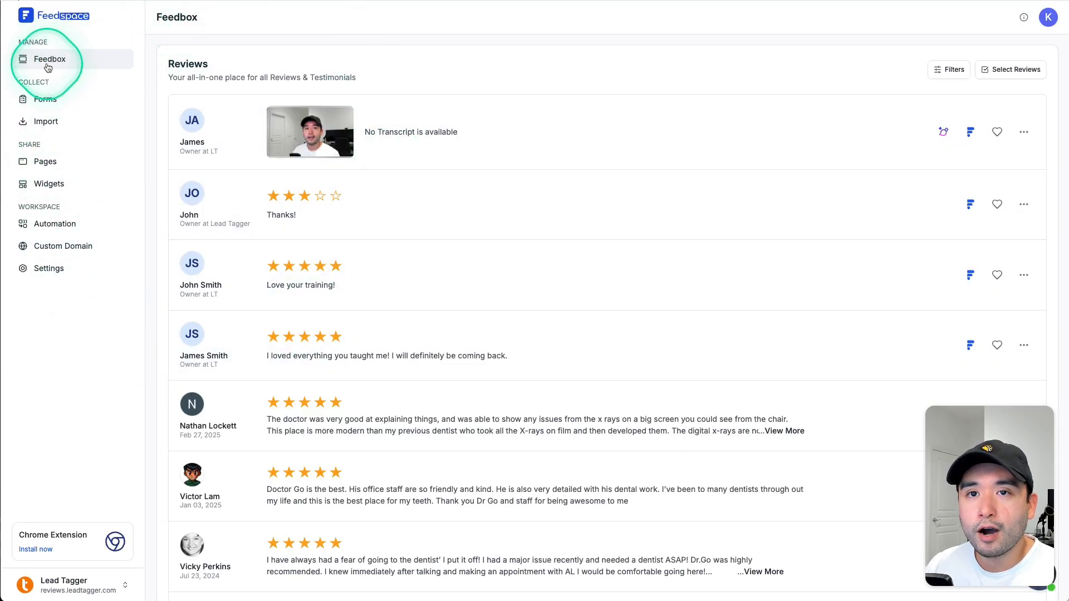
pyautogui.scroll(-3)
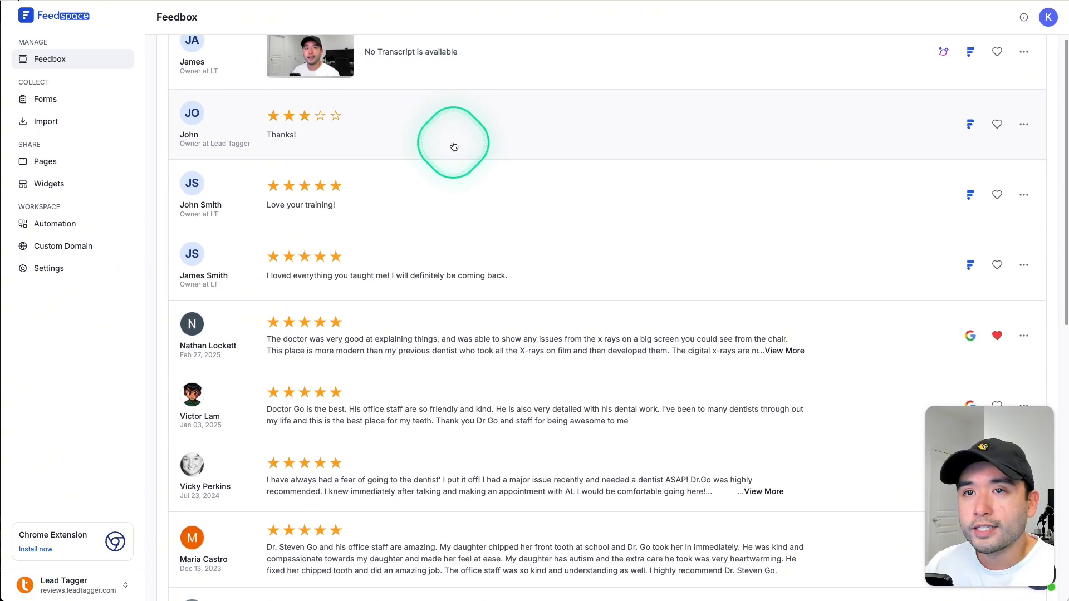
pyautogui.scroll(-3)
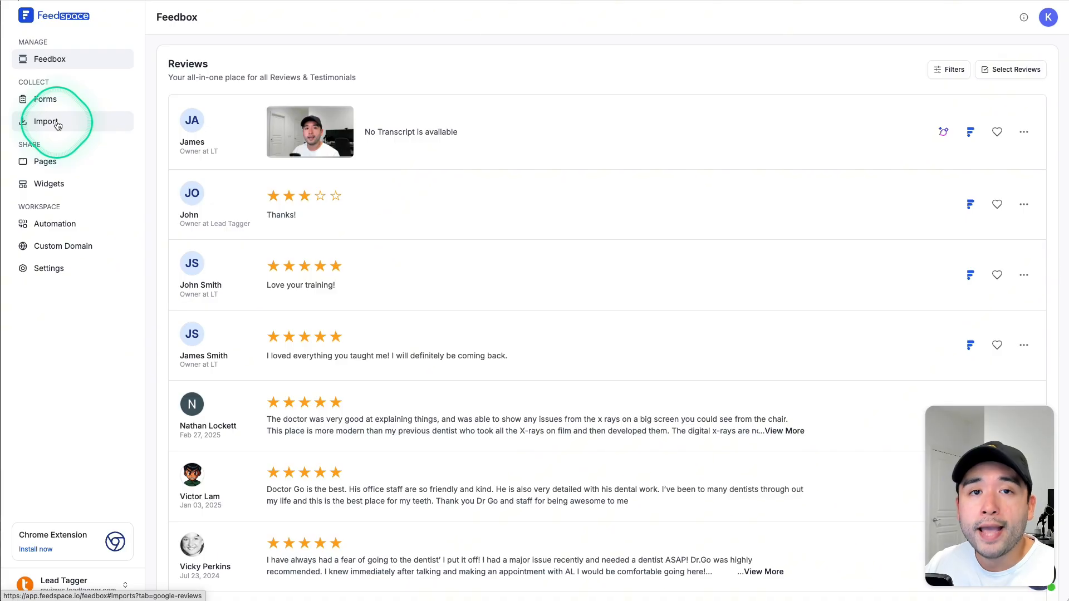
# Open Import Reviews, view Text Review, and scroll the platform list to Other
pyautogui.click(45, 121)
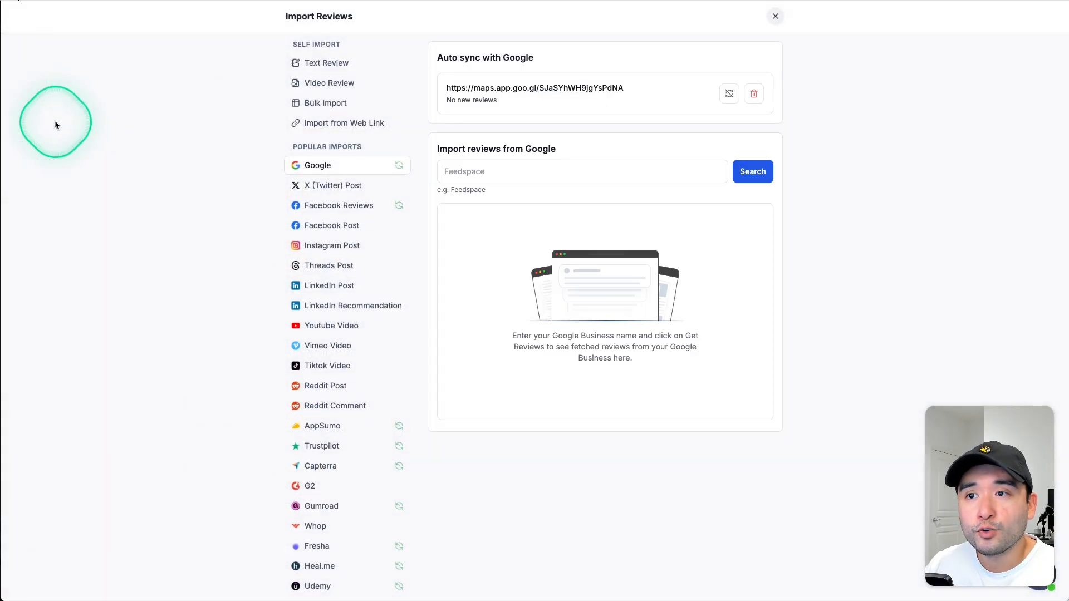
pyautogui.moveTo(334, 46)
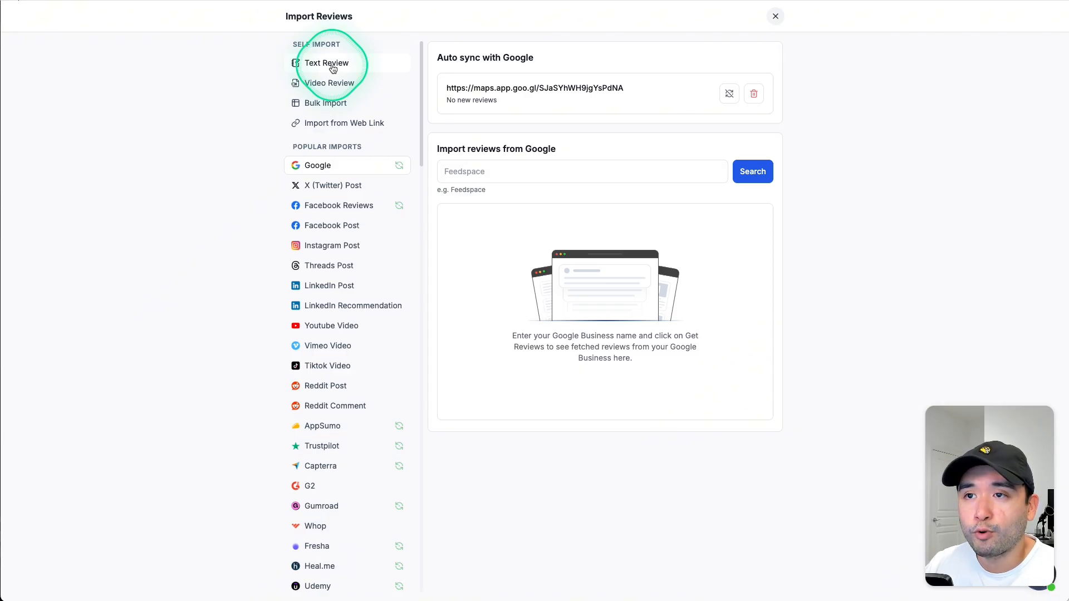
pyautogui.click(326, 63)
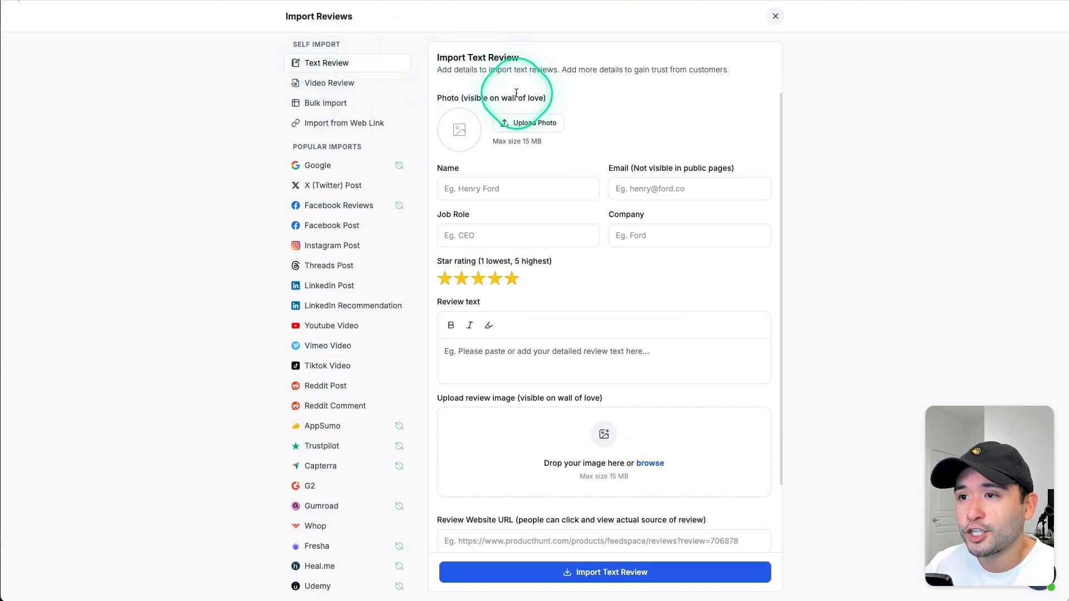
pyautogui.moveTo(464, 424)
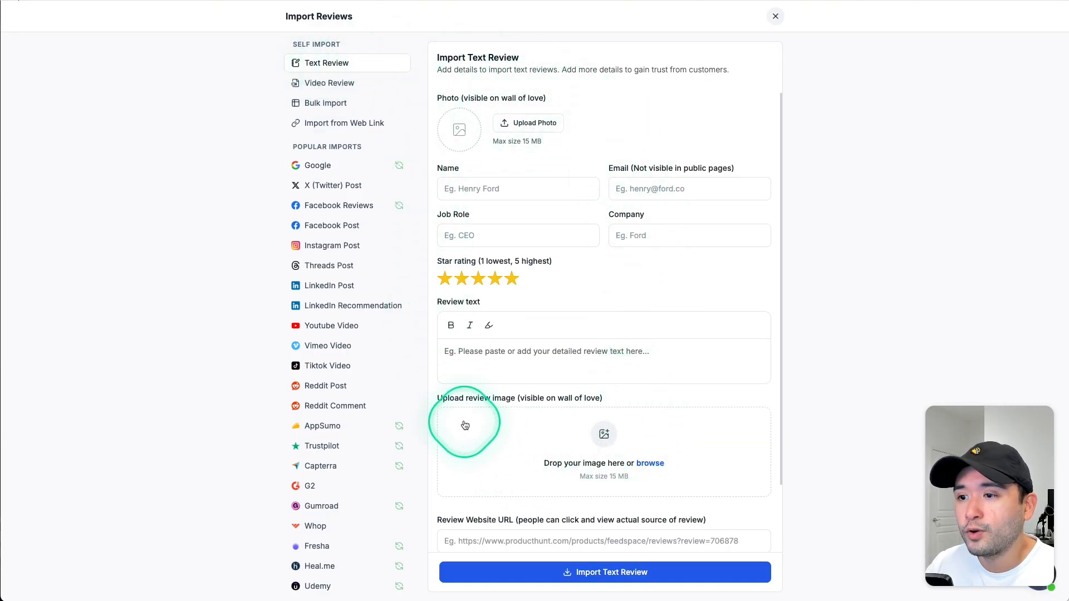
pyautogui.scroll(-3)
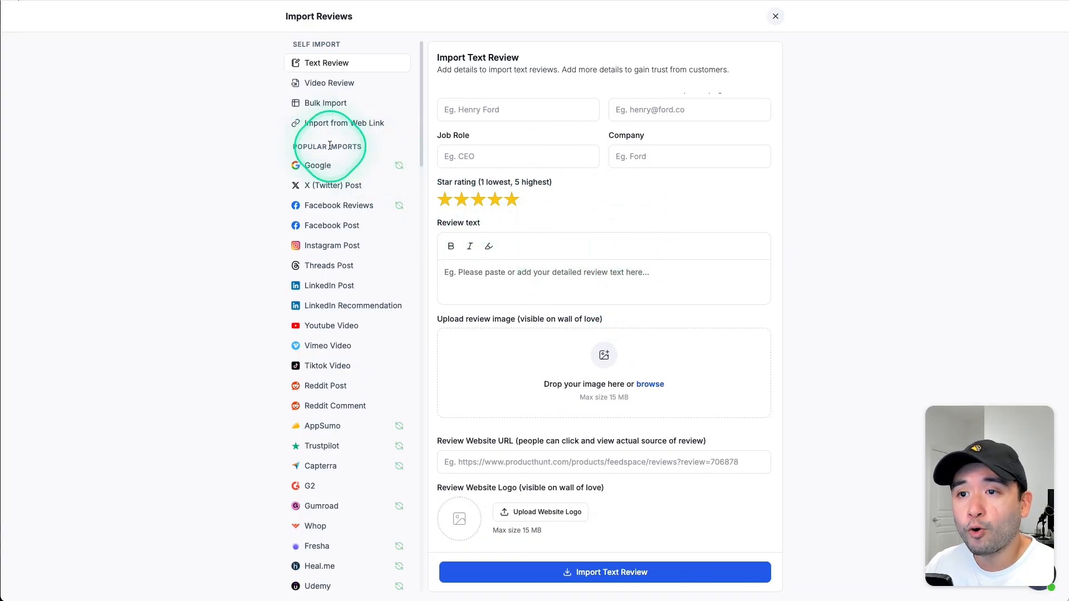
pyautogui.scroll(-3)
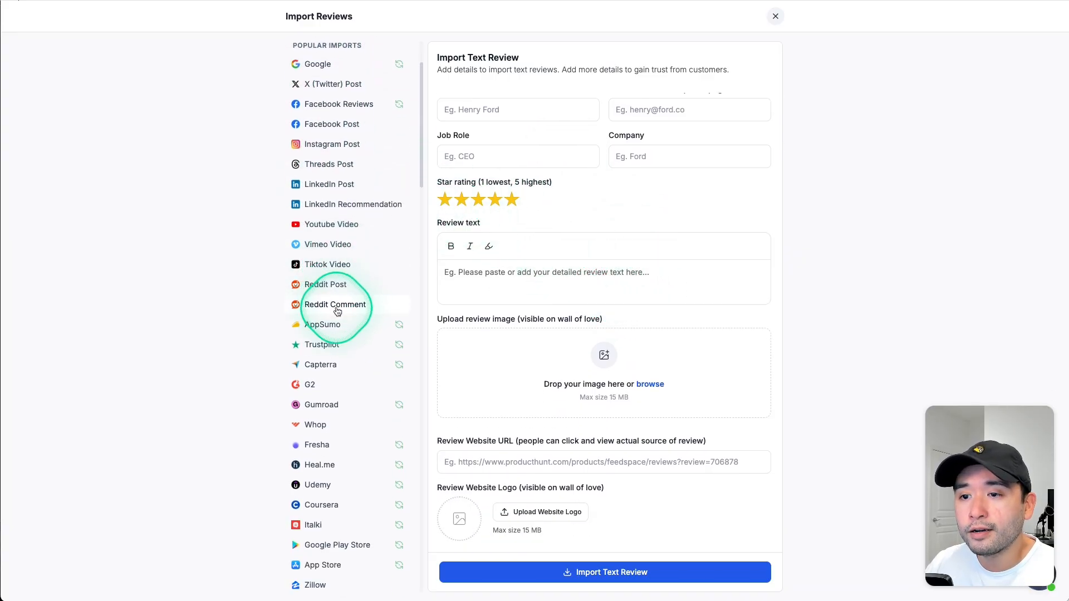
pyautogui.scroll(-3)
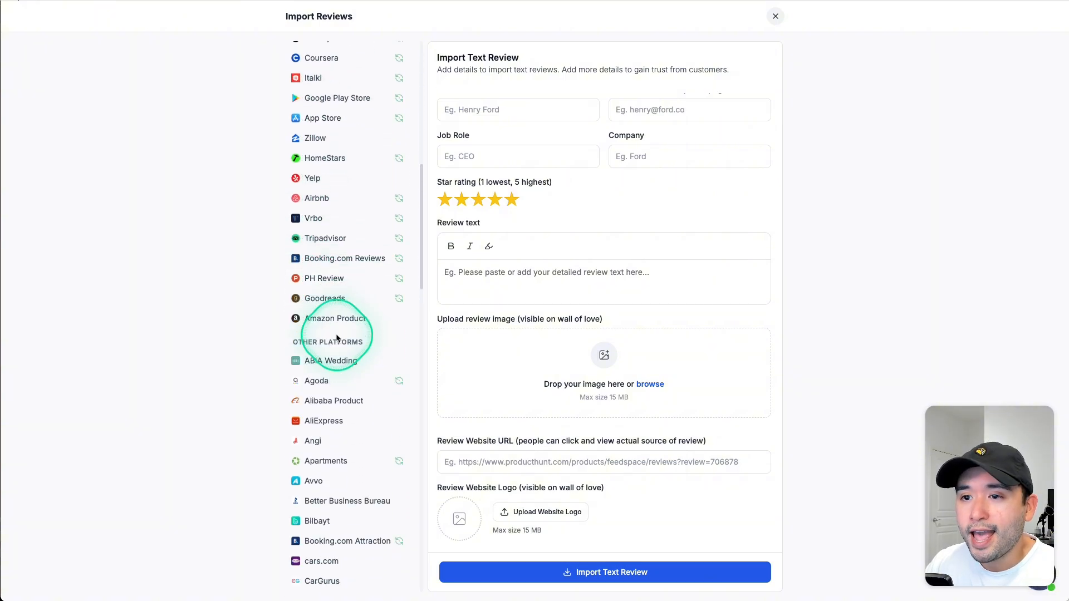
pyautogui.scroll(-3)
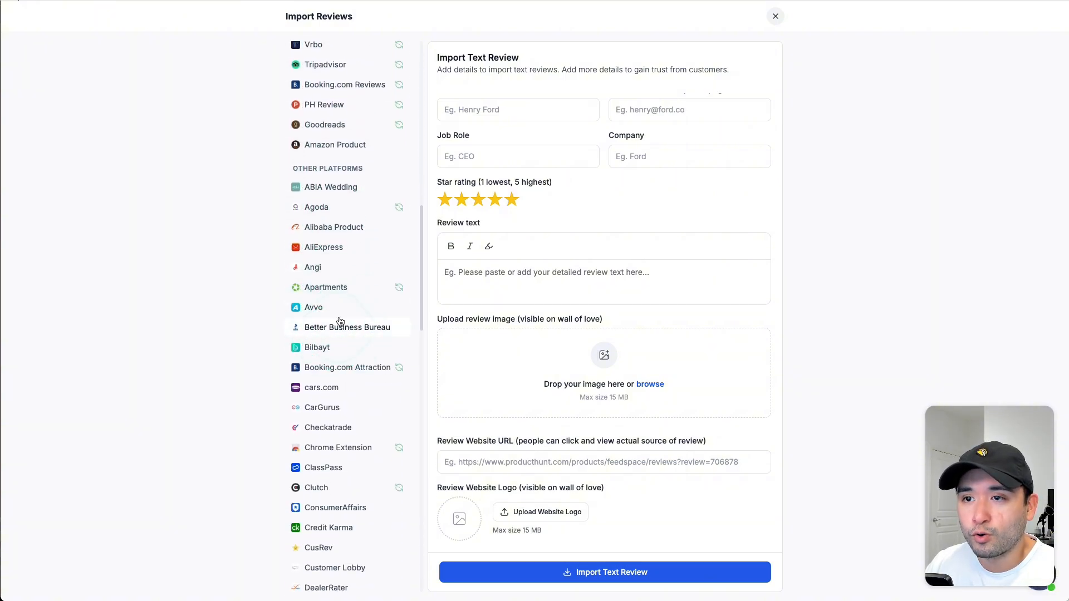
pyautogui.scroll(-3)
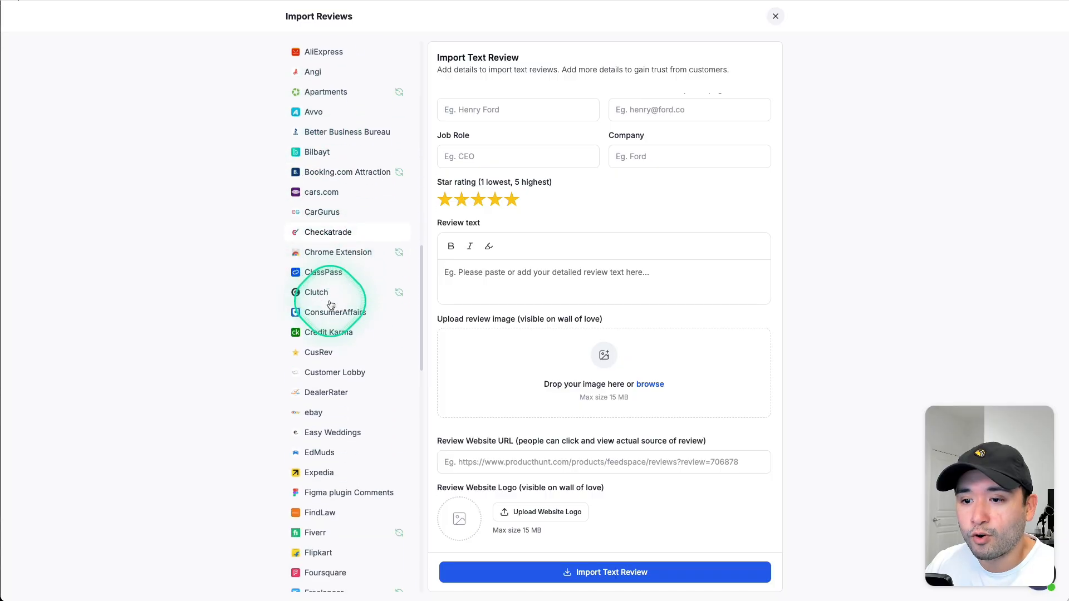
pyautogui.scroll(-3)
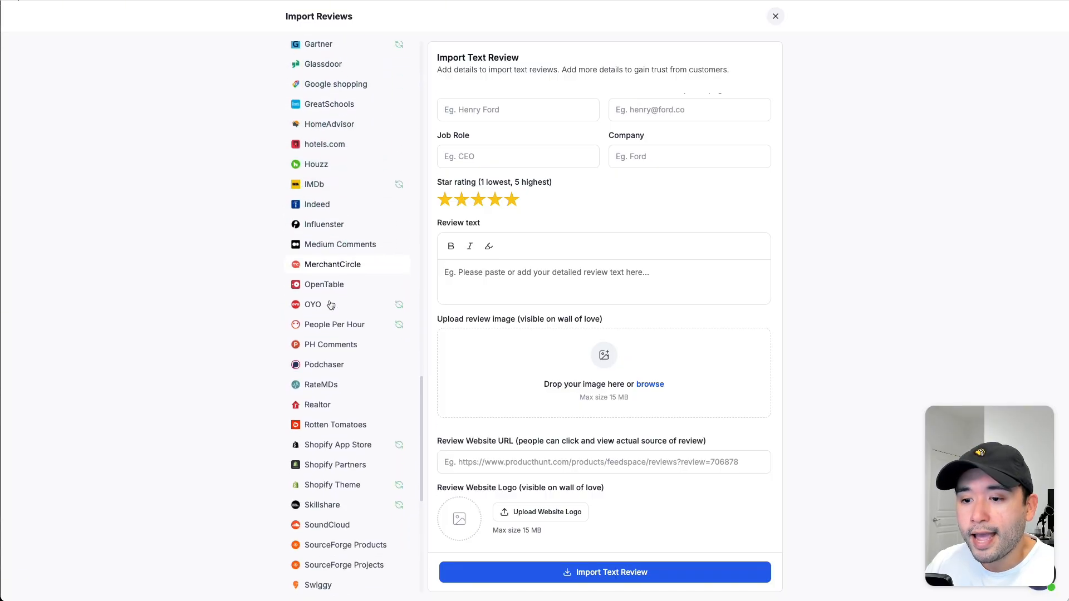
pyautogui.scroll(-3)
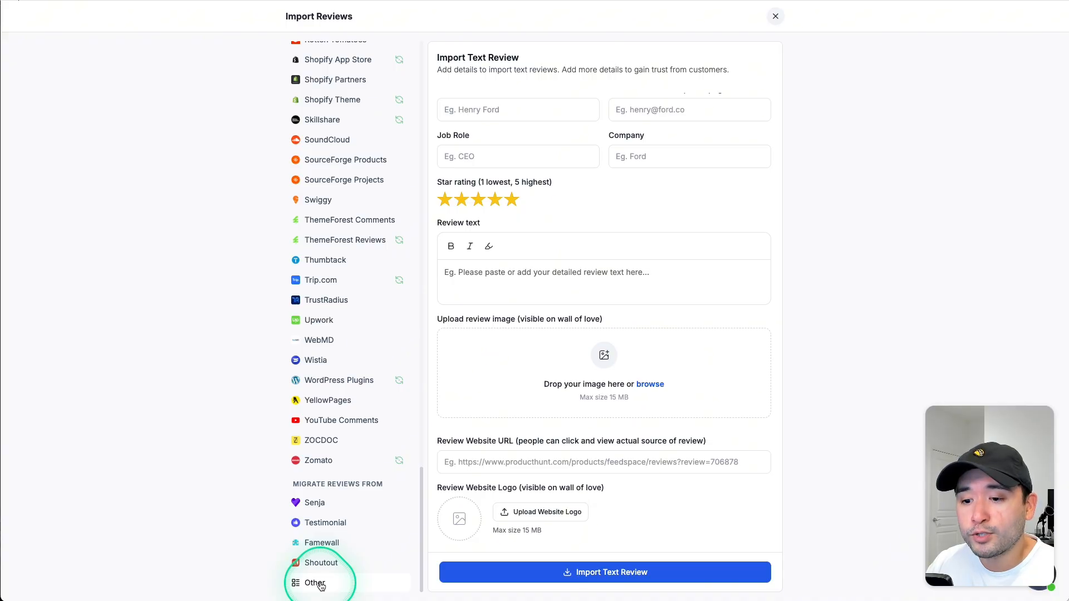
pyautogui.click(314, 583)
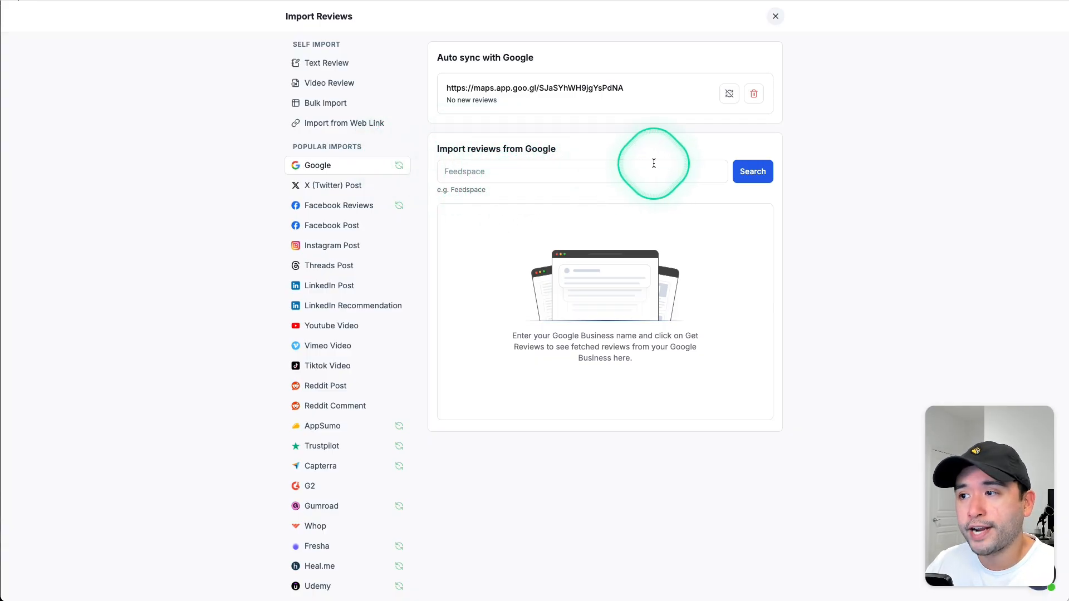
pyautogui.moveTo(628, 275)
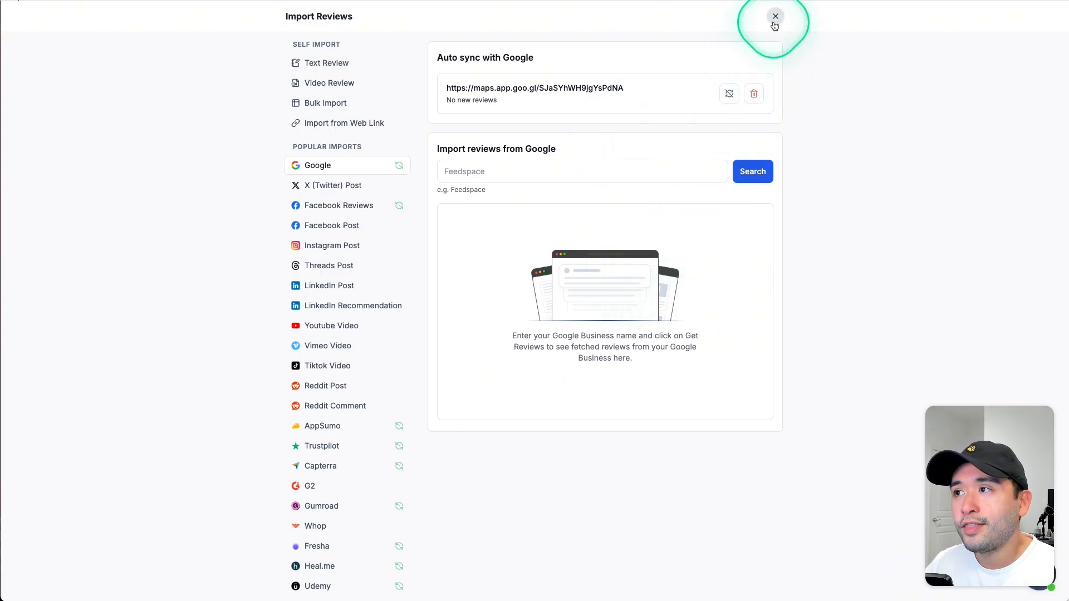
# Close Import Reviews, scroll the imported Google reviews, then open the review forms page
pyautogui.click(774, 16)
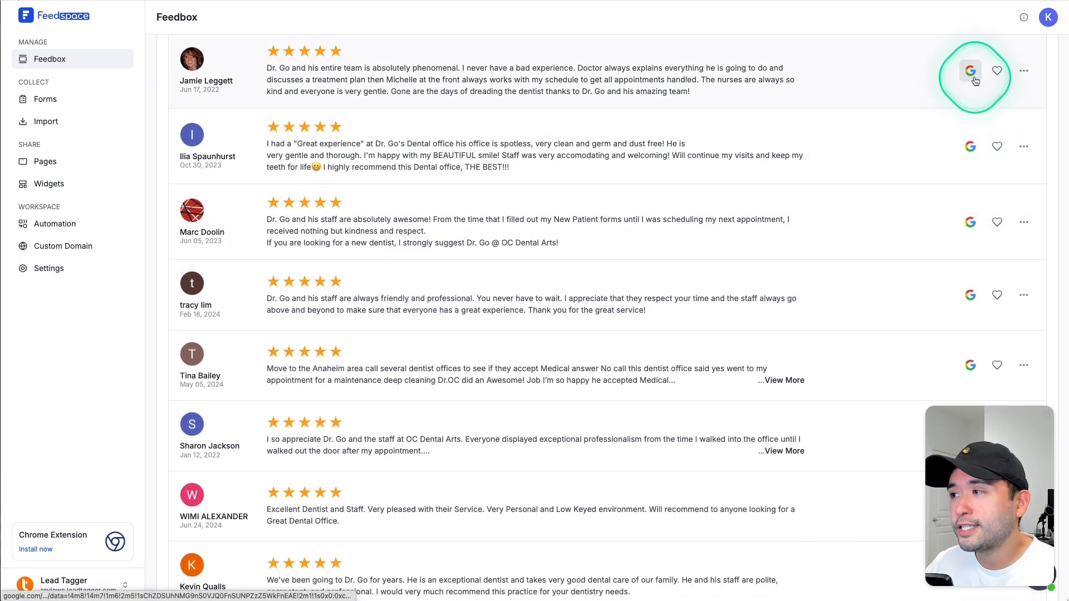
pyautogui.scroll(-3)
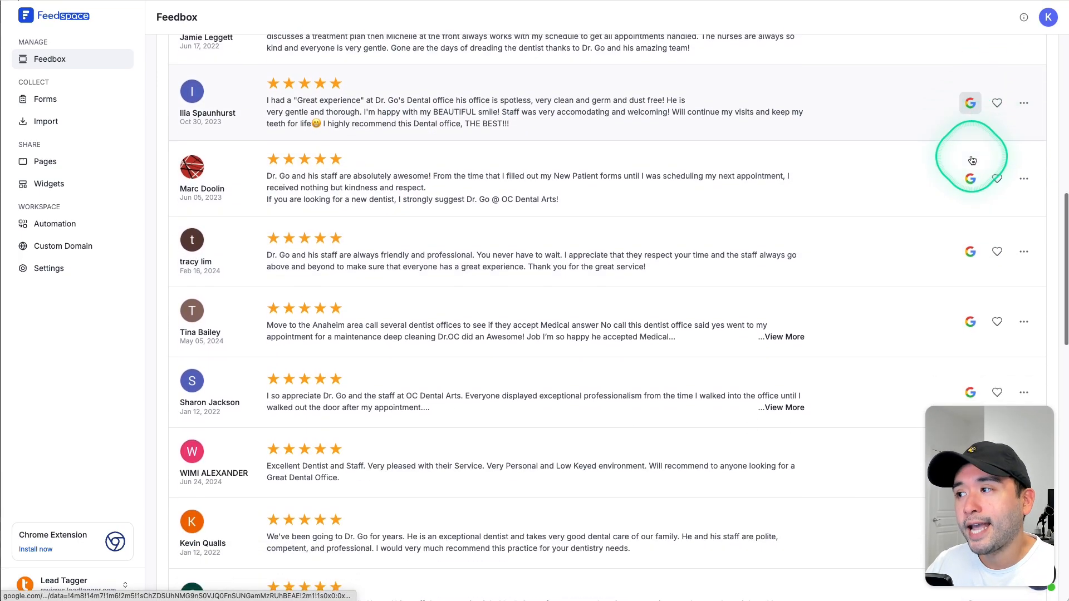
pyautogui.scroll(-3)
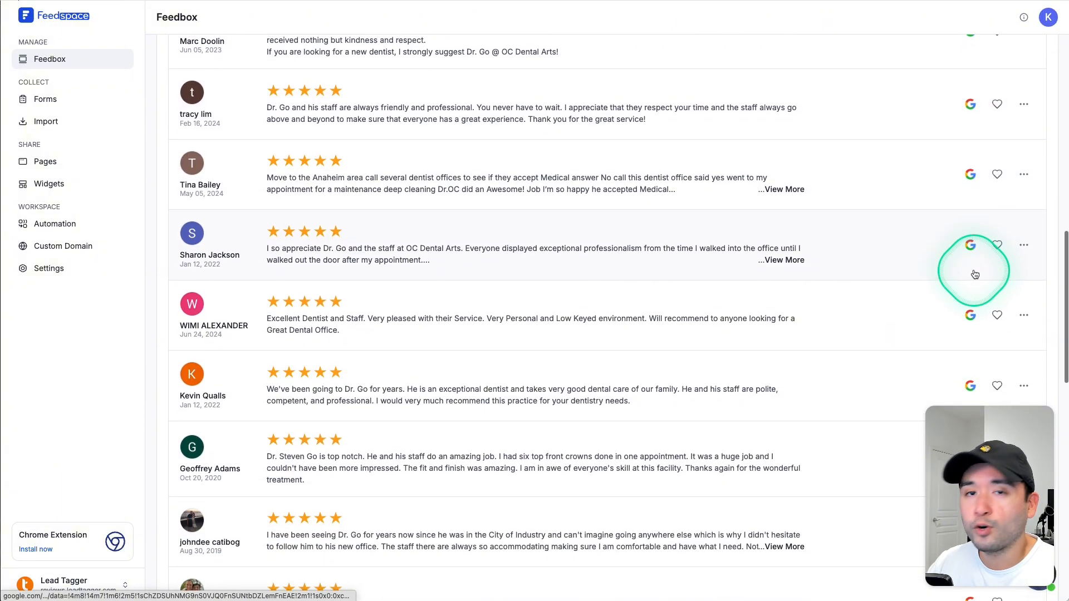
pyautogui.click(45, 99)
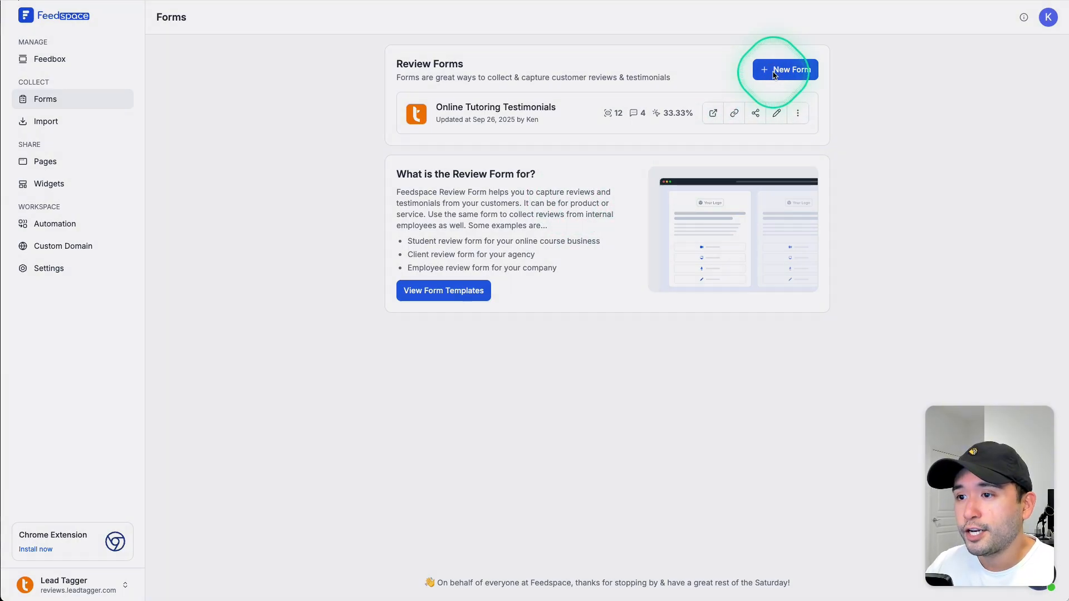
pyautogui.click(785, 69)
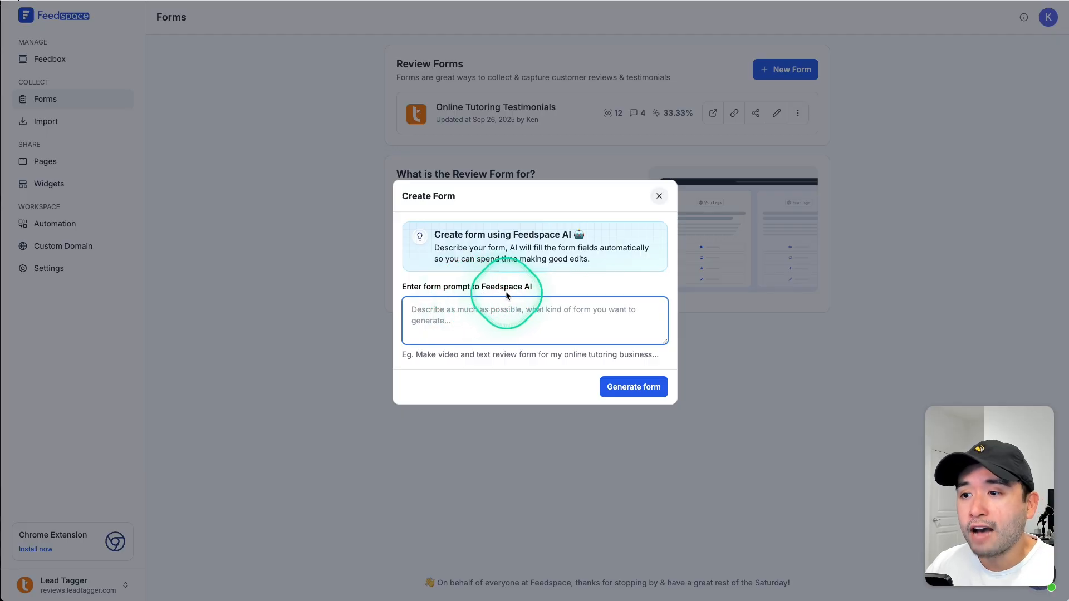
pyautogui.moveTo(490, 290)
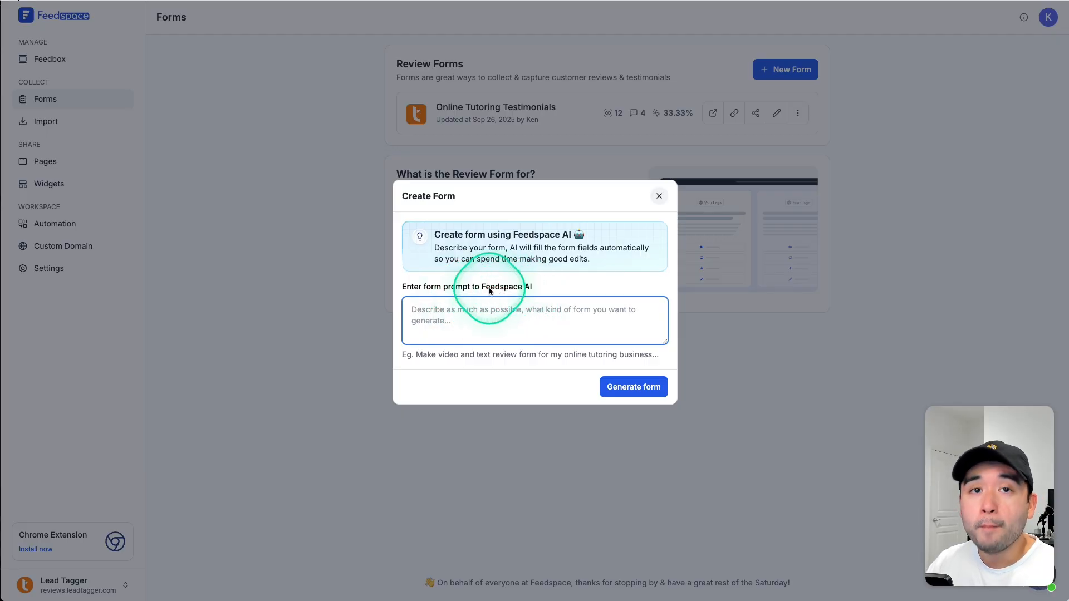
pyautogui.moveTo(502, 269)
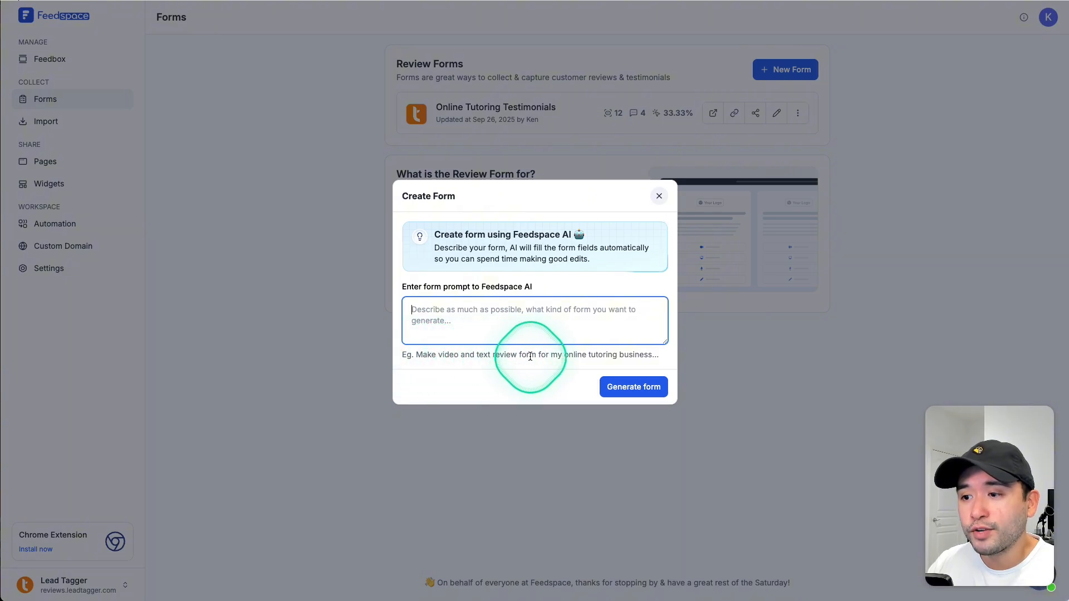
pyautogui.moveTo(622, 354)
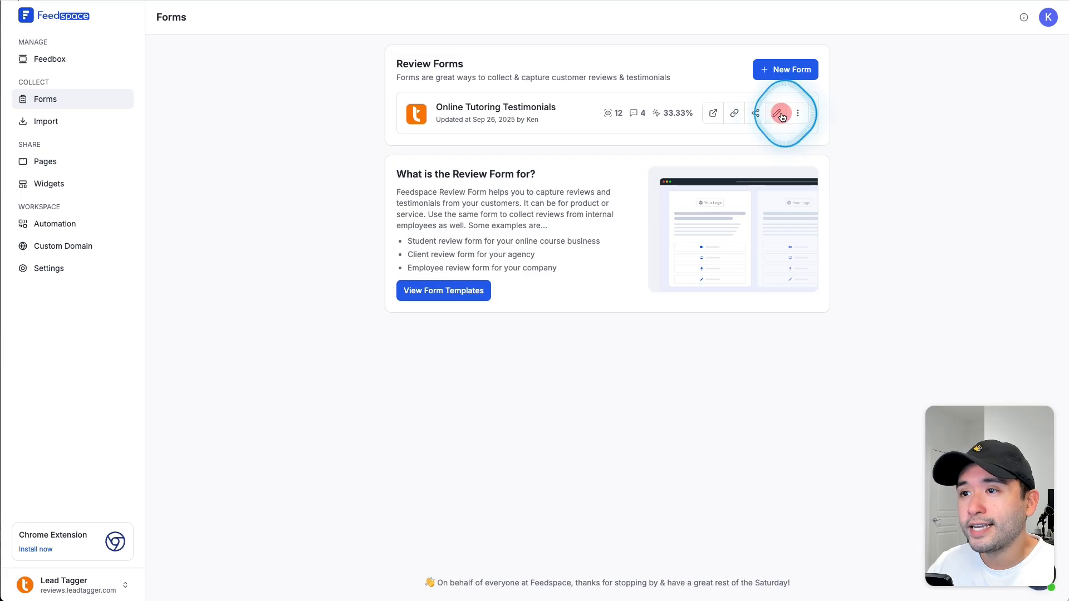
# Edit the Online Tutoring Testimonials form, opening its Landing tab
pyautogui.click(778, 113)
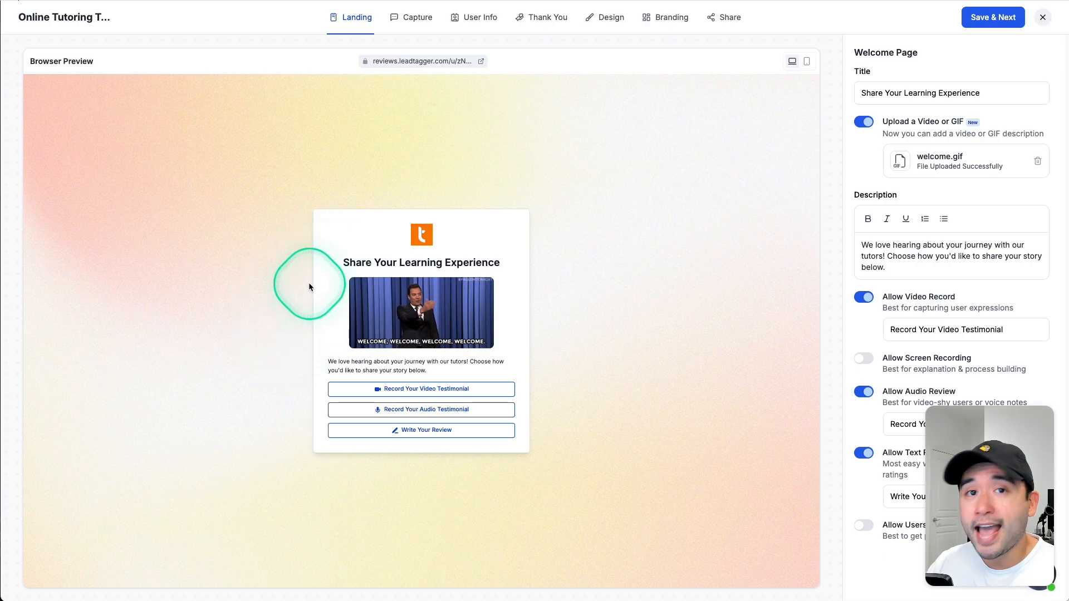
pyautogui.moveTo(583, 216)
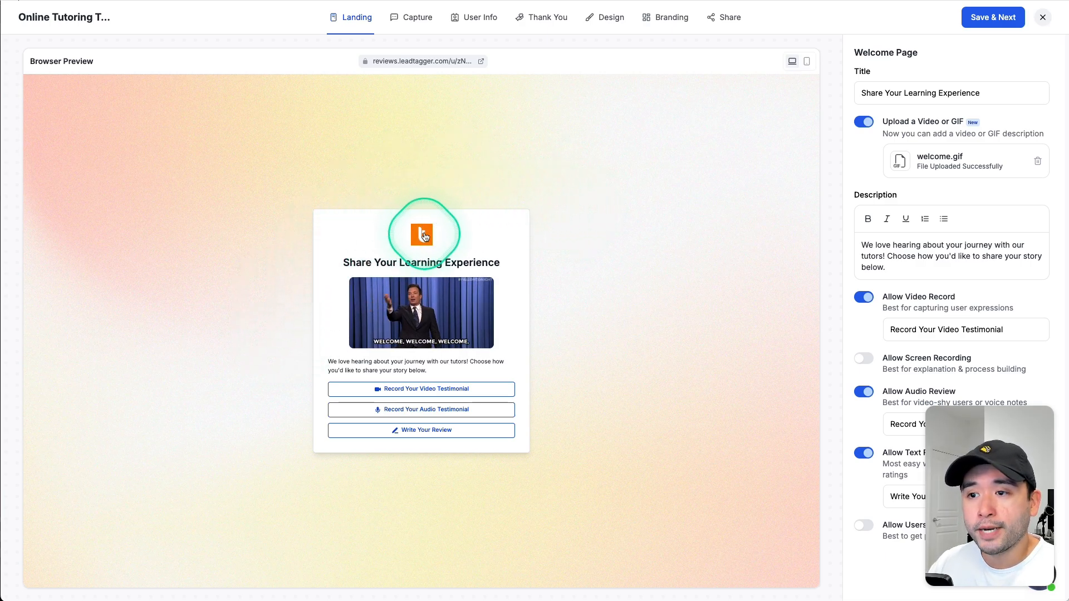
pyautogui.moveTo(292, 154)
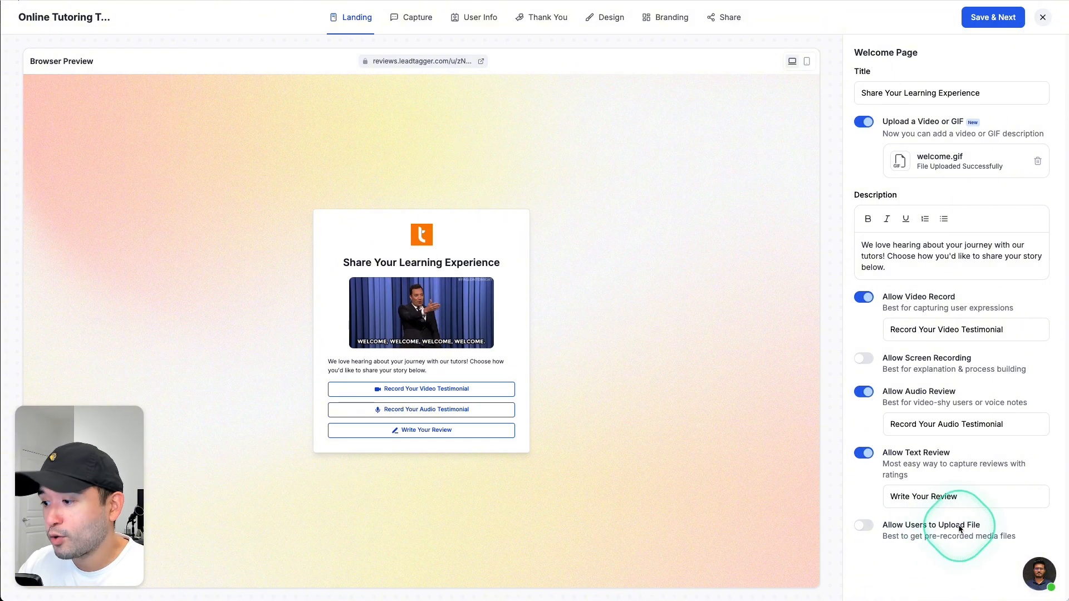
pyautogui.moveTo(970, 540)
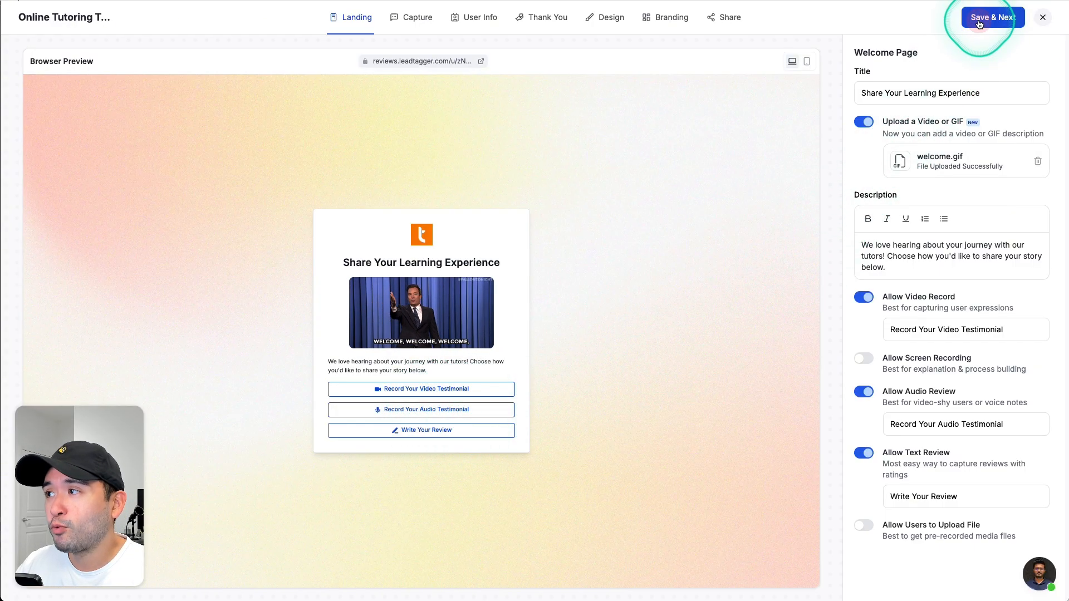
# Save the welcome page, then browse further AppSumo license tiers in the comparison table
pyautogui.click(412, 18)
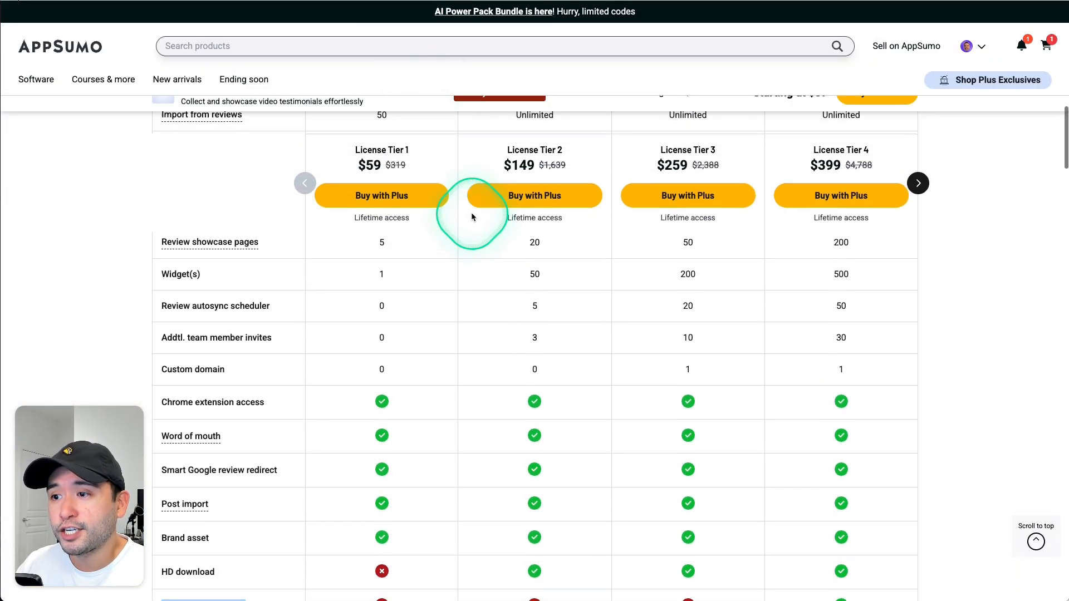
pyautogui.scroll(3)
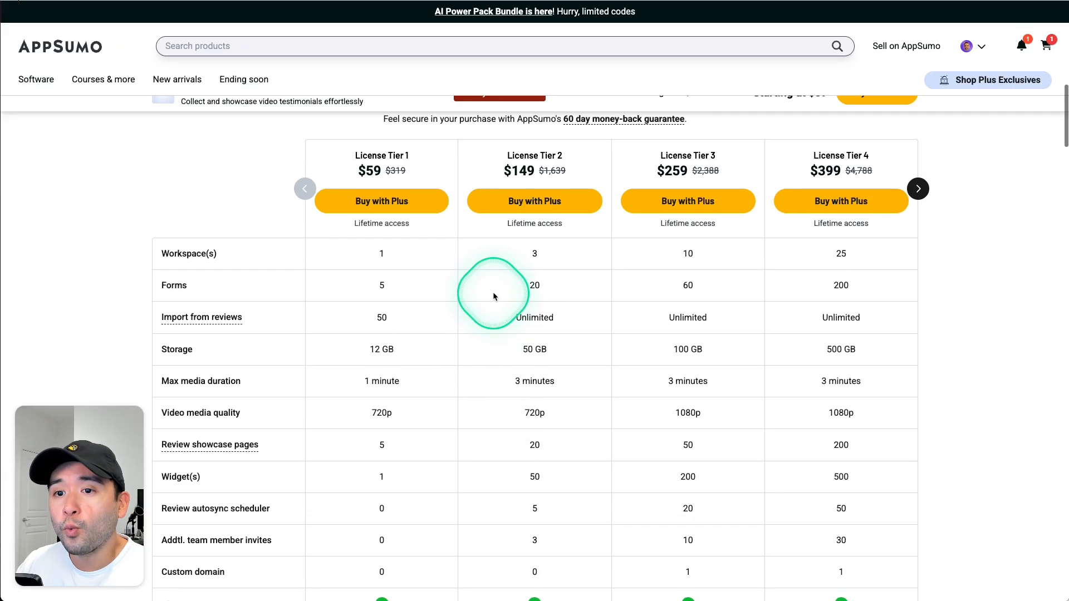
pyautogui.scroll(-3)
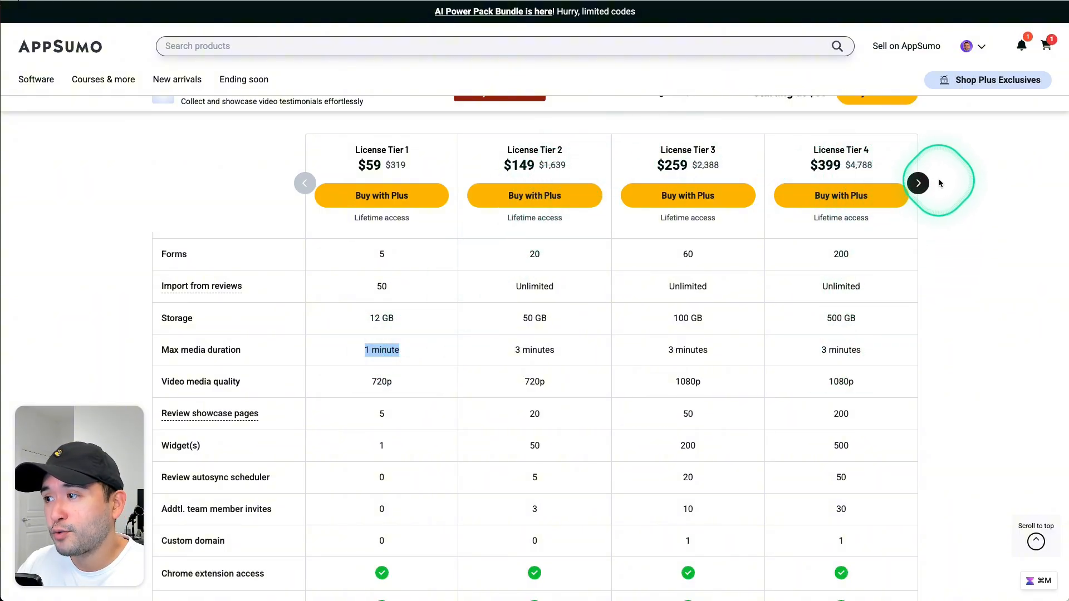
pyautogui.click(918, 183)
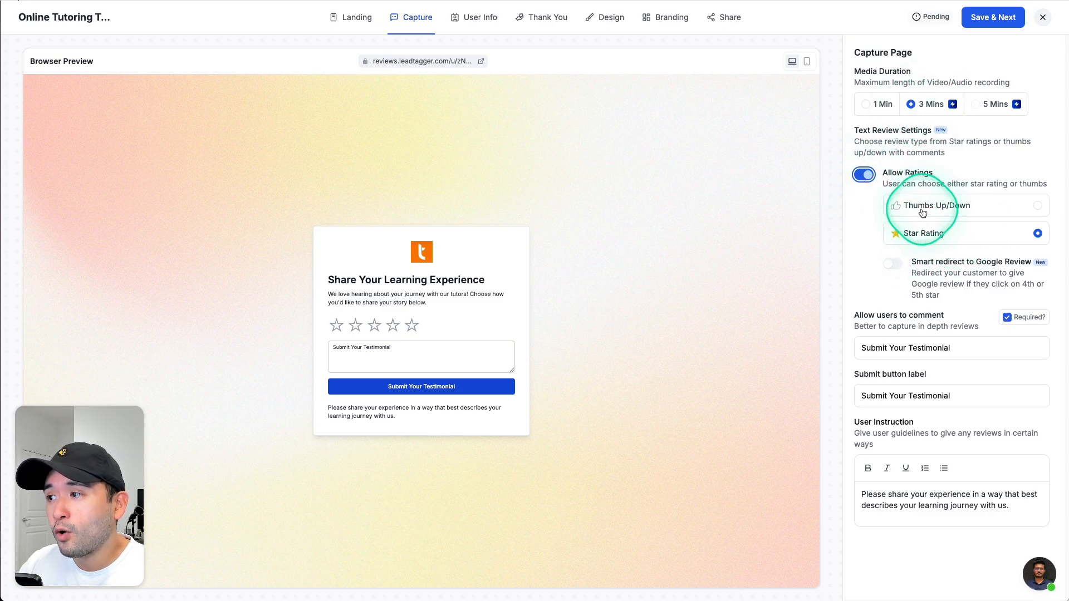
pyautogui.click(863, 174)
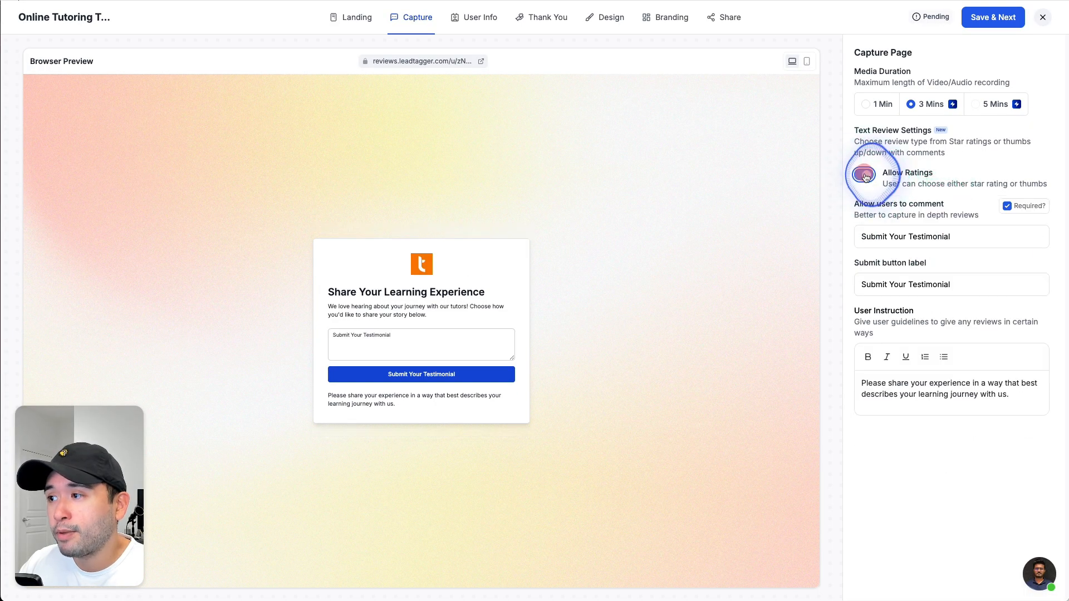
pyautogui.click(863, 174)
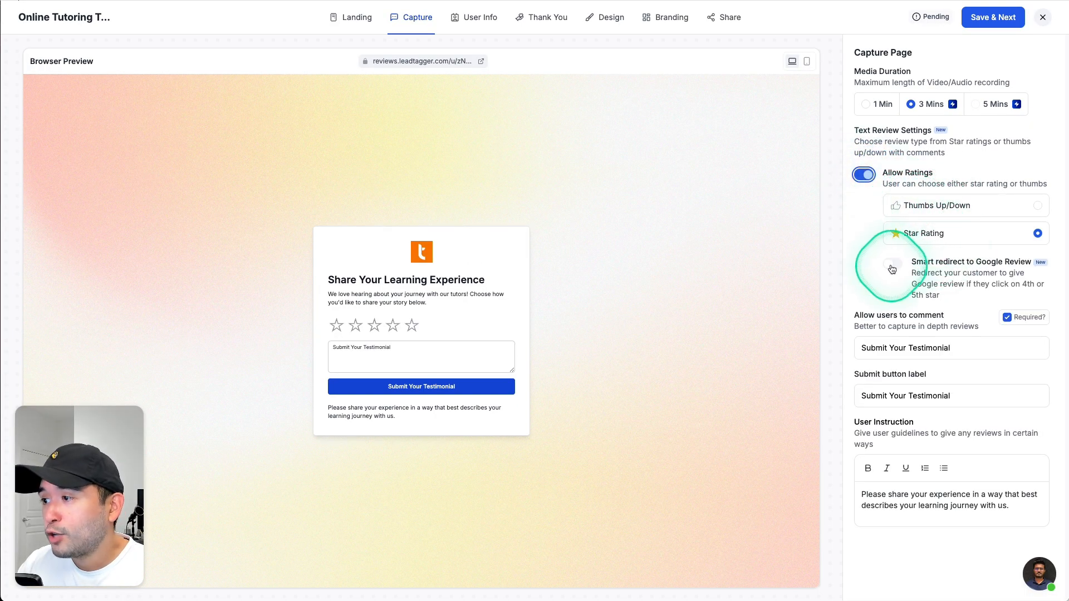
pyautogui.click(892, 264)
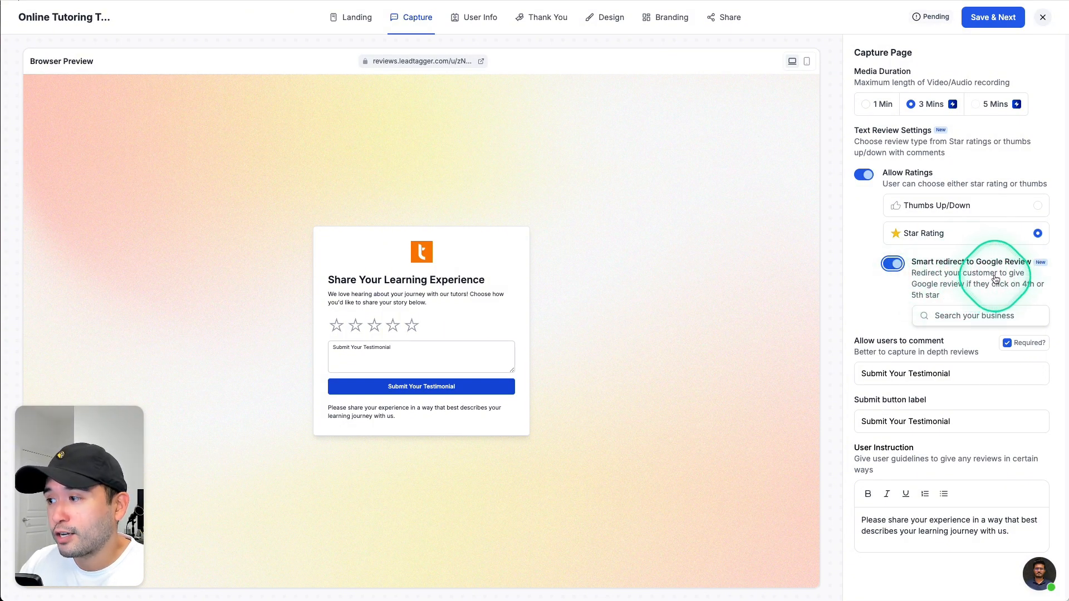
pyautogui.moveTo(997, 290)
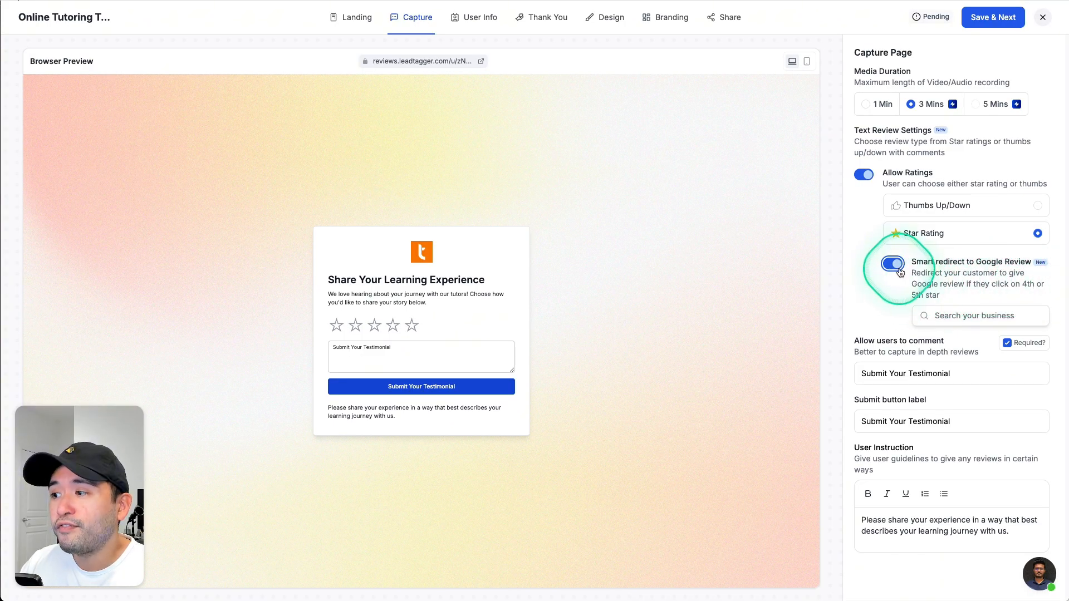
pyautogui.click(892, 264)
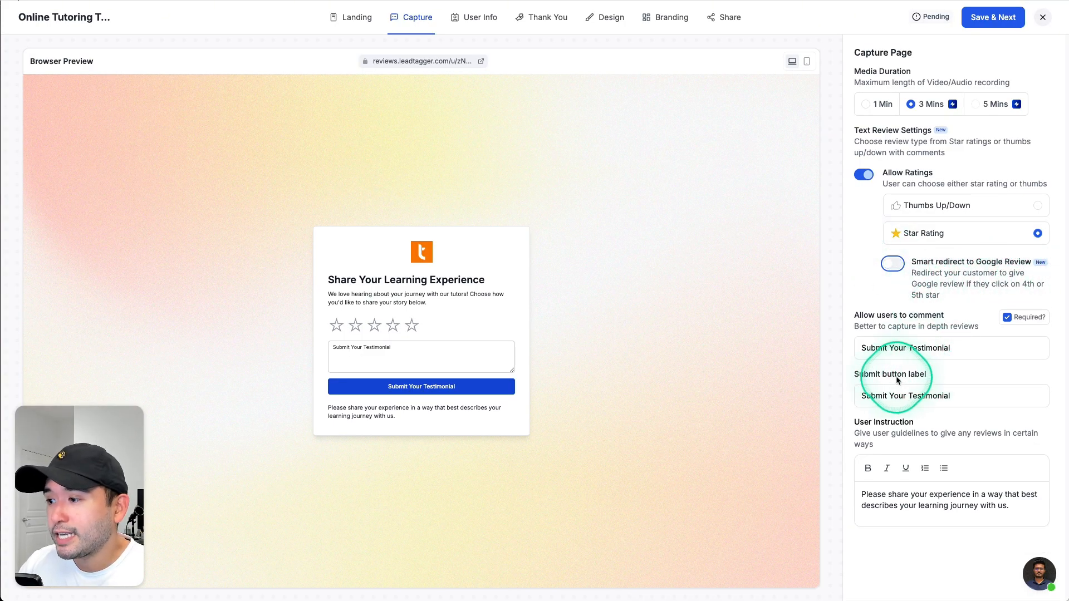
pyautogui.moveTo(917, 447)
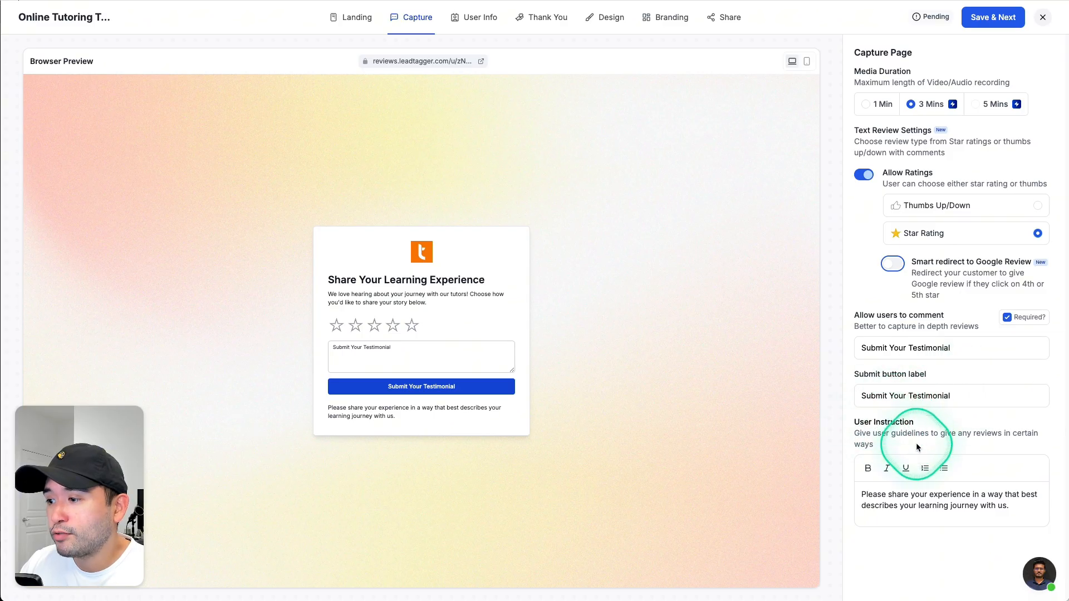
pyautogui.click(479, 17)
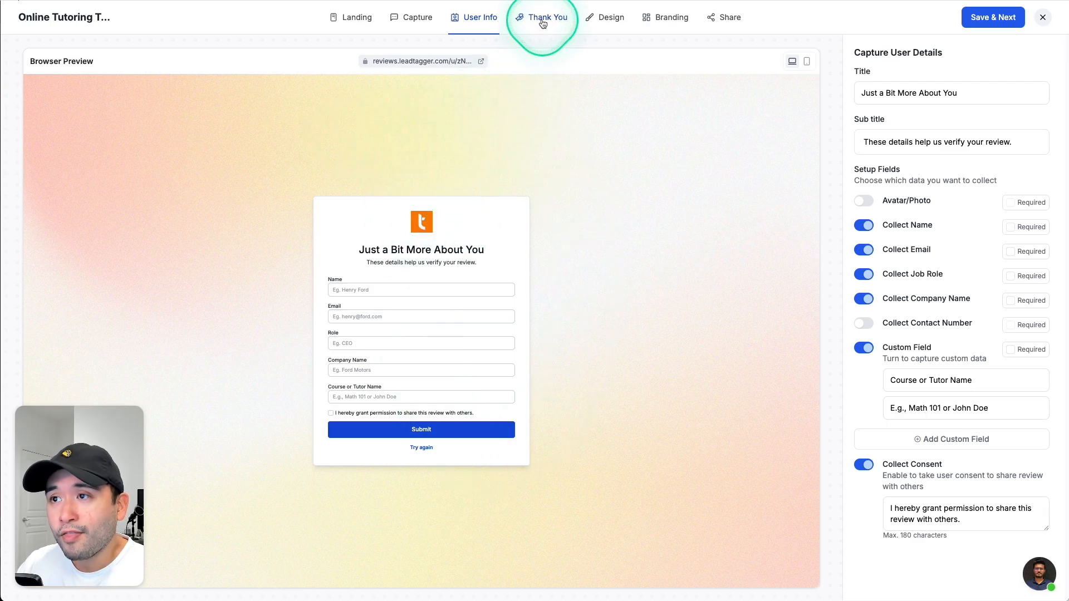
# View the Thank You page settings, then move on to the Design tab
pyautogui.click(547, 17)
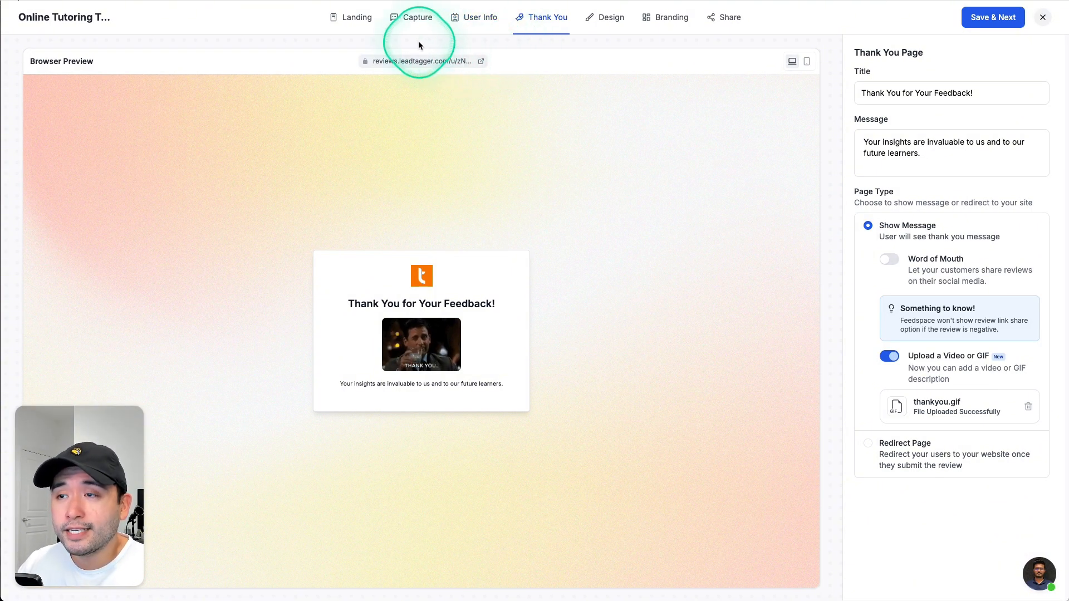
pyautogui.click(611, 17)
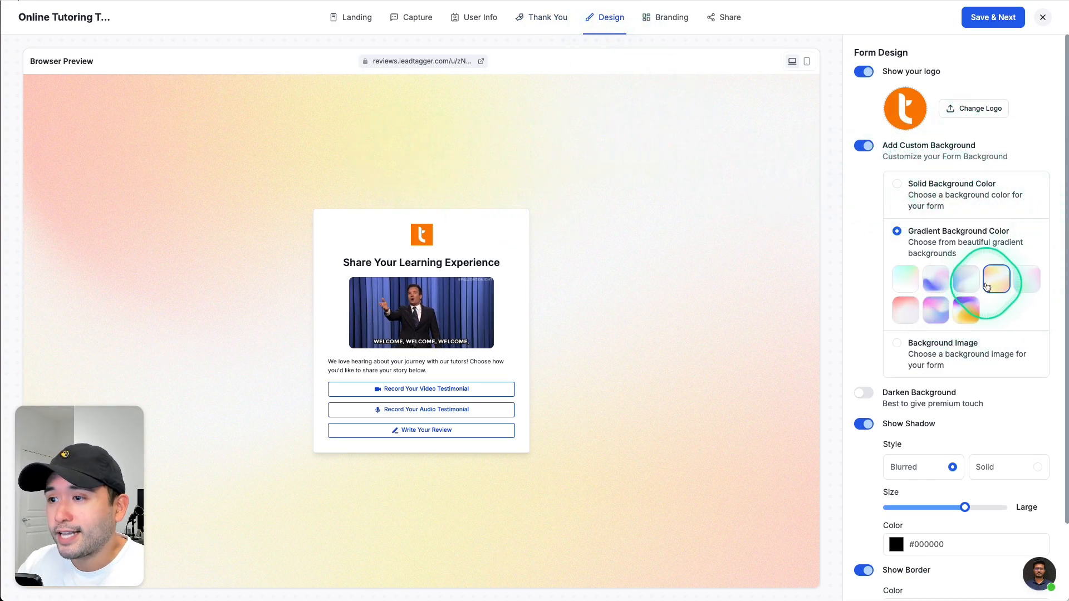
pyautogui.click(936, 279)
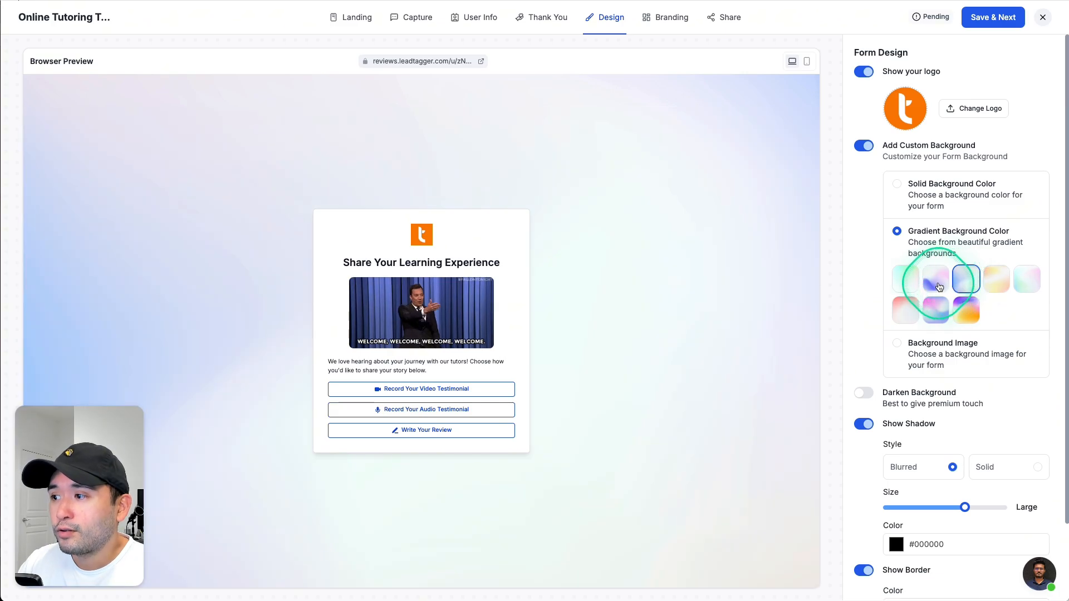
pyautogui.click(905, 279)
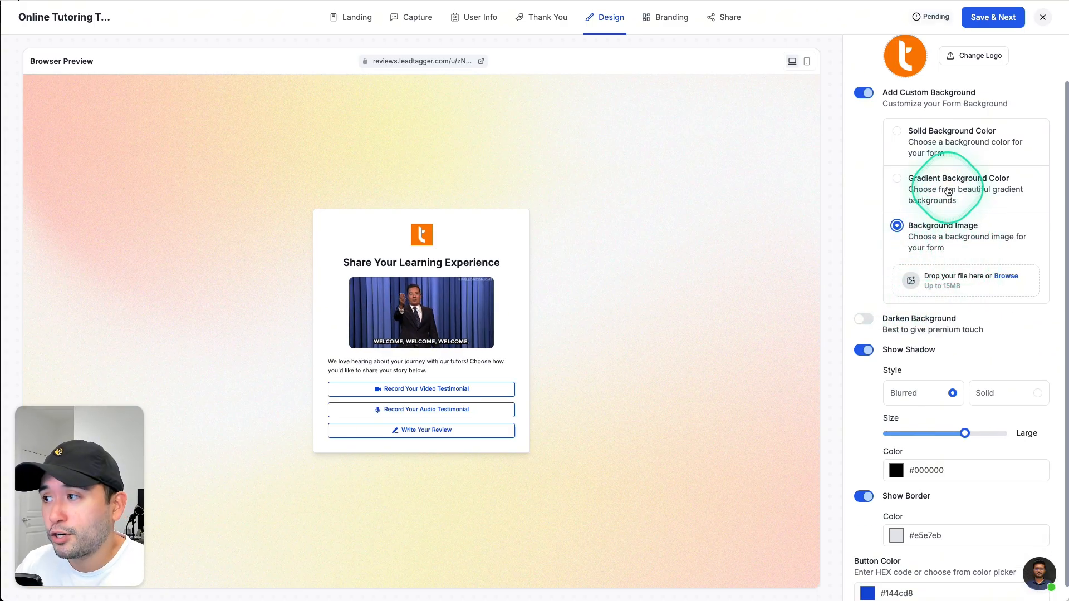
pyautogui.click(896, 179)
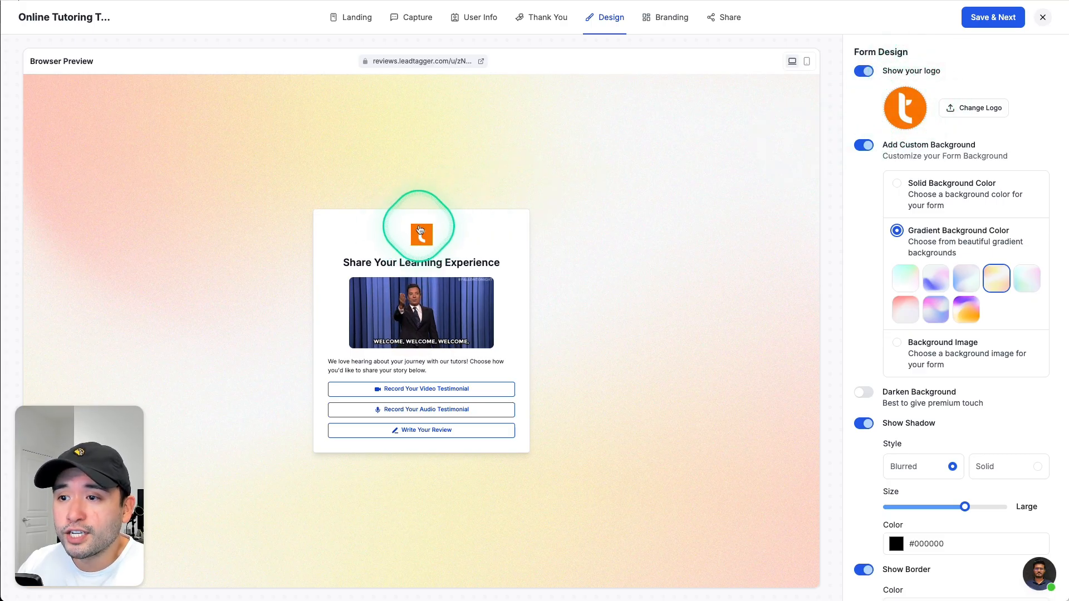
pyautogui.click(671, 17)
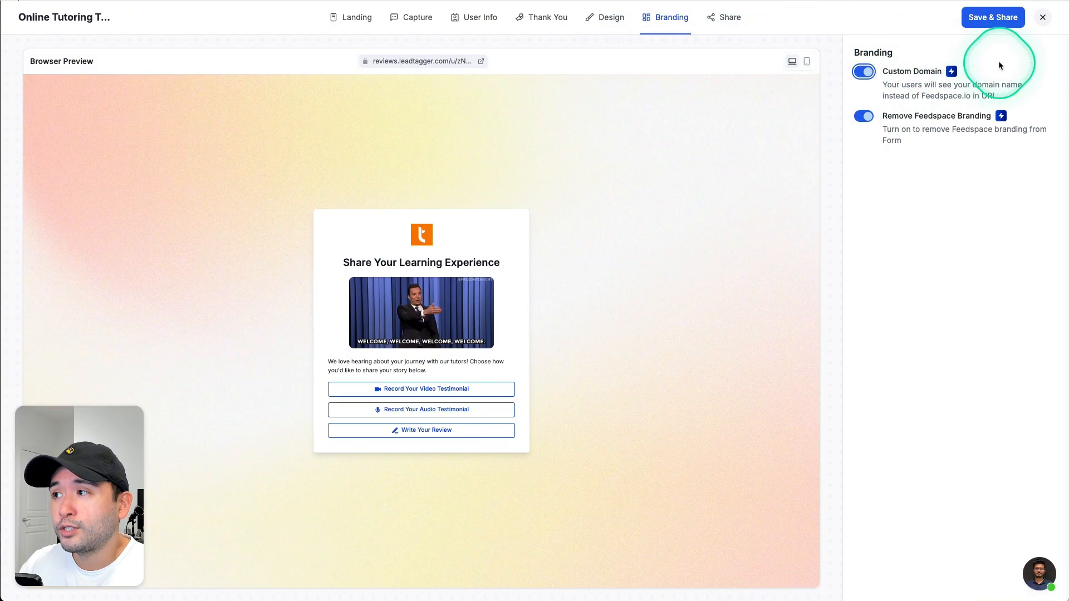
# Toggle Remove Feedspace Branding, then save the form and reach Share
pyautogui.click(863, 116)
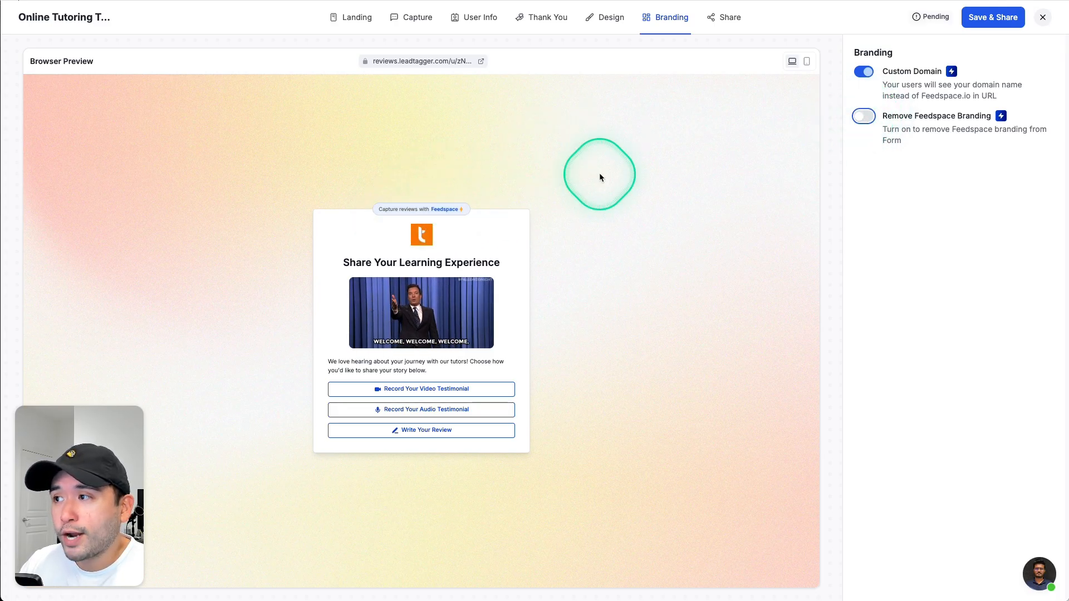
pyautogui.click(863, 116)
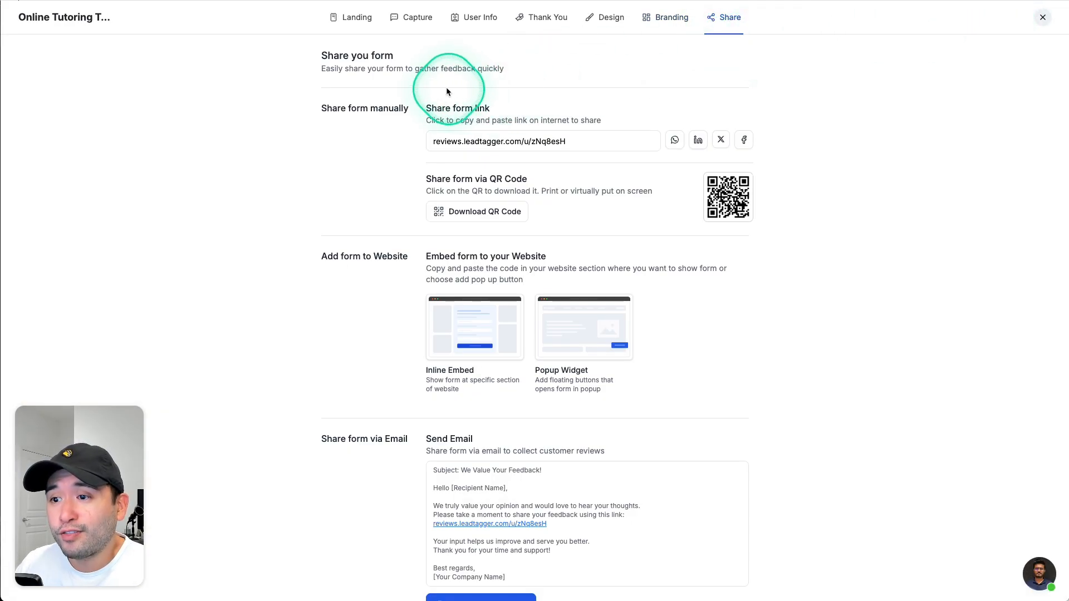
pyautogui.moveTo(330, 340)
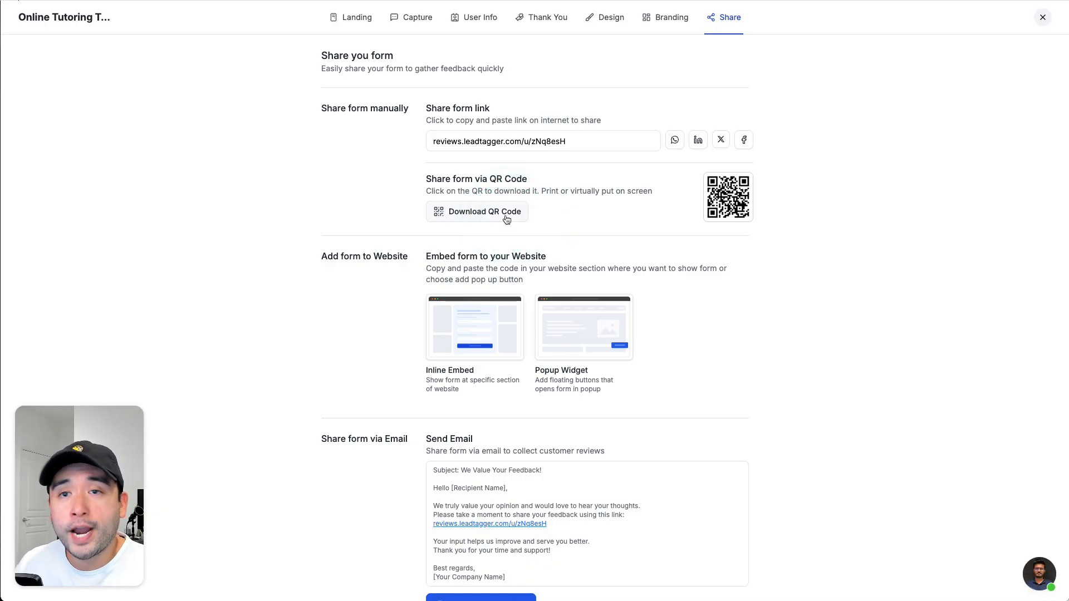
# Download the form's QR code and scroll through the embed and email template options
pyautogui.click(727, 196)
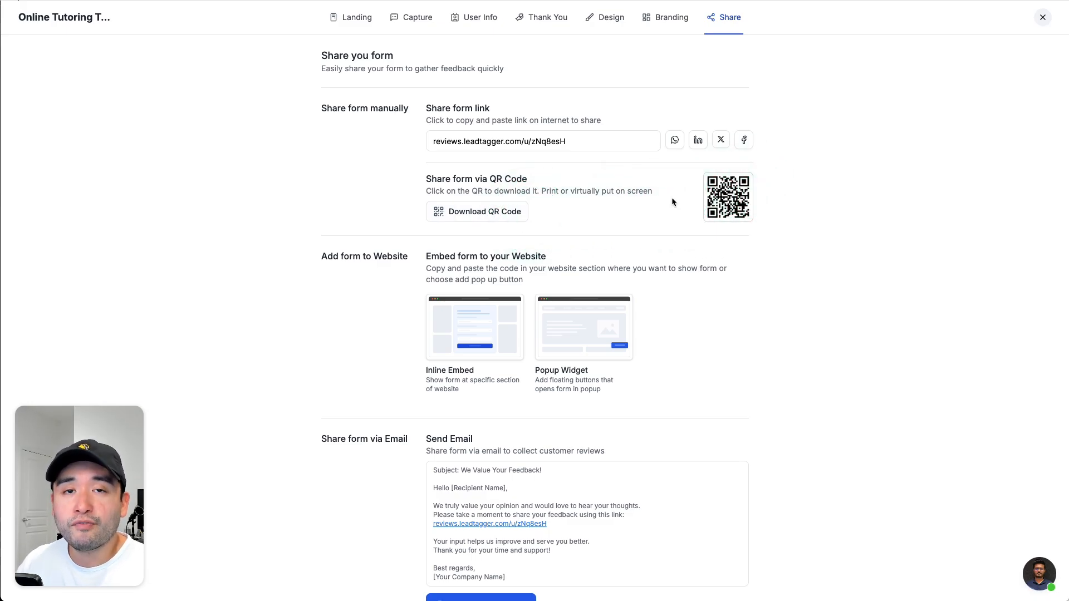
pyautogui.click(727, 198)
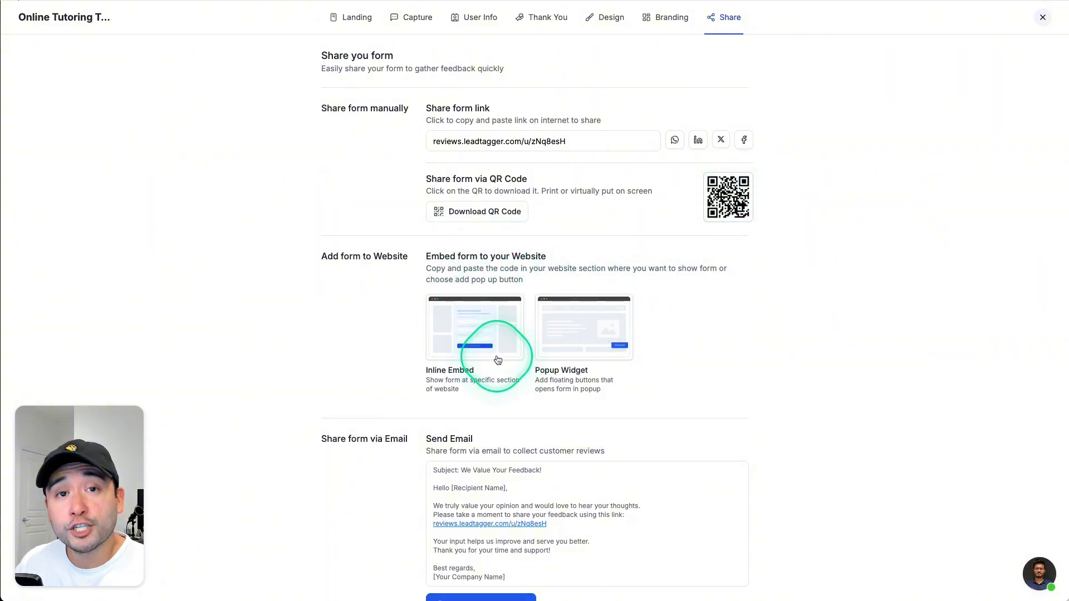
pyautogui.scroll(-3)
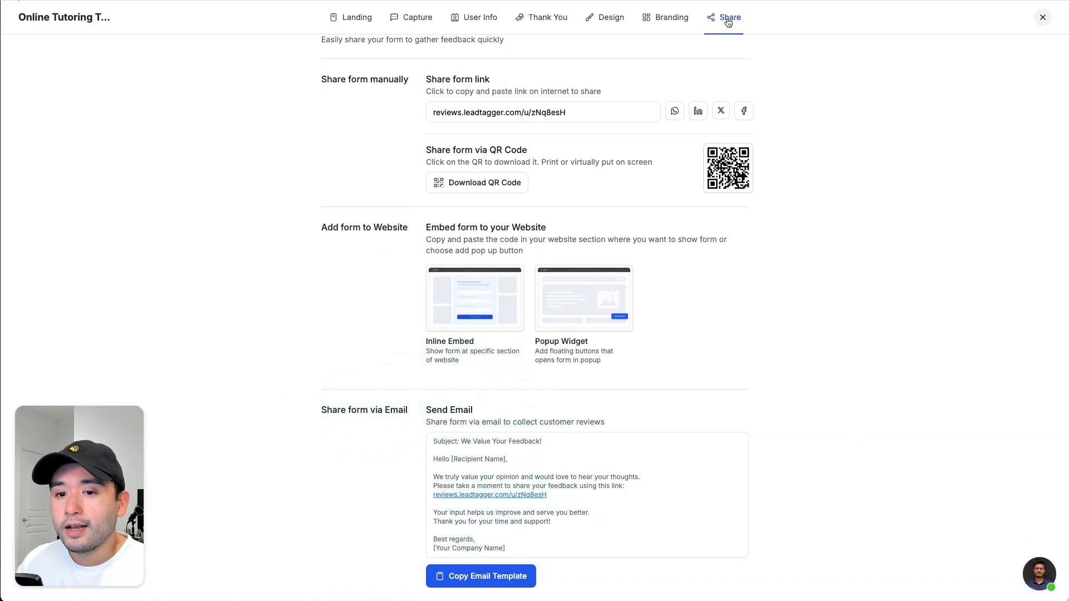
pyautogui.click(357, 18)
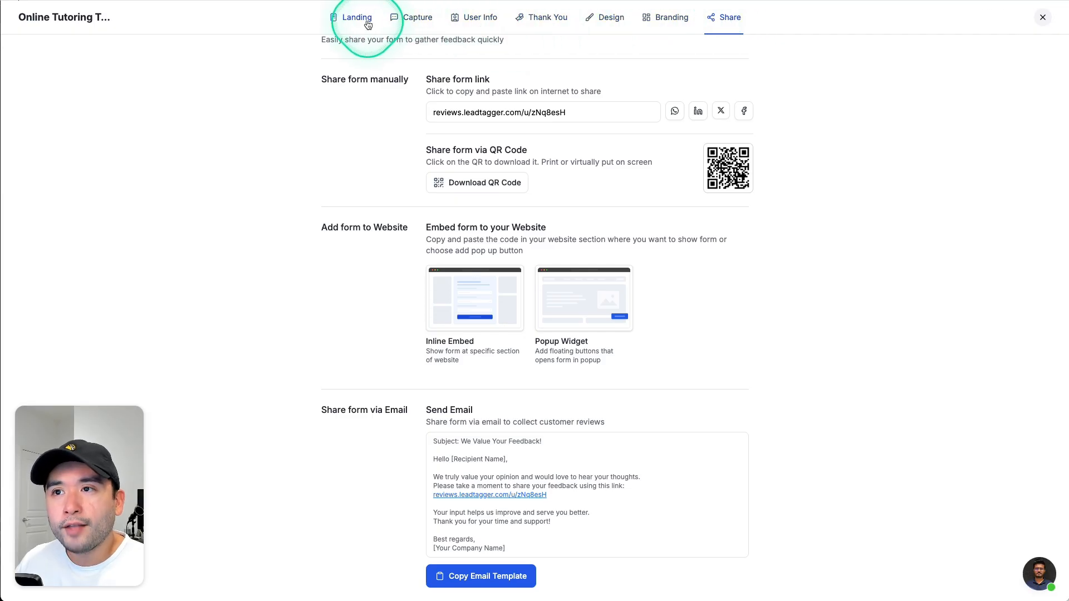
# Return to the form's Landing tab welcome page settings
pyautogui.click(355, 17)
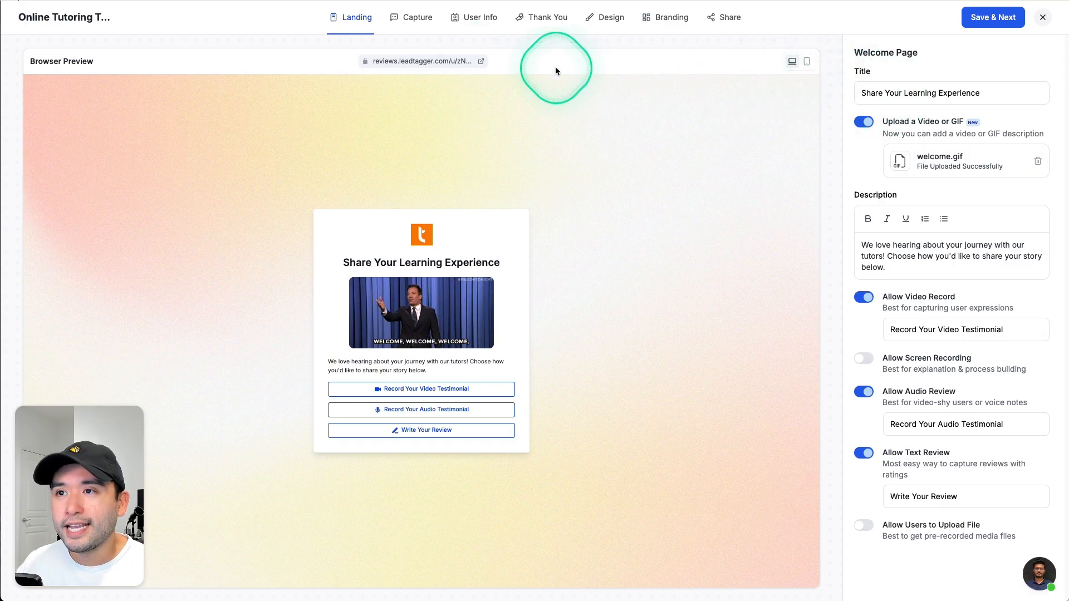
pyautogui.moveTo(814, 194)
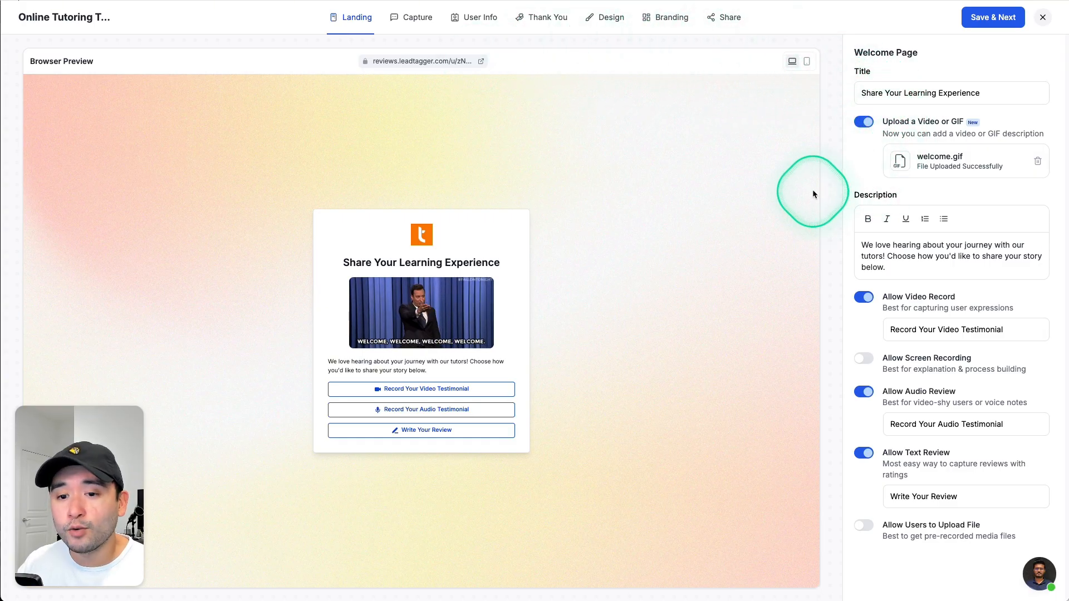
pyautogui.moveTo(790, 170)
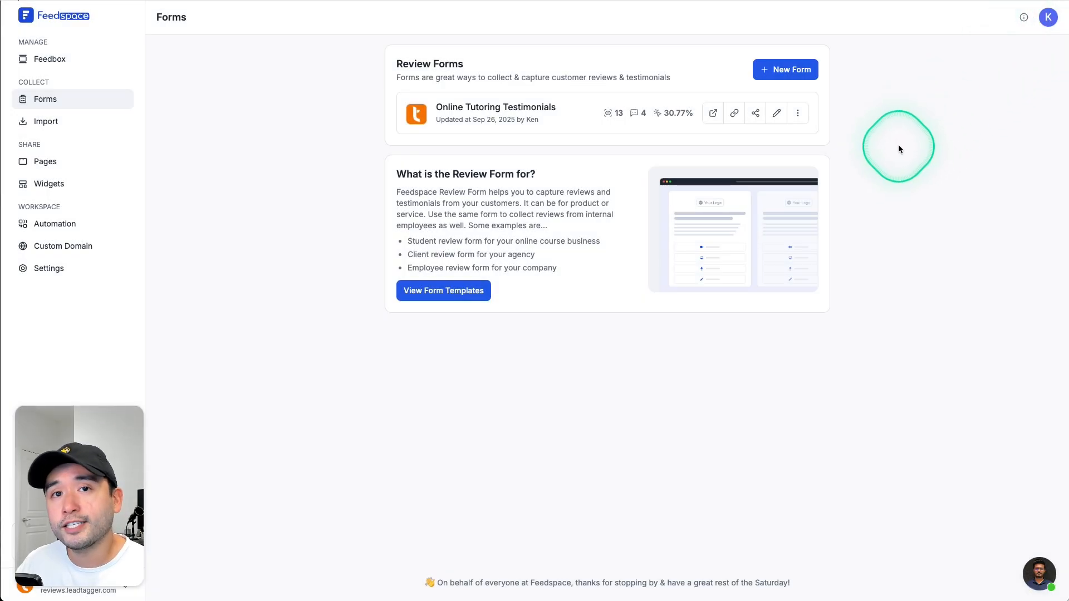
# Open the live form, try Record Your Video Testimonial, then go back
pyautogui.click(712, 113)
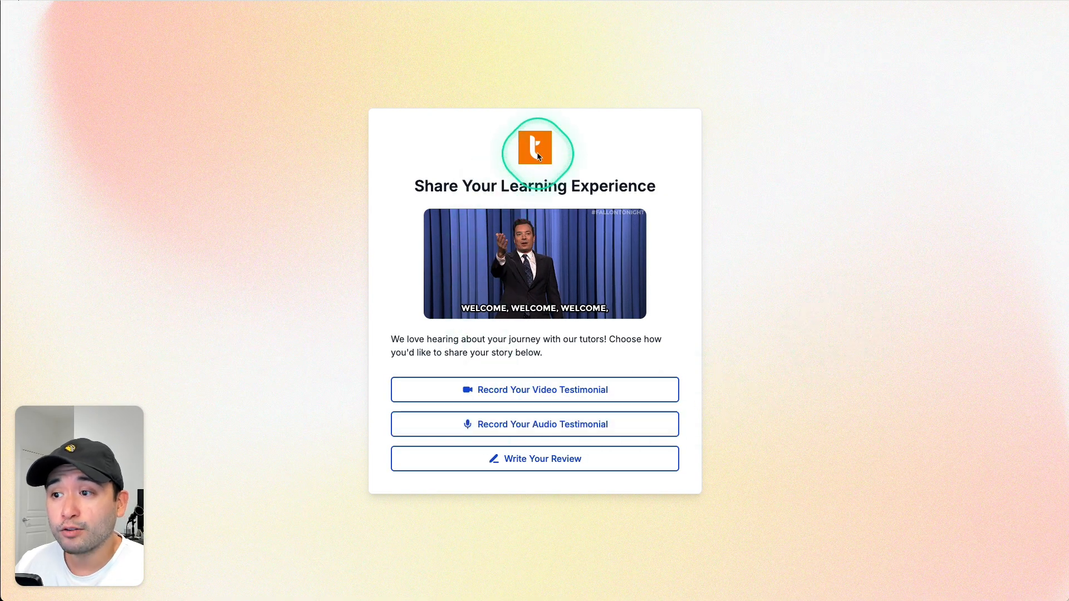
pyautogui.moveTo(704, 331)
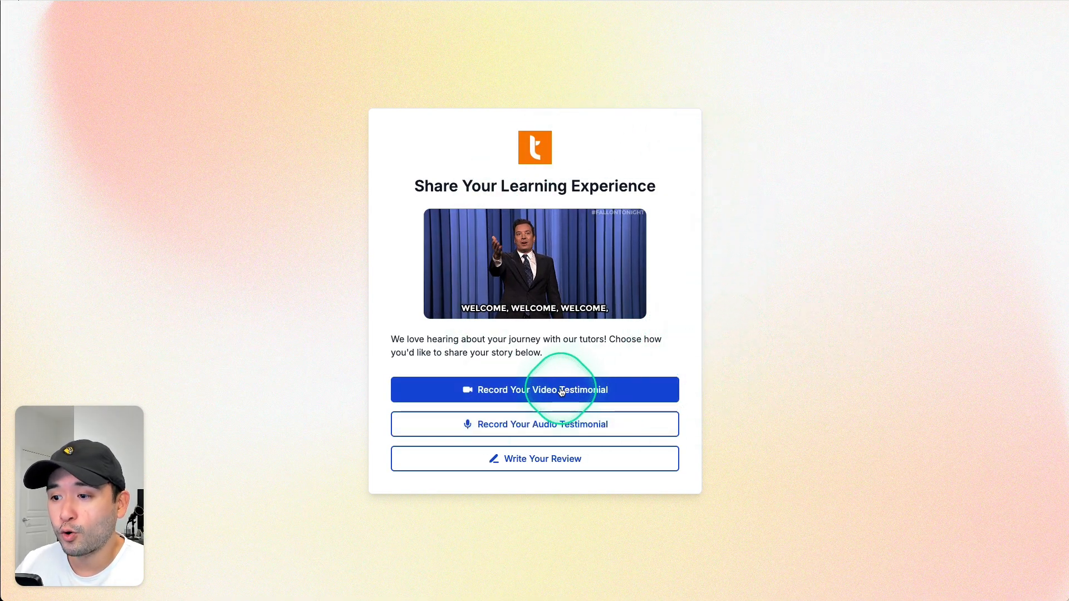
pyautogui.click(534, 390)
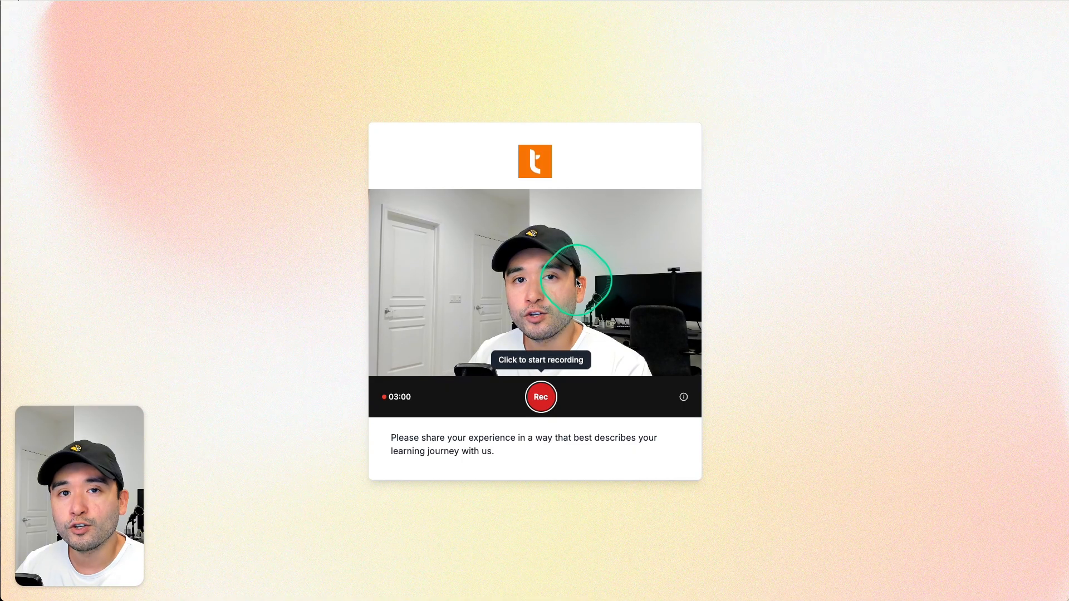
pyautogui.moveTo(597, 340)
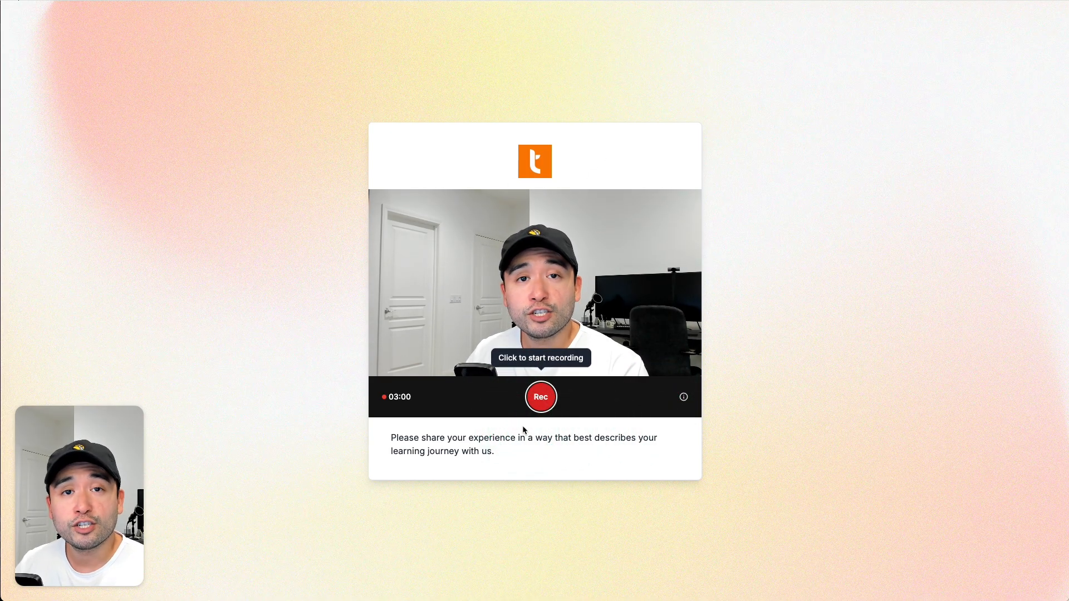
pyautogui.click(540, 397)
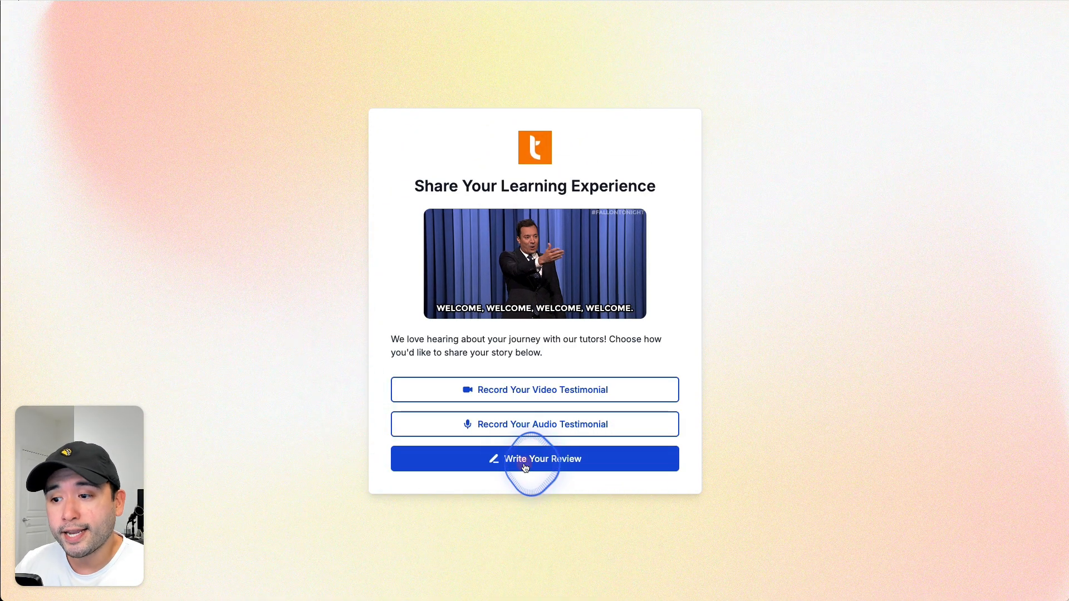
# Submit a four-star text review 'I really love this service!' with reviewer details
pyautogui.click(525, 459)
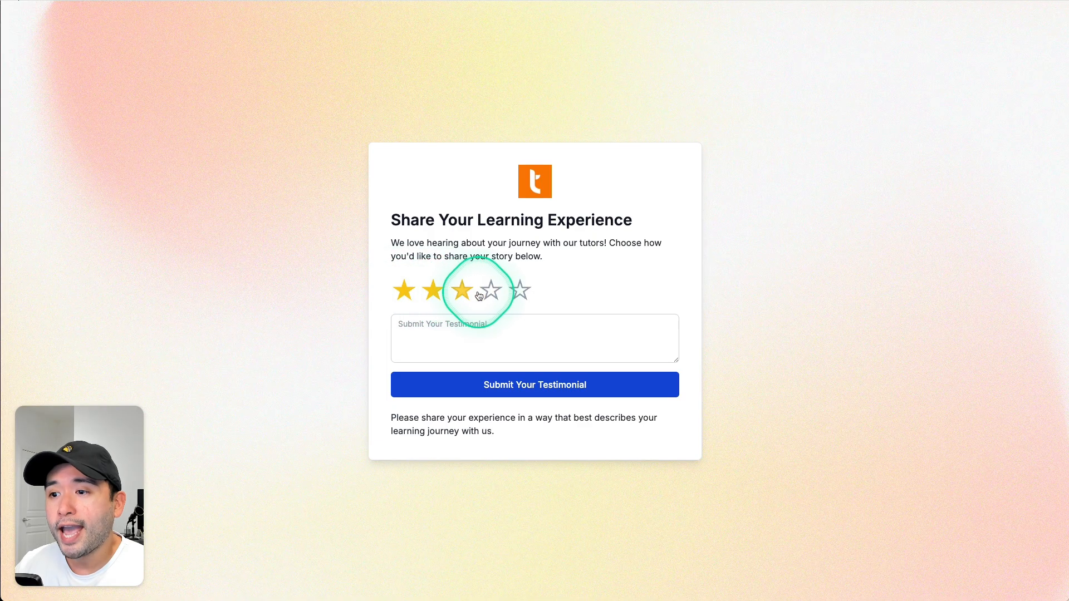
pyautogui.click(491, 290)
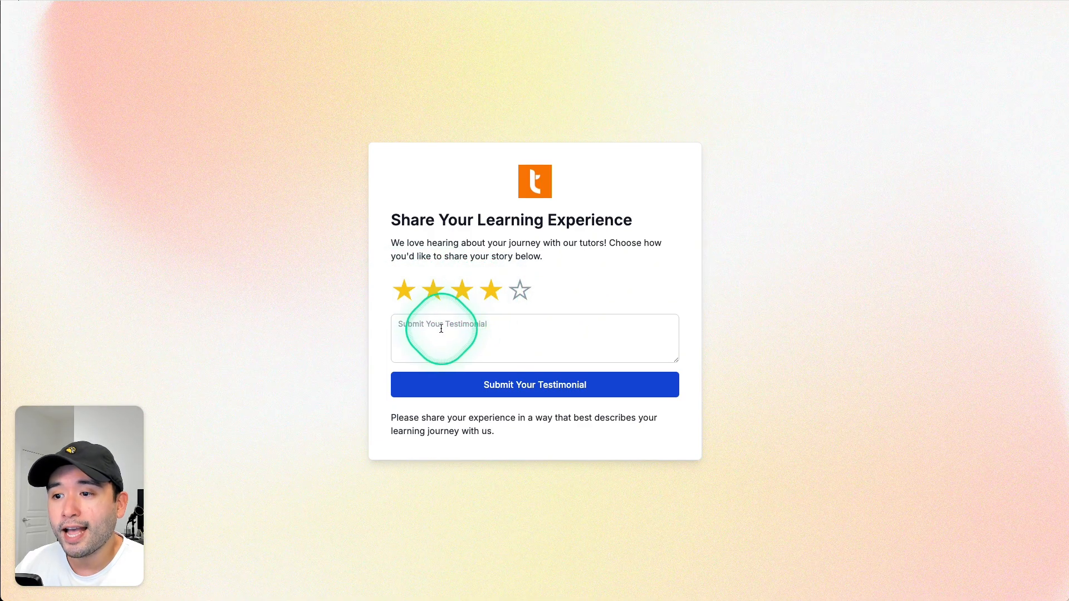
pyautogui.click(440, 337)
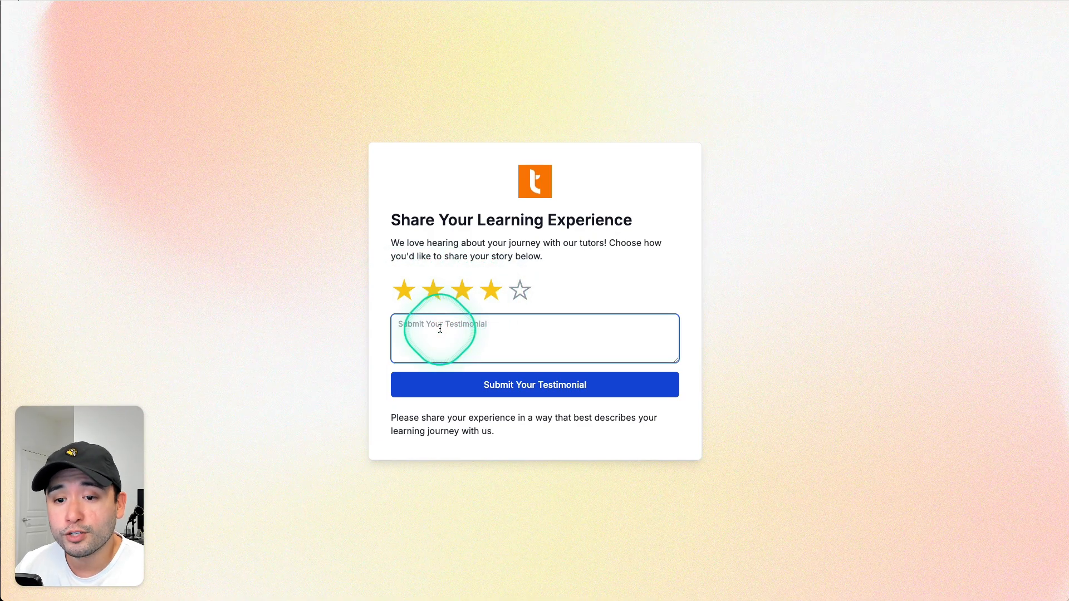
pyautogui.write('I really love this service!')
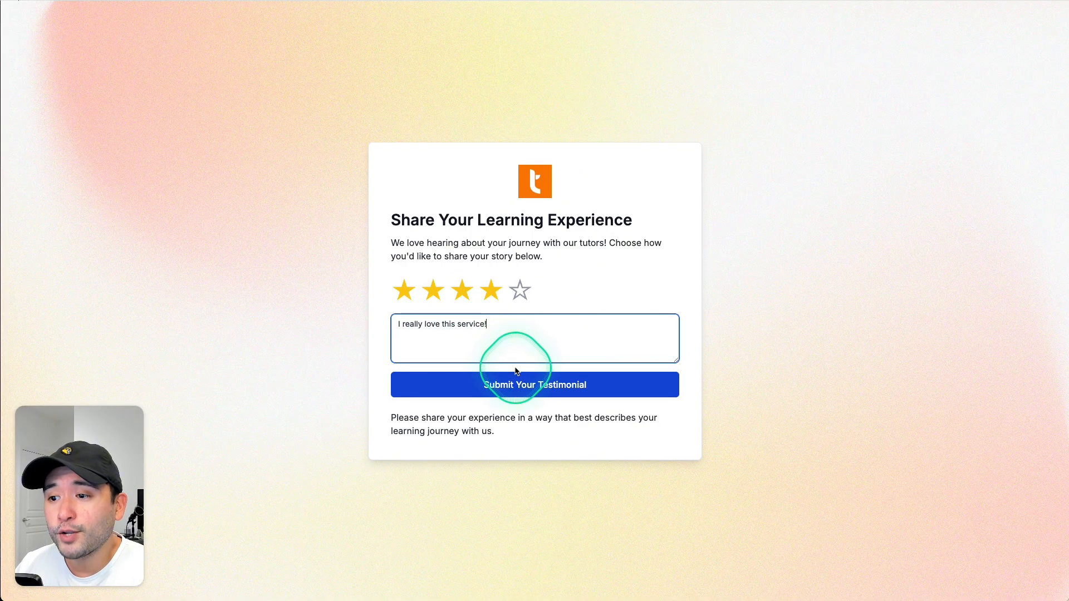
pyautogui.click(534, 385)
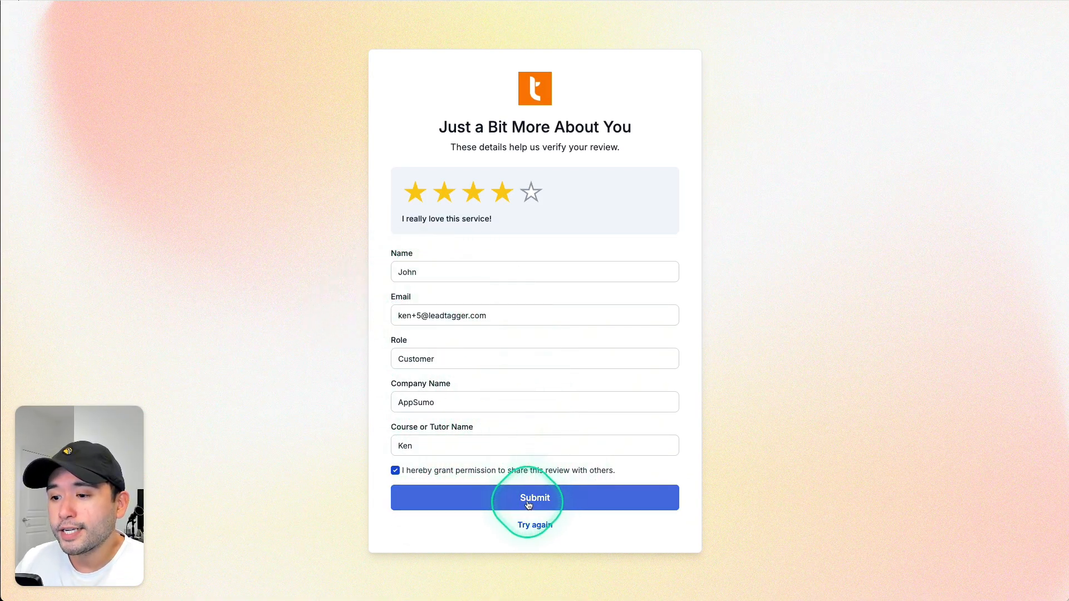
pyautogui.click(535, 498)
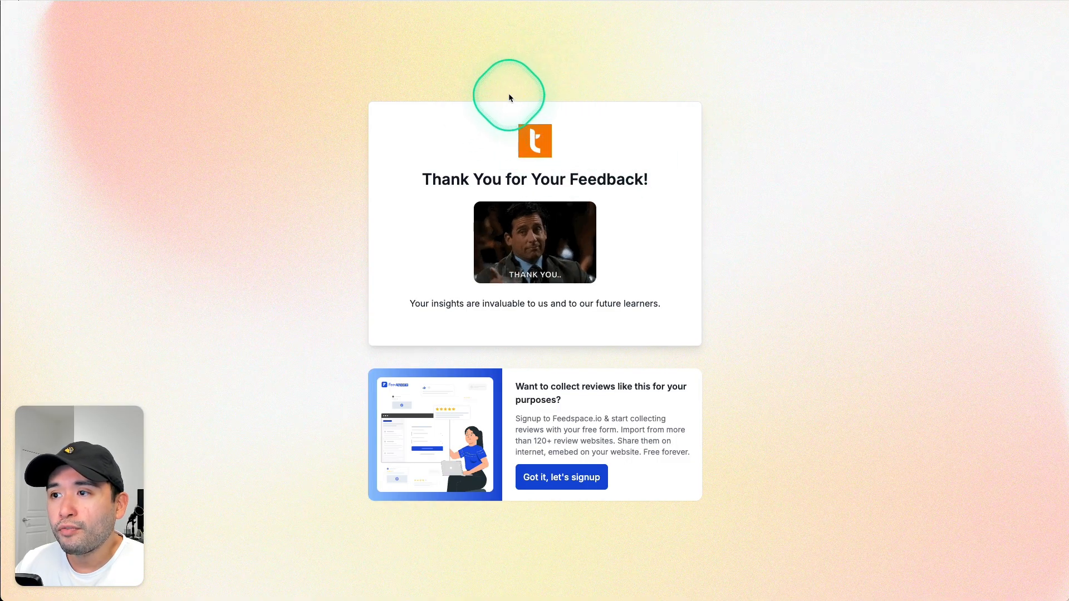
pyautogui.moveTo(569, 104)
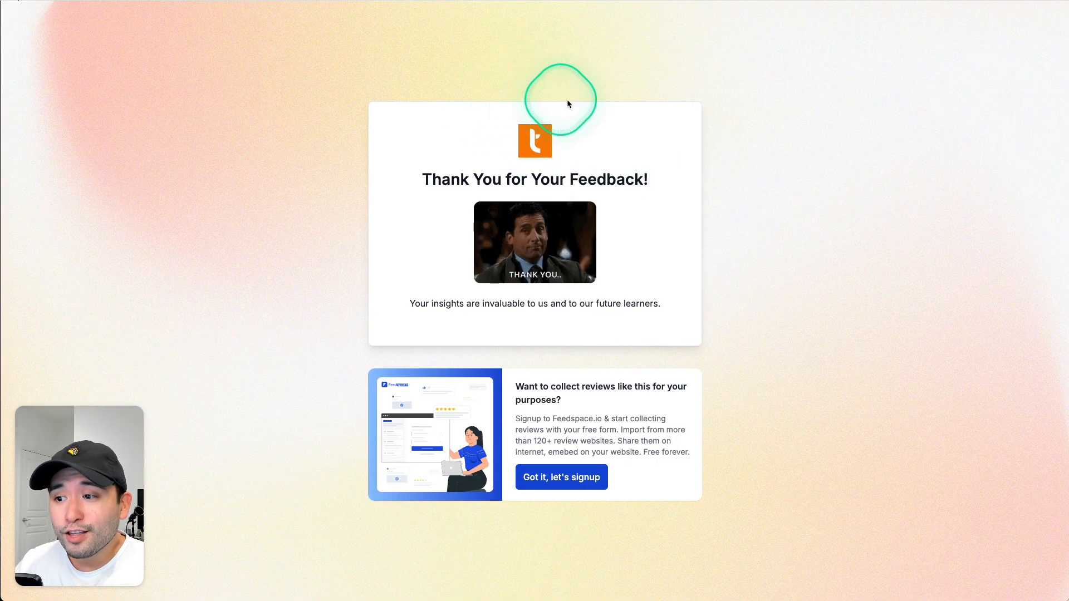
pyautogui.moveTo(589, 410)
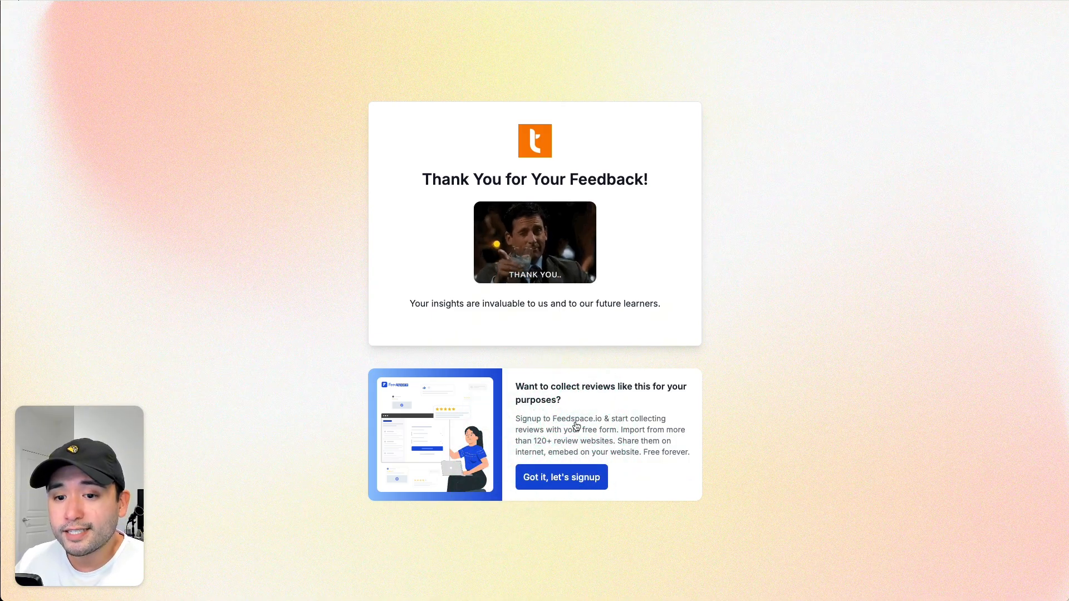
# Submit the review and wait for the Thank You for Your Feedback page
pyautogui.click(568, 425)
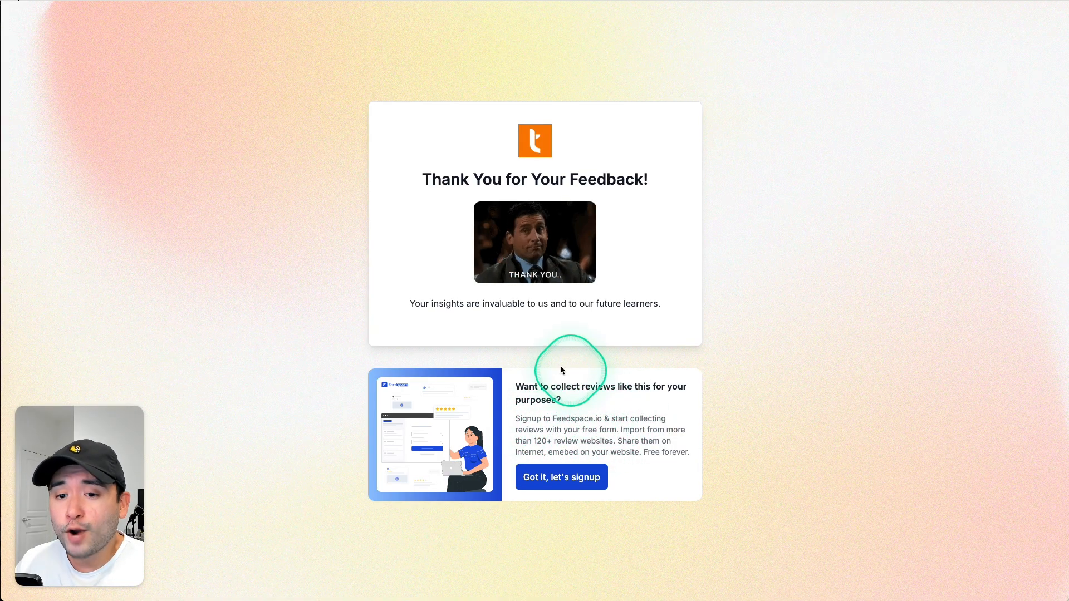
pyautogui.moveTo(383, 488)
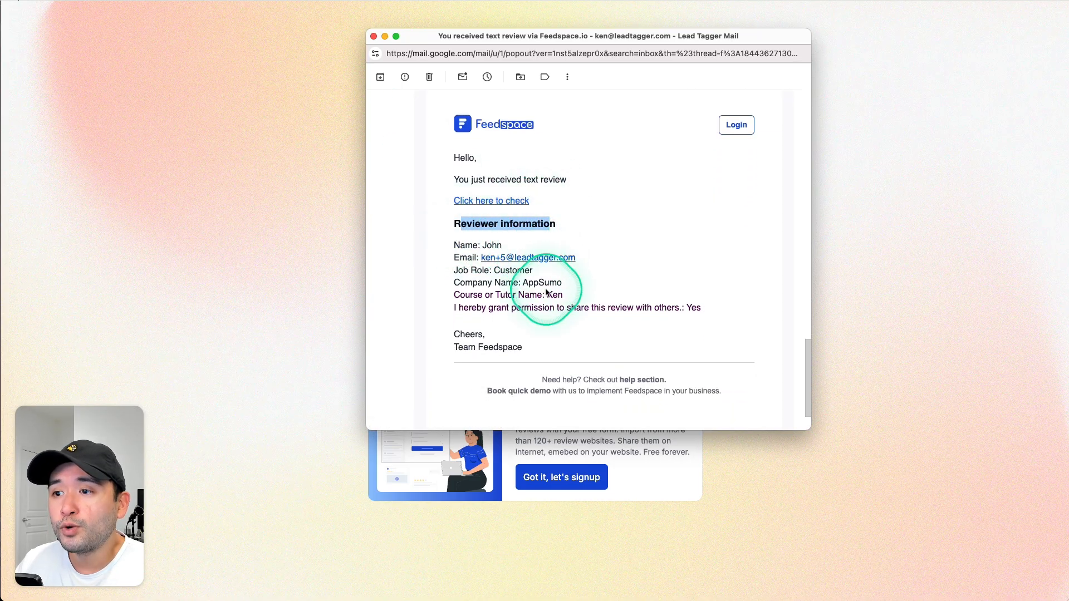
pyautogui.moveTo(628, 304)
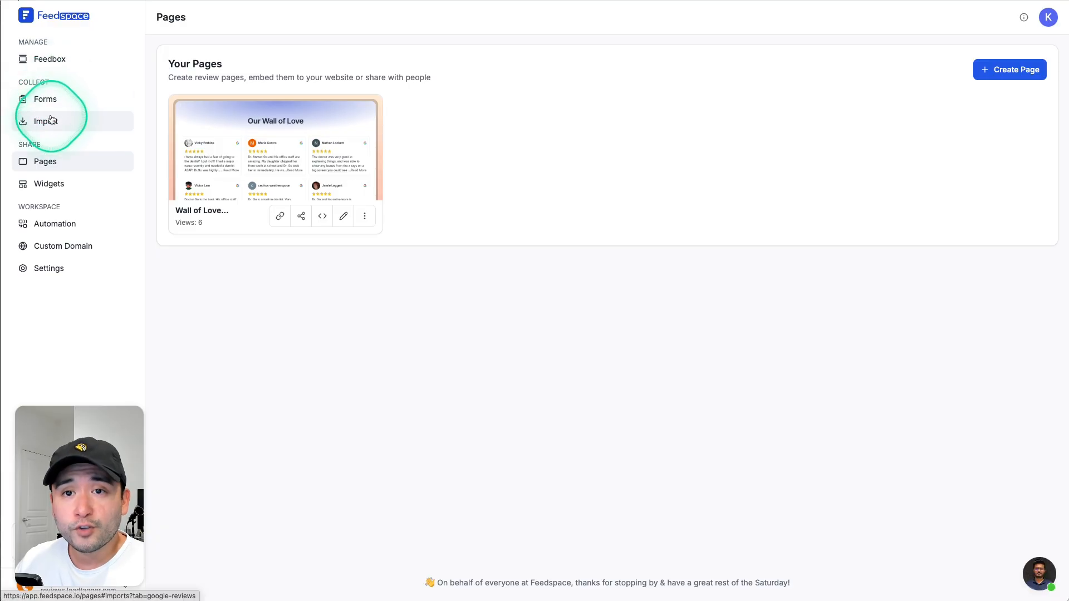
pyautogui.moveTo(52, 192)
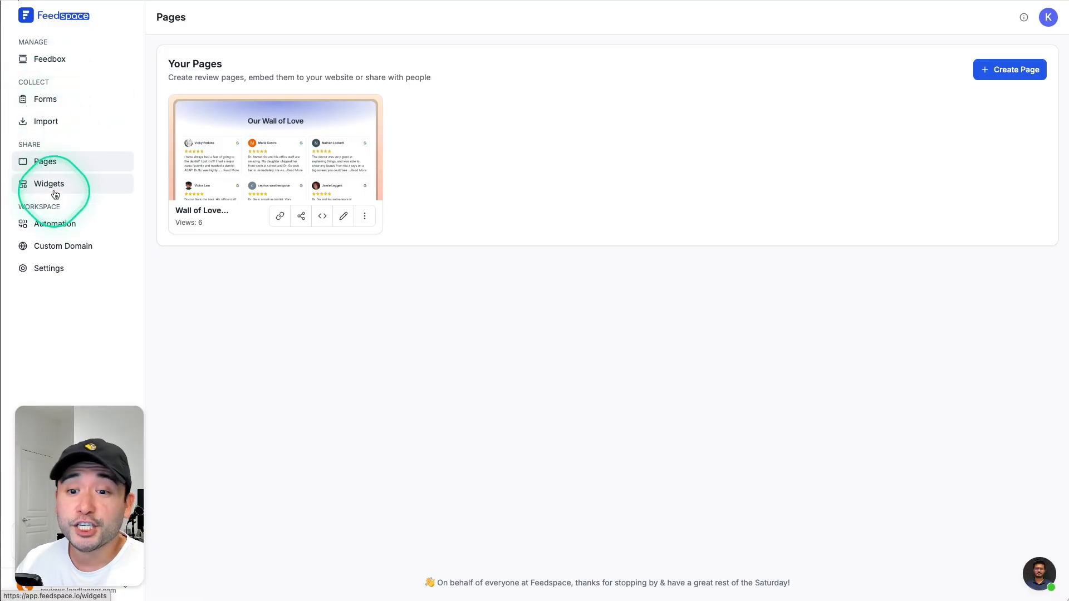
pyautogui.moveTo(77, 189)
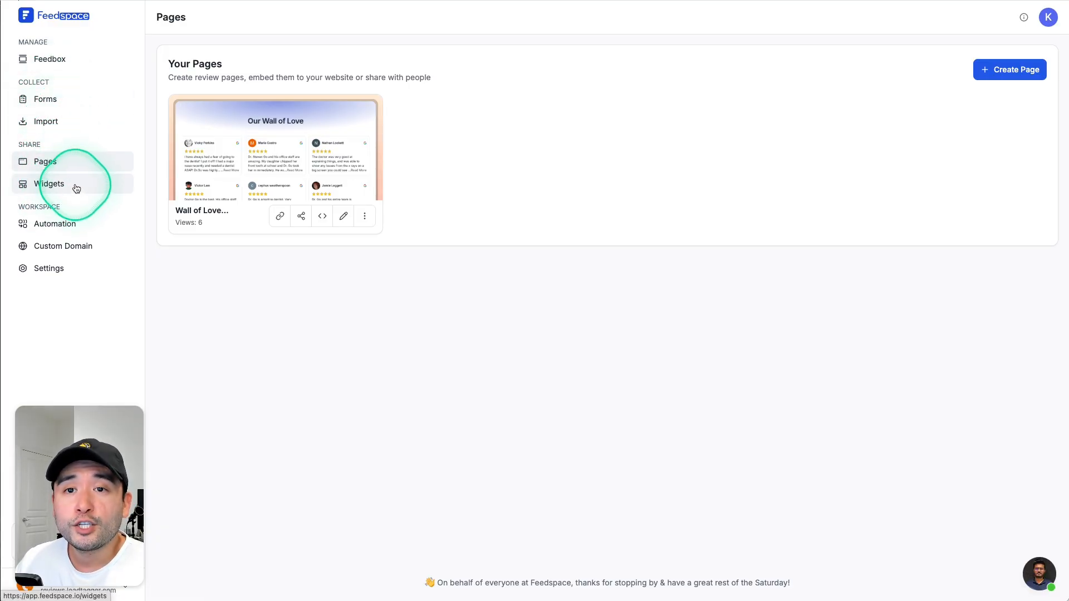
pyautogui.moveTo(54, 162)
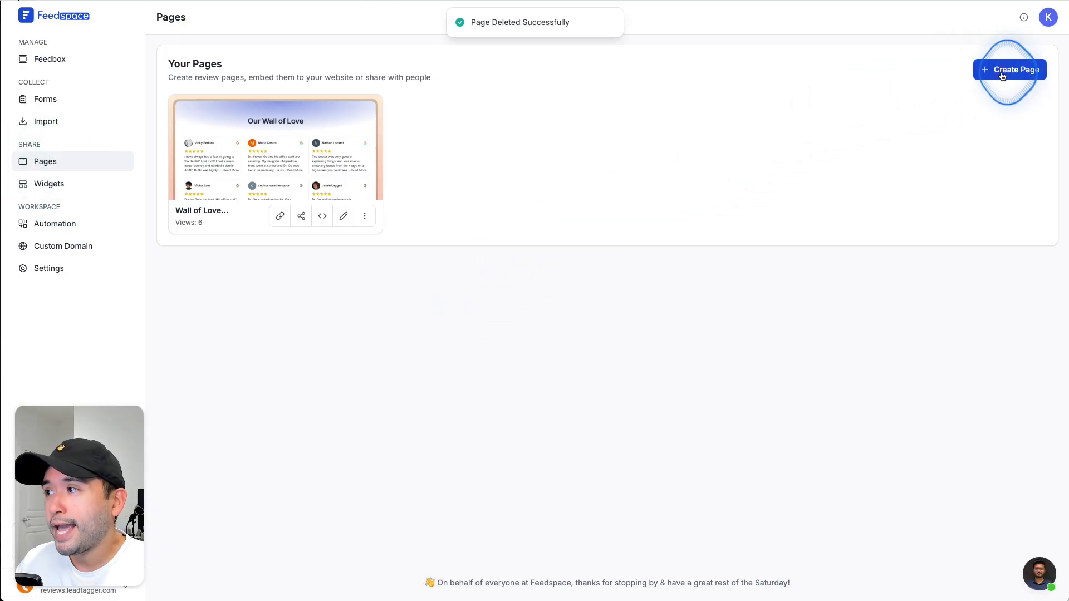
# Edit the Wall of Love page and scroll its reviews to the new four-star one
pyautogui.click(1009, 69)
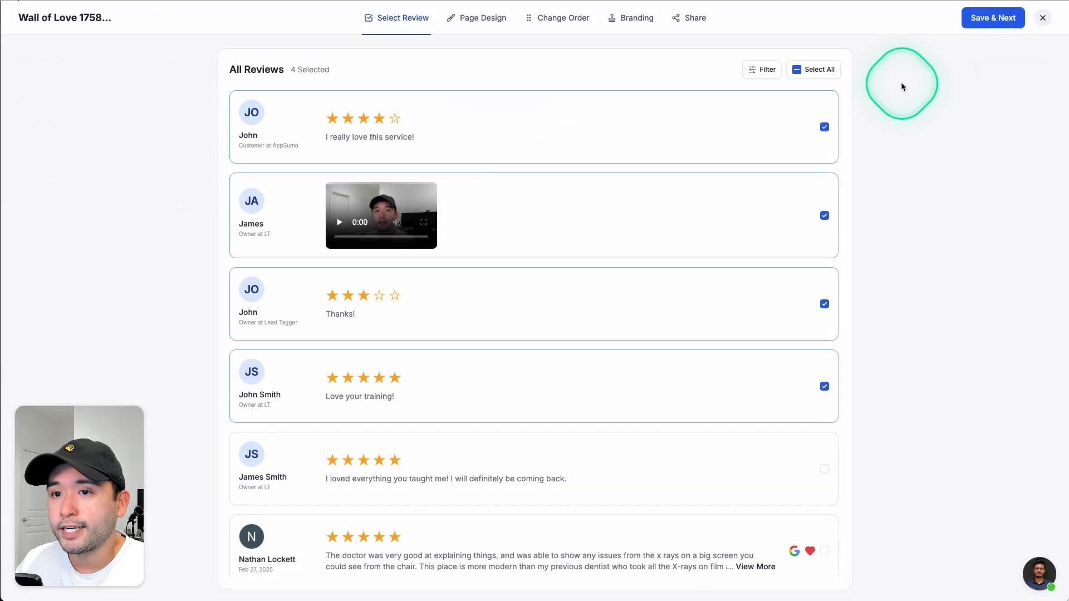
pyautogui.scroll(-3)
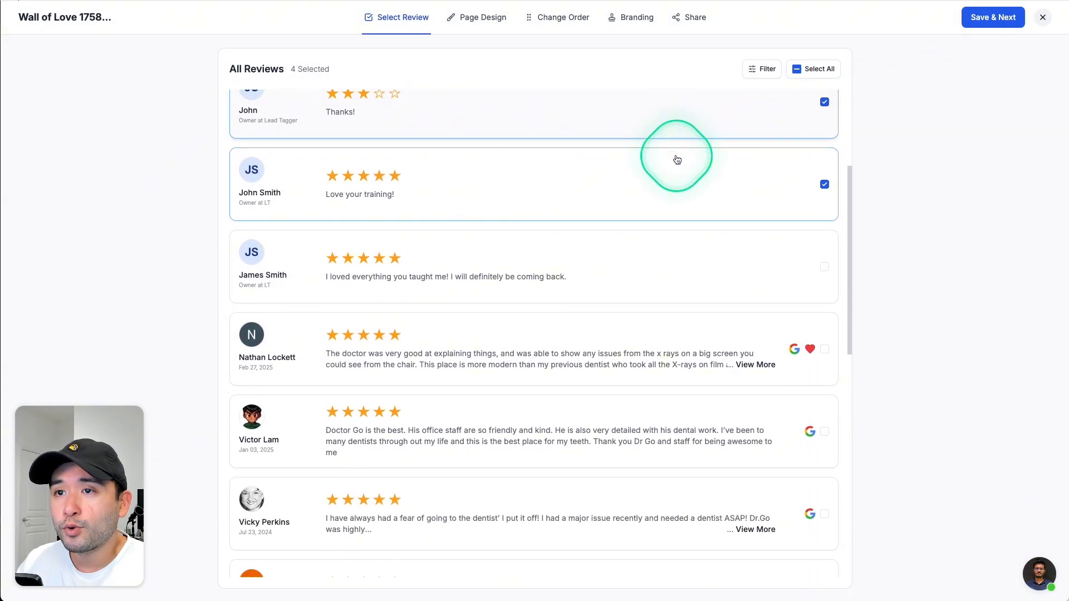
pyautogui.scroll(-3)
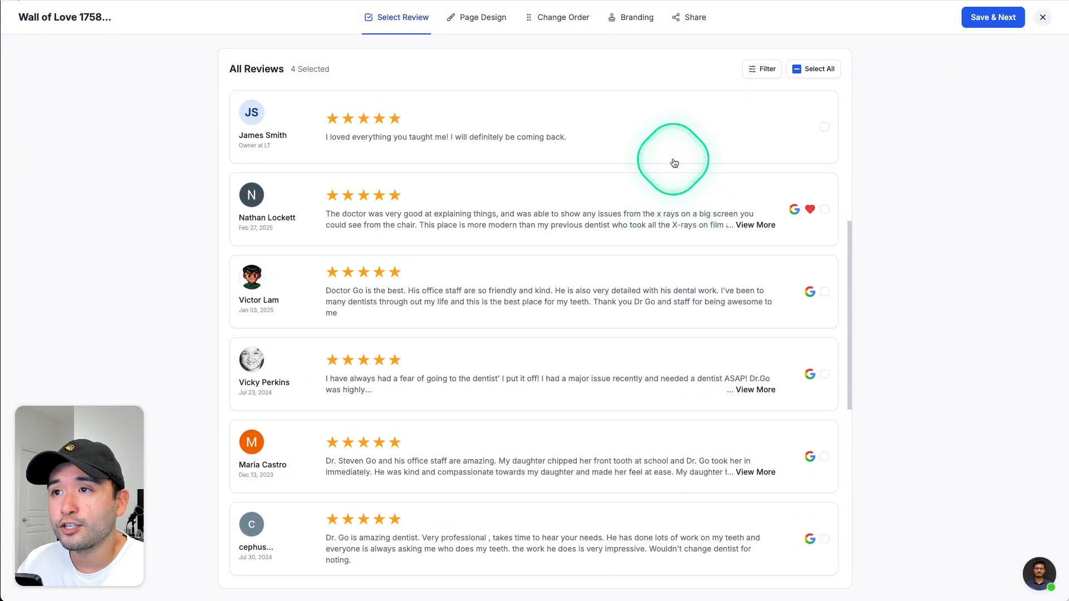
# Preview the Wall of Love's logo, title and four chosen reviews in Page Design
pyautogui.click(482, 17)
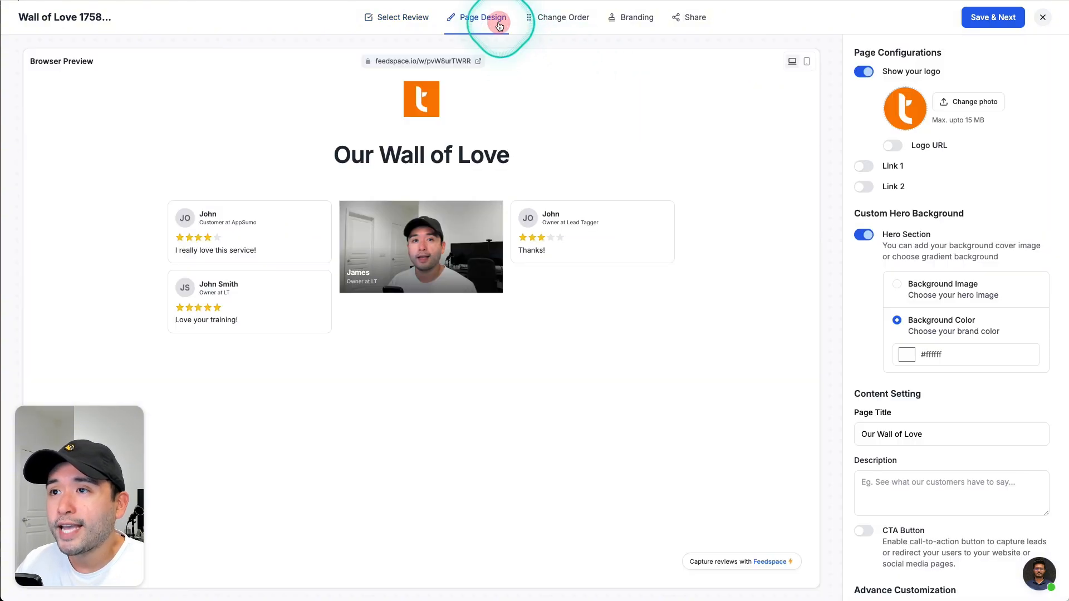
pyautogui.moveTo(695, 111)
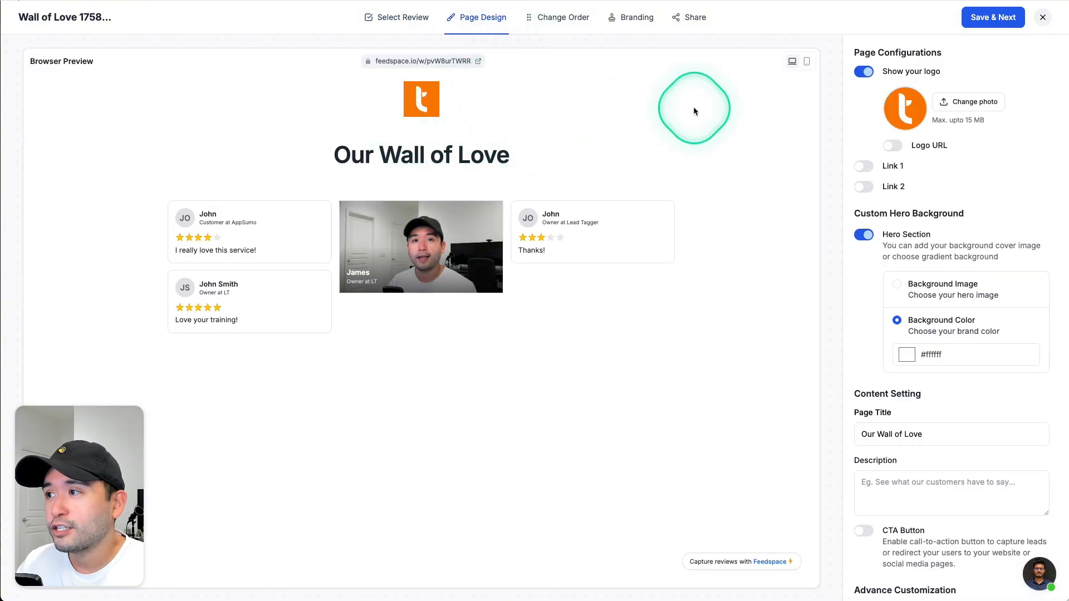
pyautogui.moveTo(514, 347)
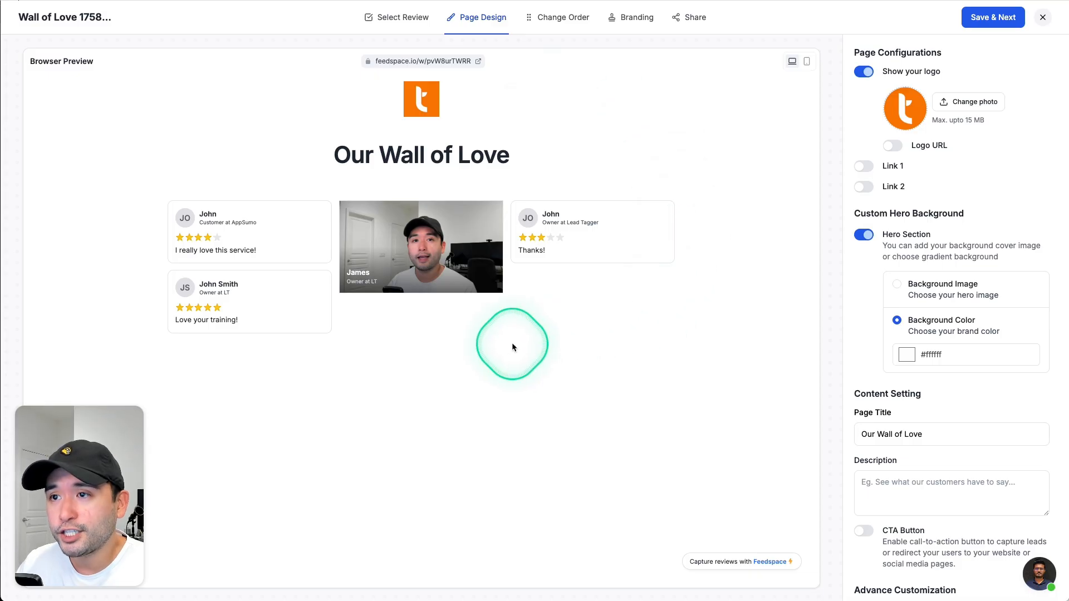
pyautogui.moveTo(448, 226)
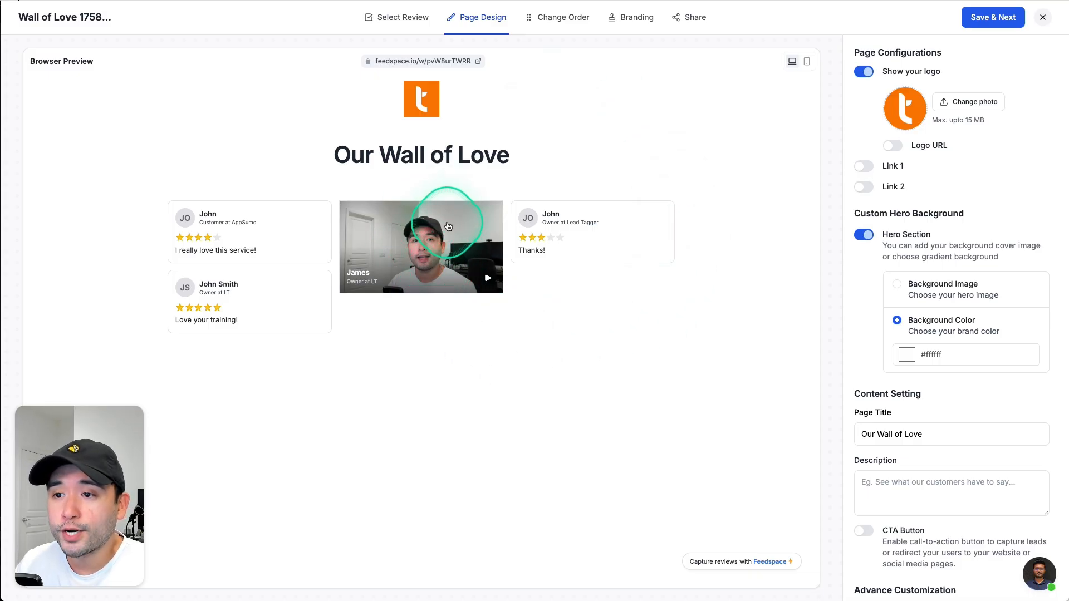
pyautogui.moveTo(466, 214)
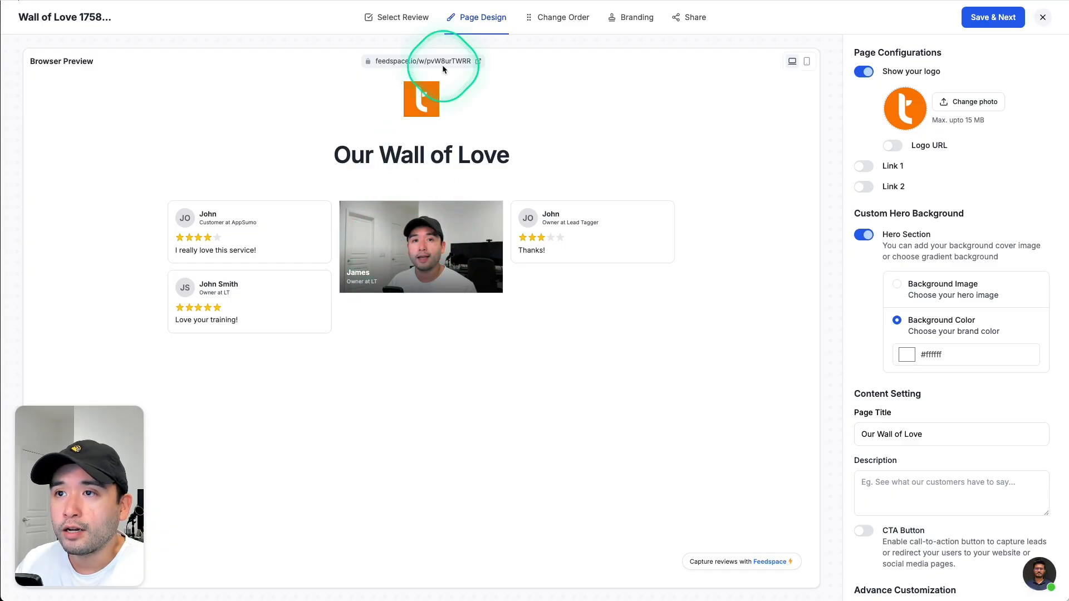
# Return to review selection and tick five Google reviews, reaching nine selected
pyautogui.click(402, 17)
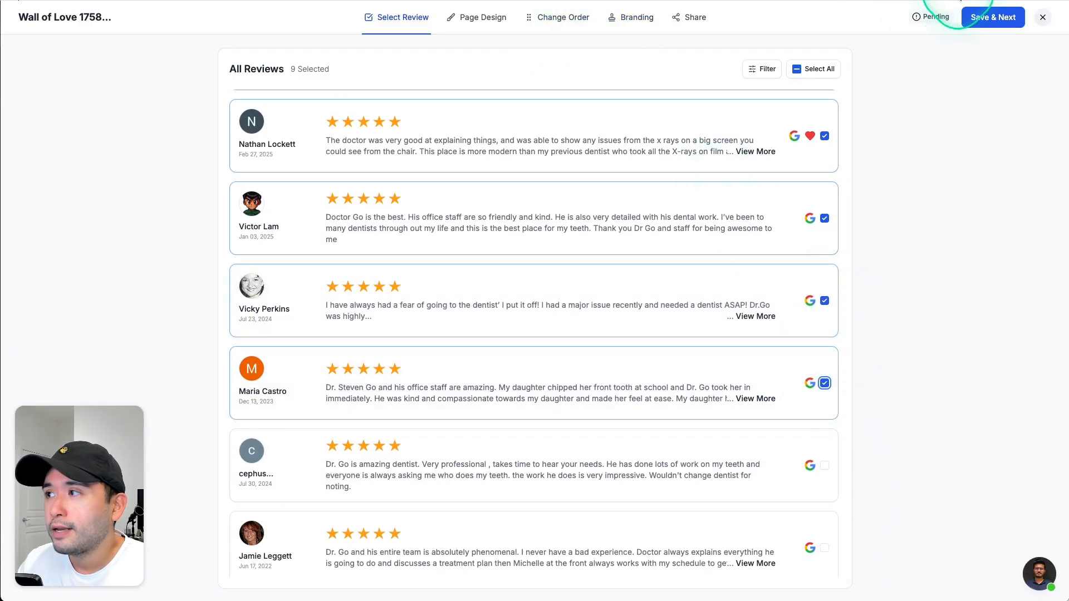
pyautogui.click(992, 18)
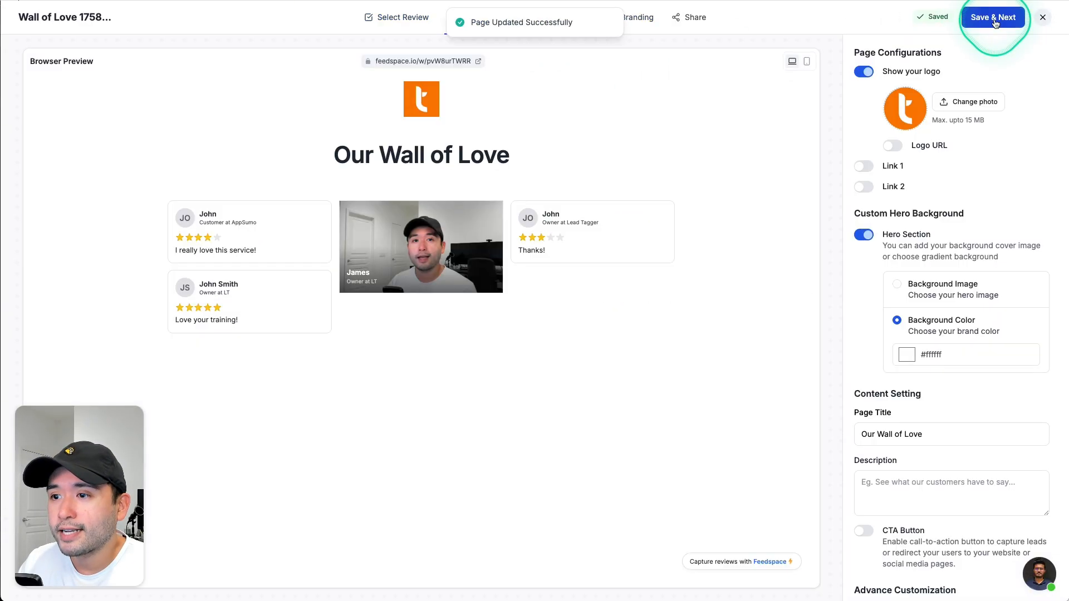
pyautogui.click(993, 17)
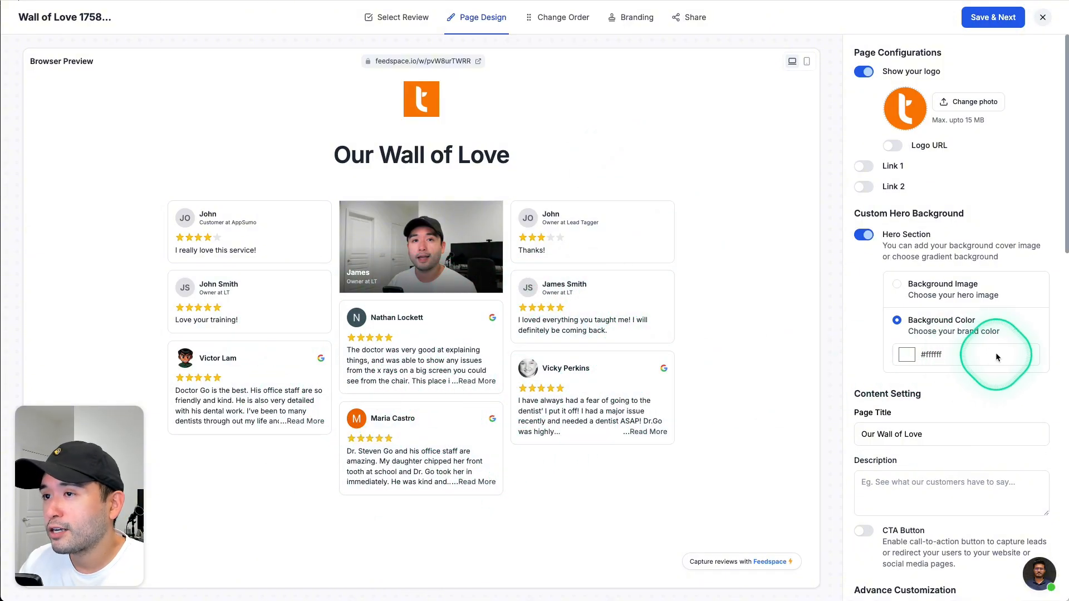
pyautogui.scroll(-3)
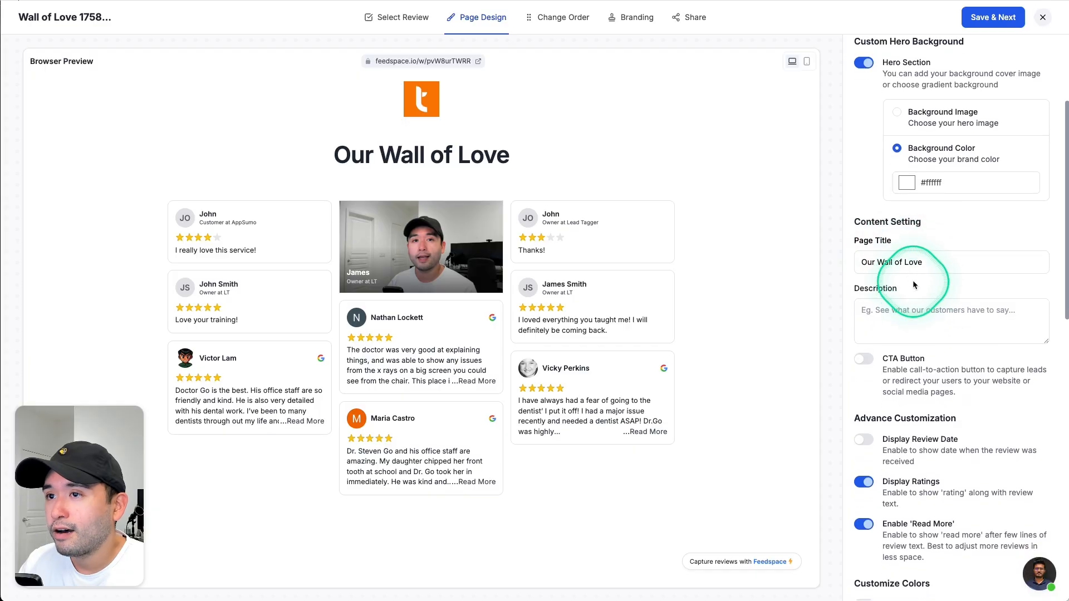
pyautogui.scroll(-3)
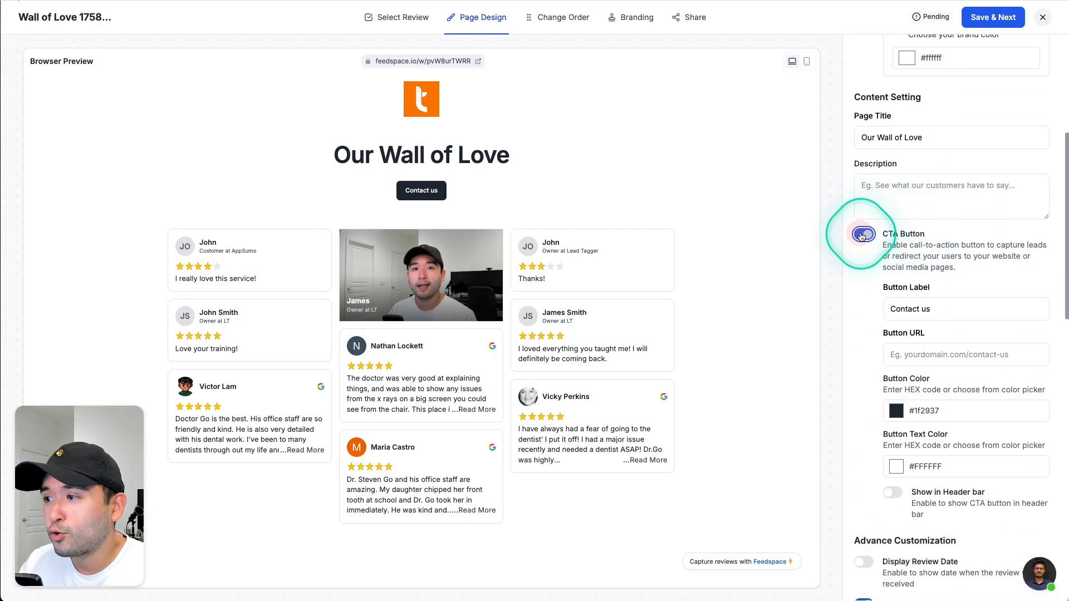
pyautogui.click(863, 234)
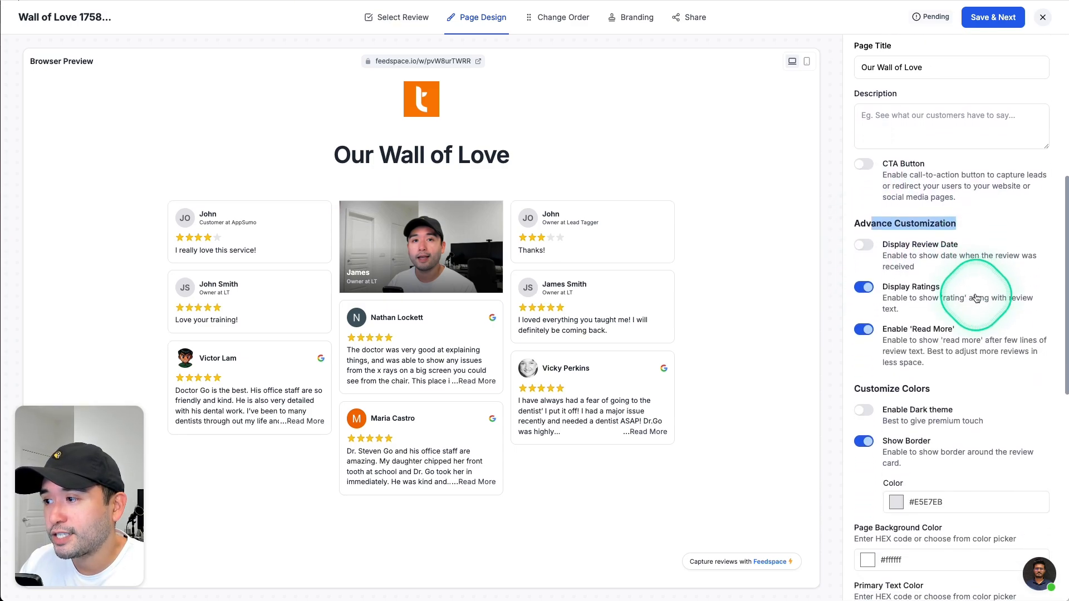
pyautogui.click(863, 287)
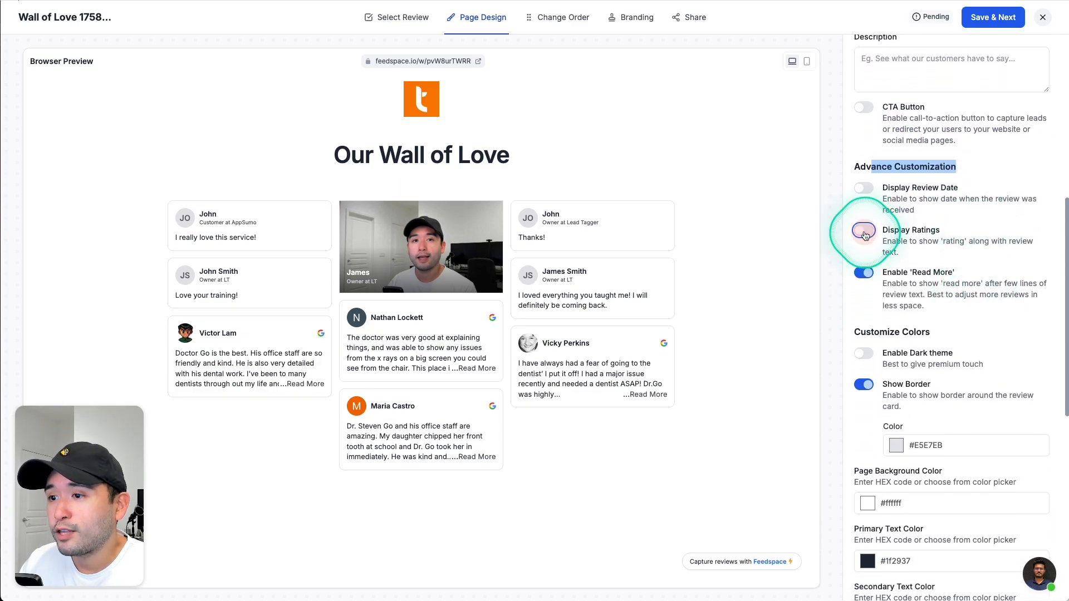
pyautogui.click(863, 230)
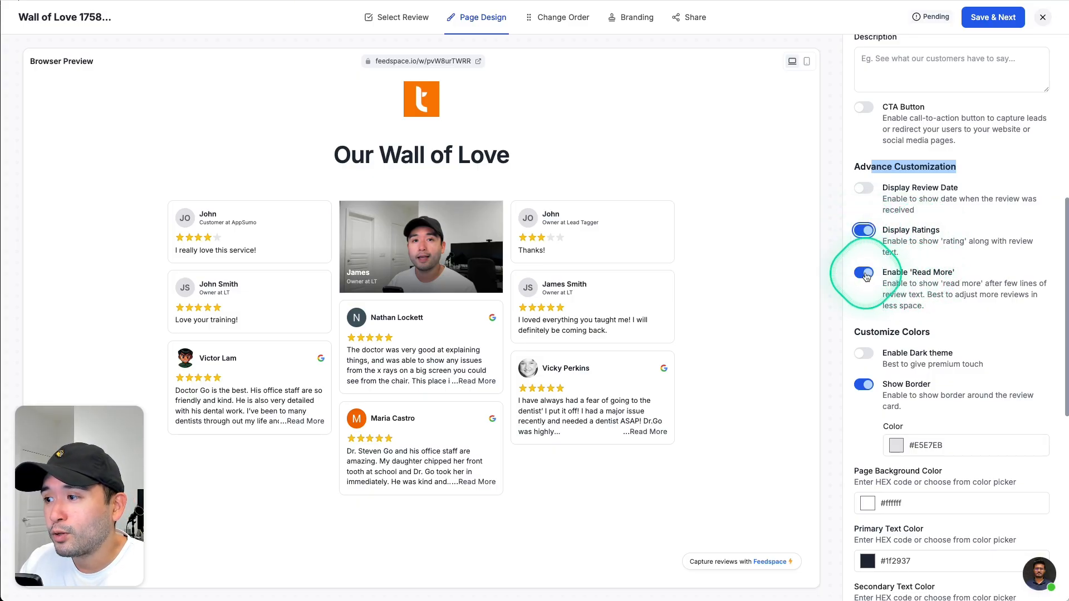
pyautogui.scroll(-3)
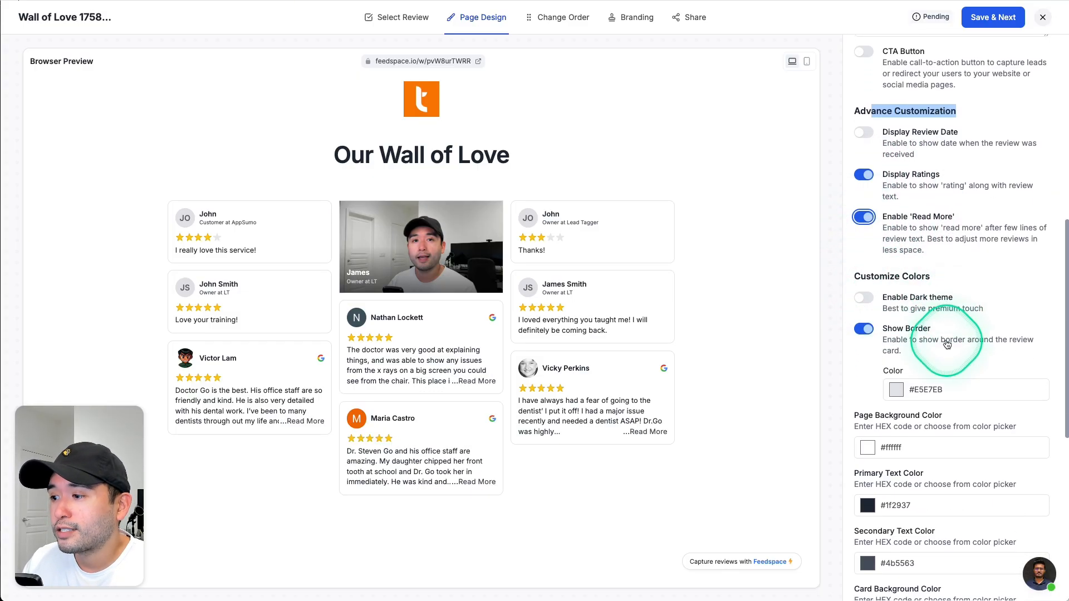
pyautogui.scroll(-3)
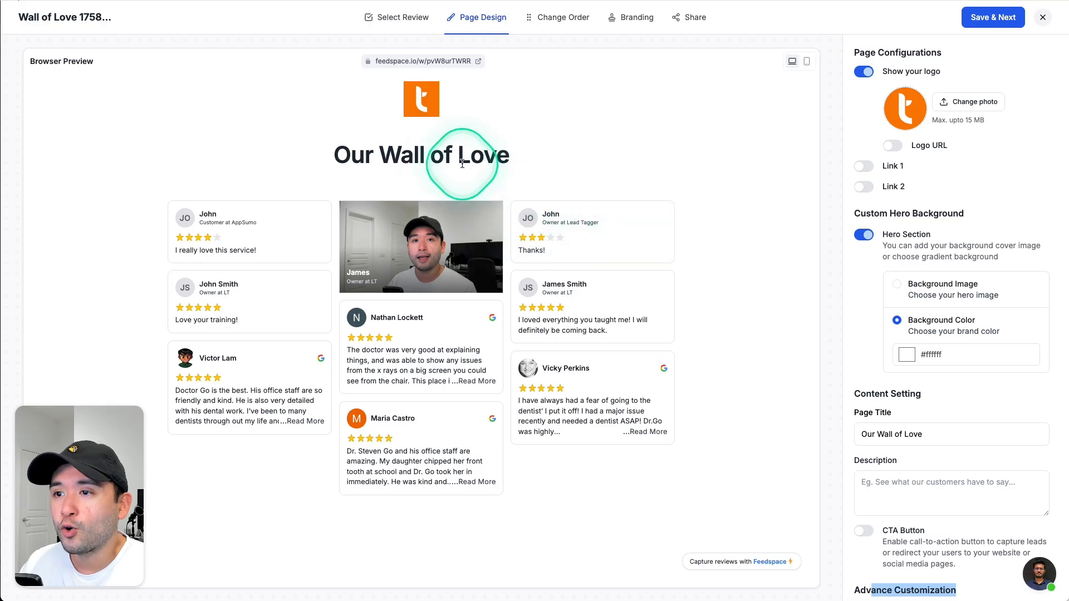
# Move James's video review first, enable Custom Domain and Remove Feedspace Branding, and save
pyautogui.click(564, 17)
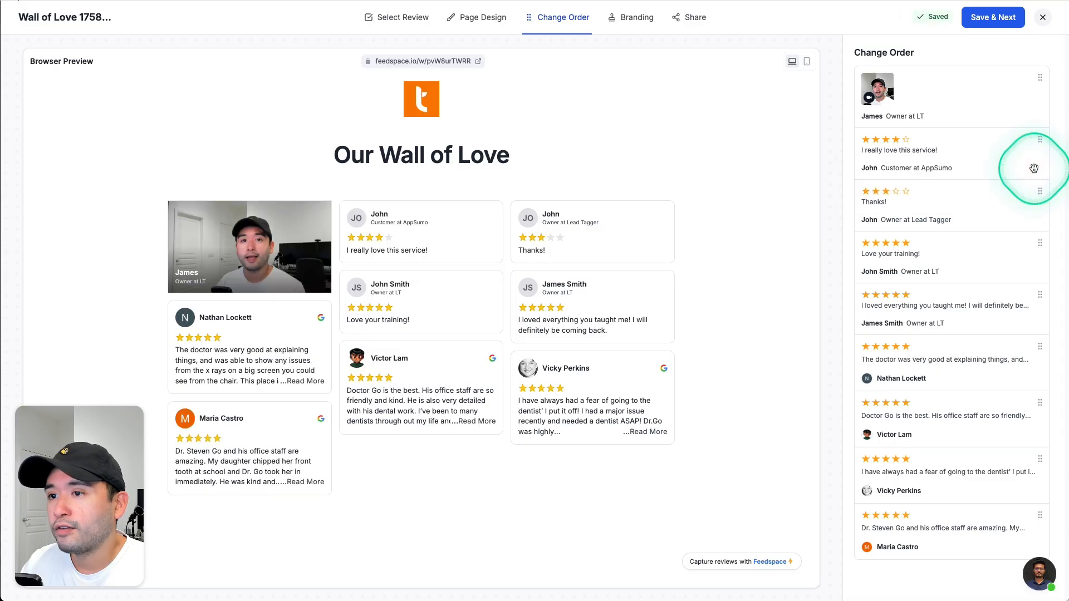
pyautogui.click(636, 17)
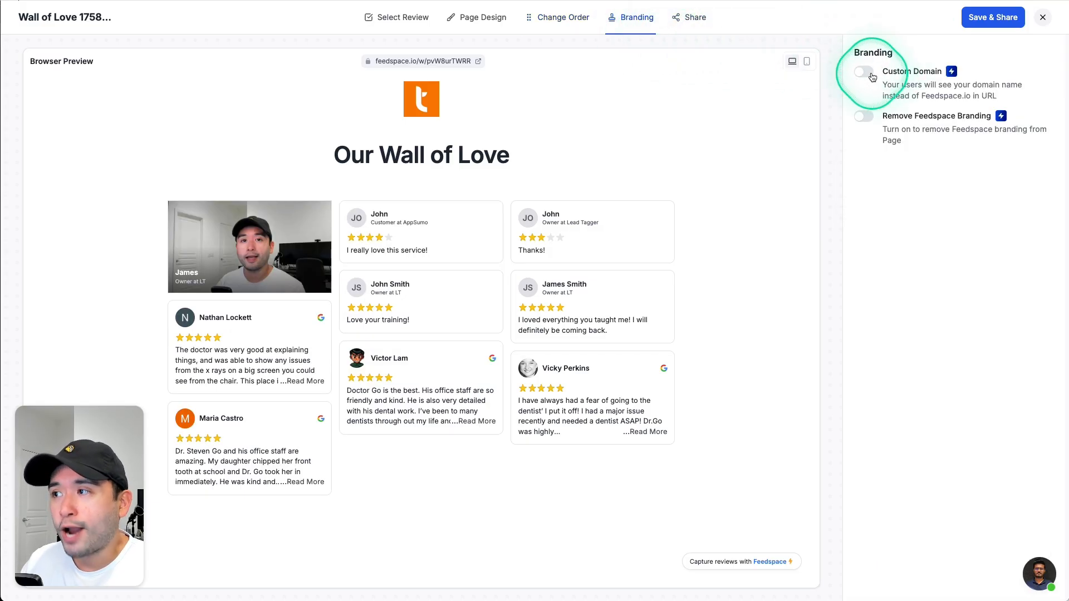
pyautogui.click(863, 71)
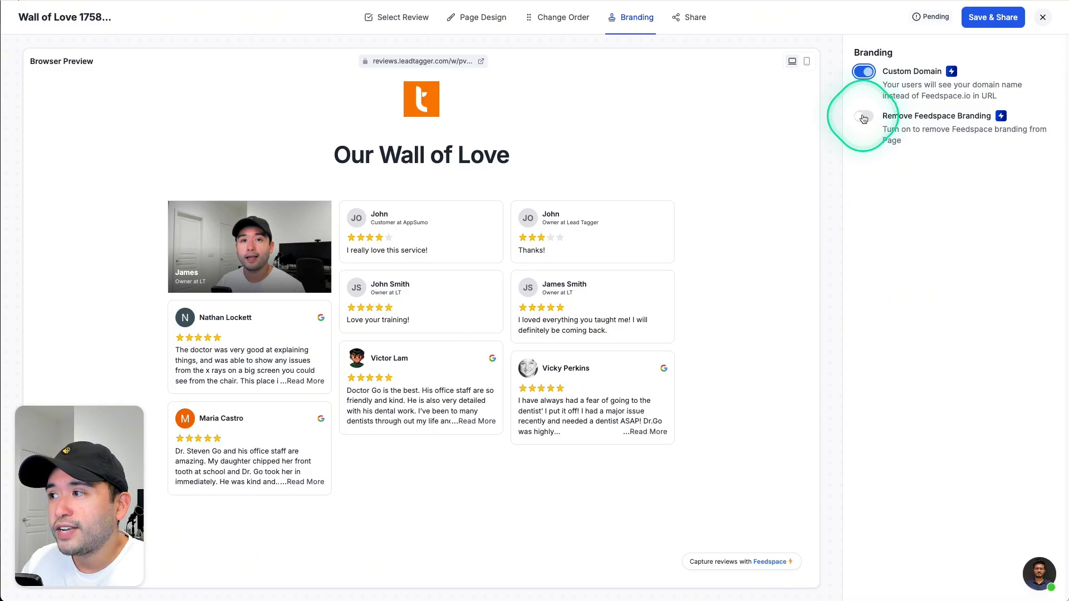
pyautogui.click(864, 118)
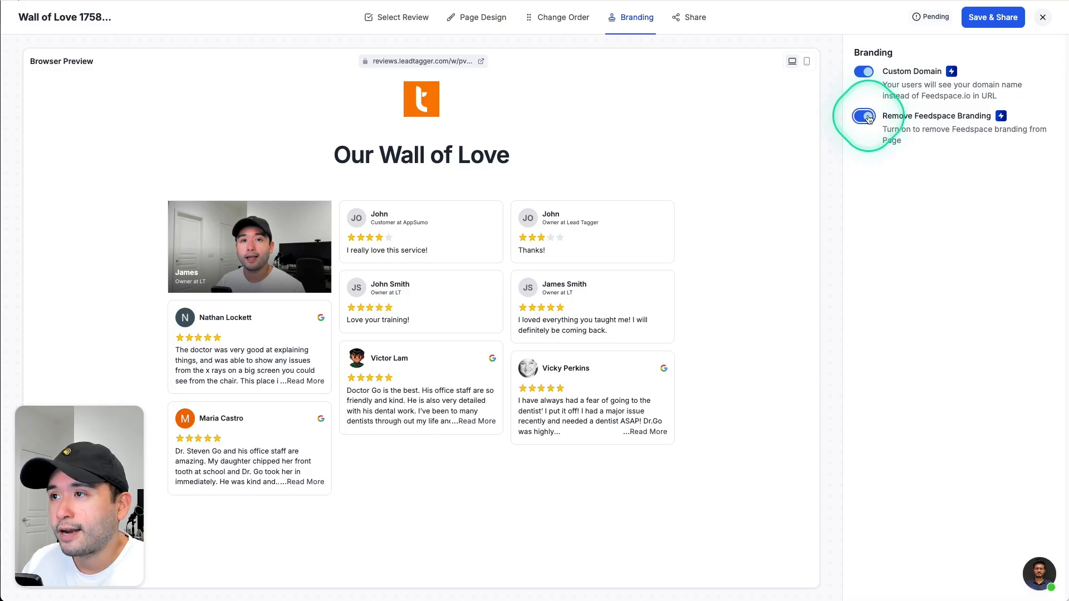
pyautogui.click(694, 17)
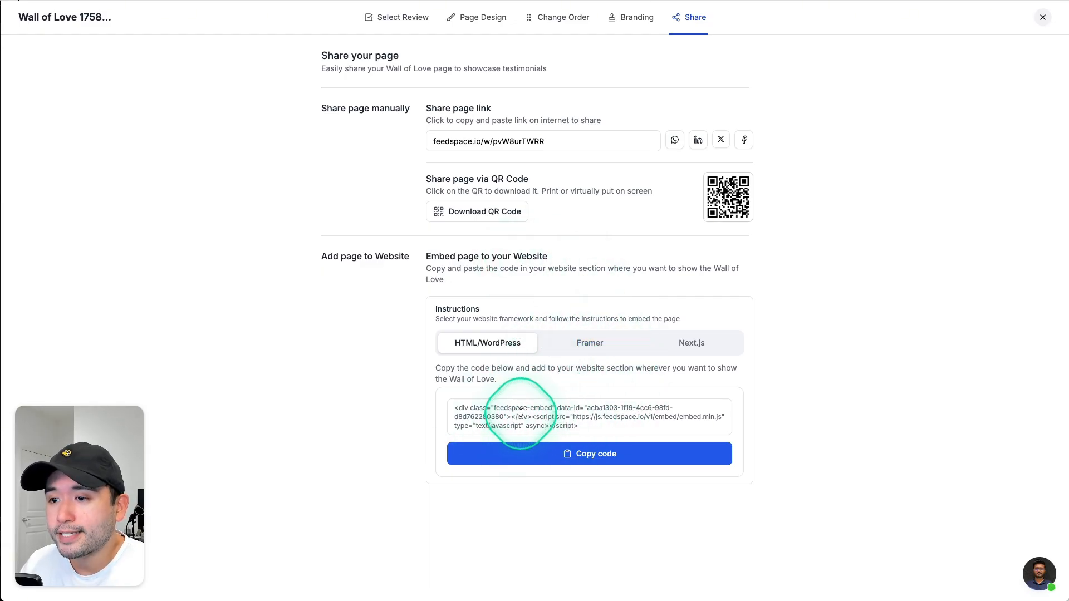
# View the Framer embedding instructions, then close the editor back to the Pages list
pyautogui.click(590, 343)
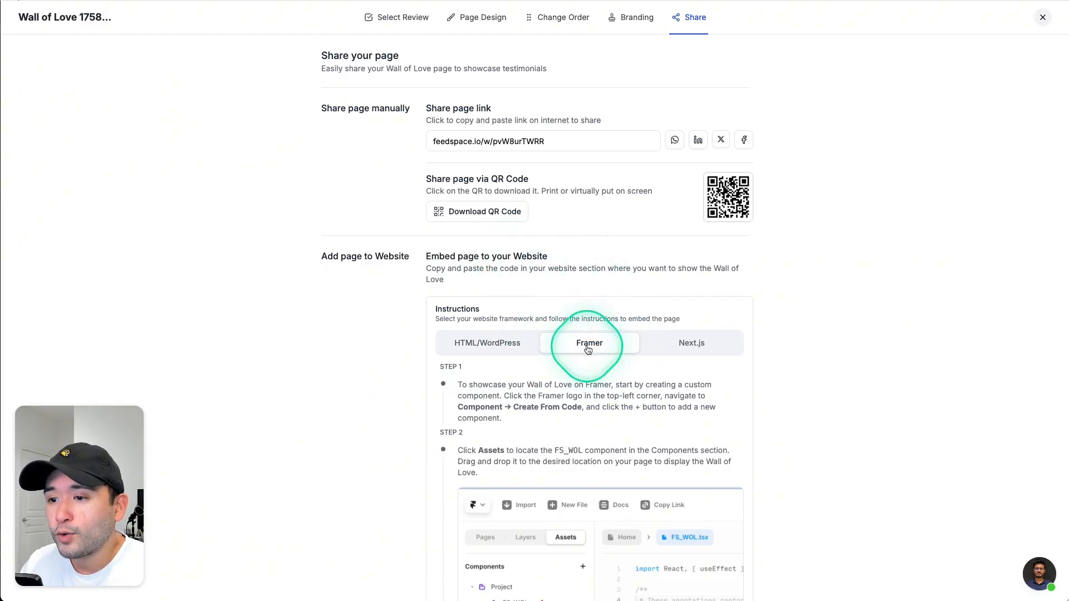
pyautogui.scroll(-3)
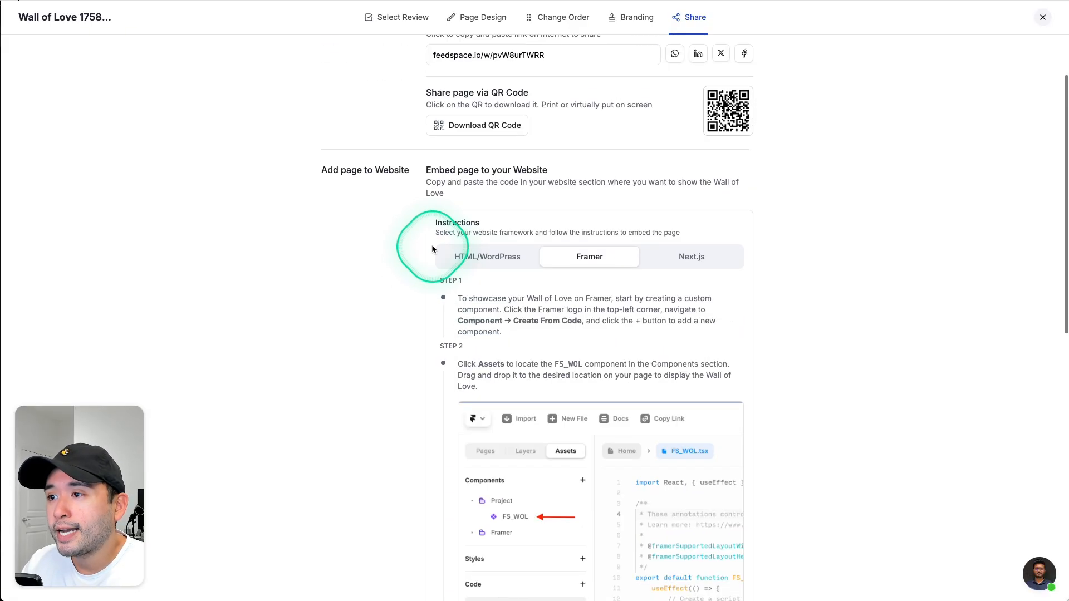
pyautogui.click(692, 256)
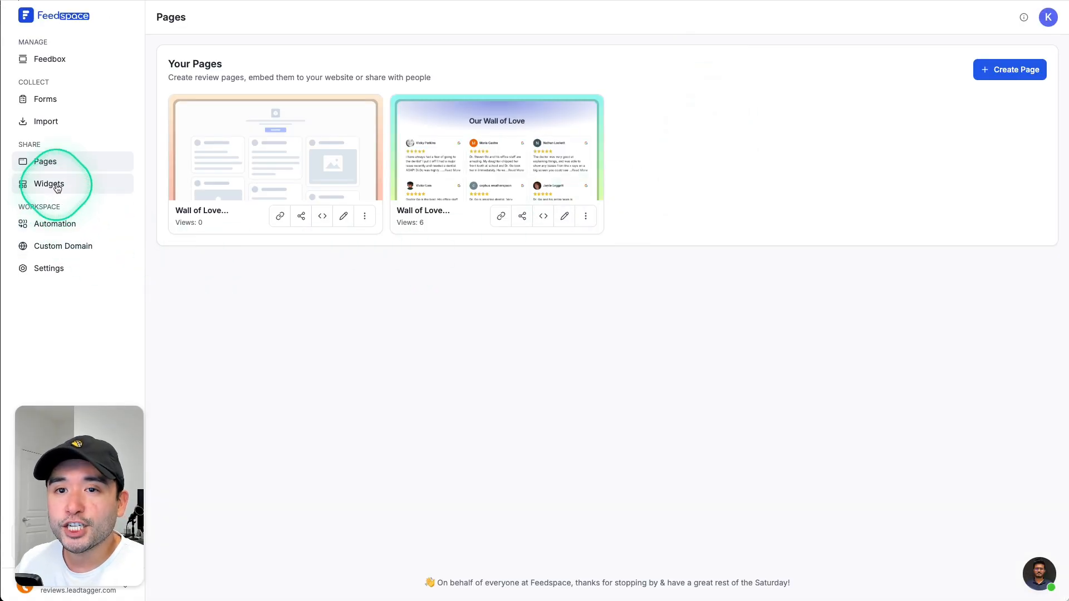
# Open Widgets and browse templates like Vertical Scroll and Floating Cards
pyautogui.click(49, 183)
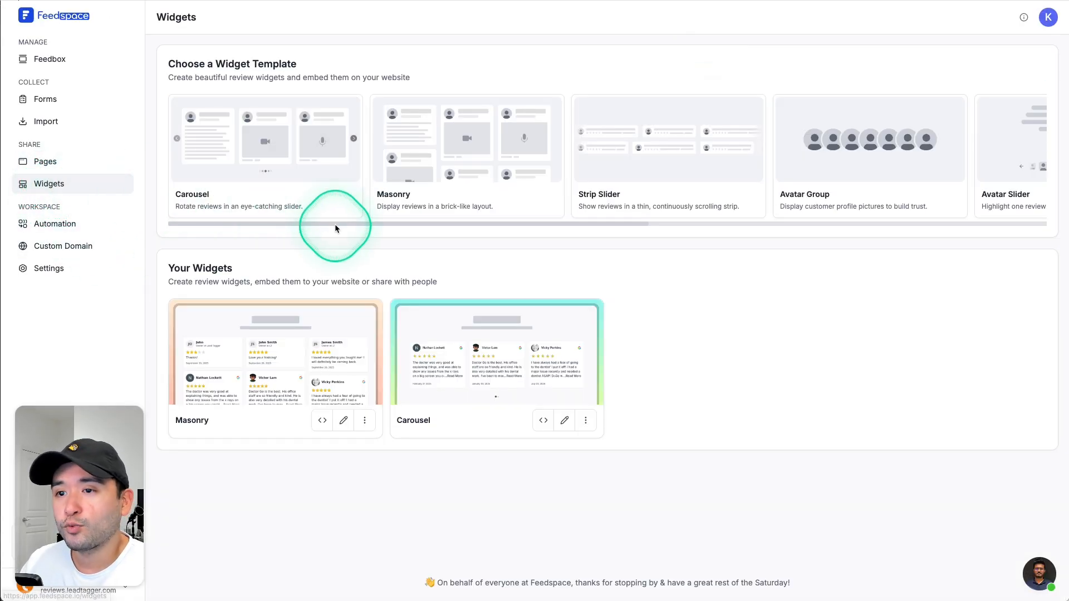
pyautogui.hscroll(3)
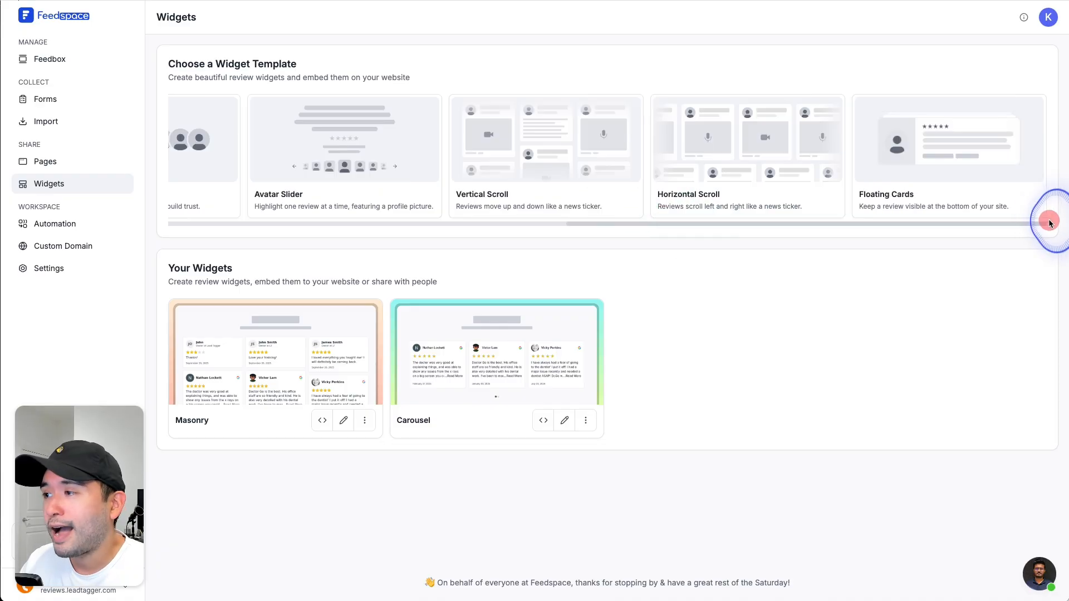
pyautogui.moveTo(945, 161)
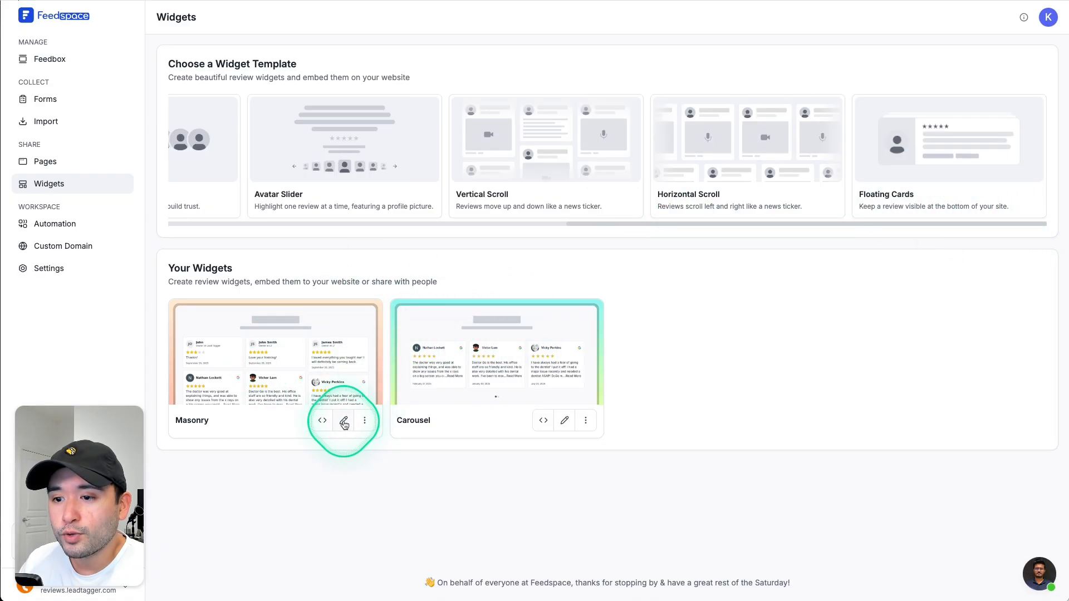
# Edit the Masonry widget and review its Customize and Review Order tabs
pyautogui.click(343, 420)
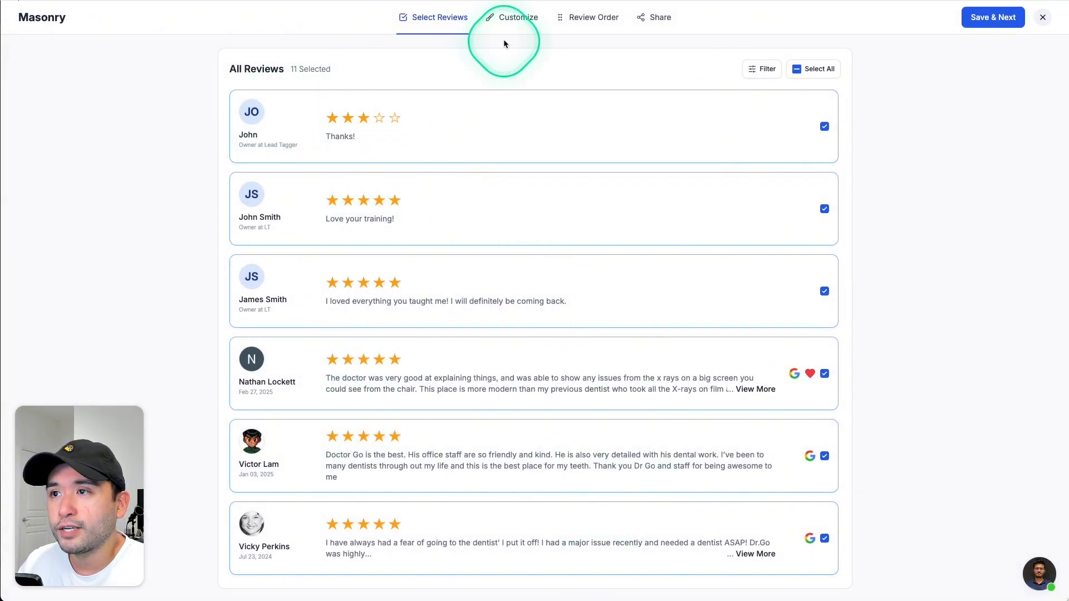
pyautogui.click(519, 17)
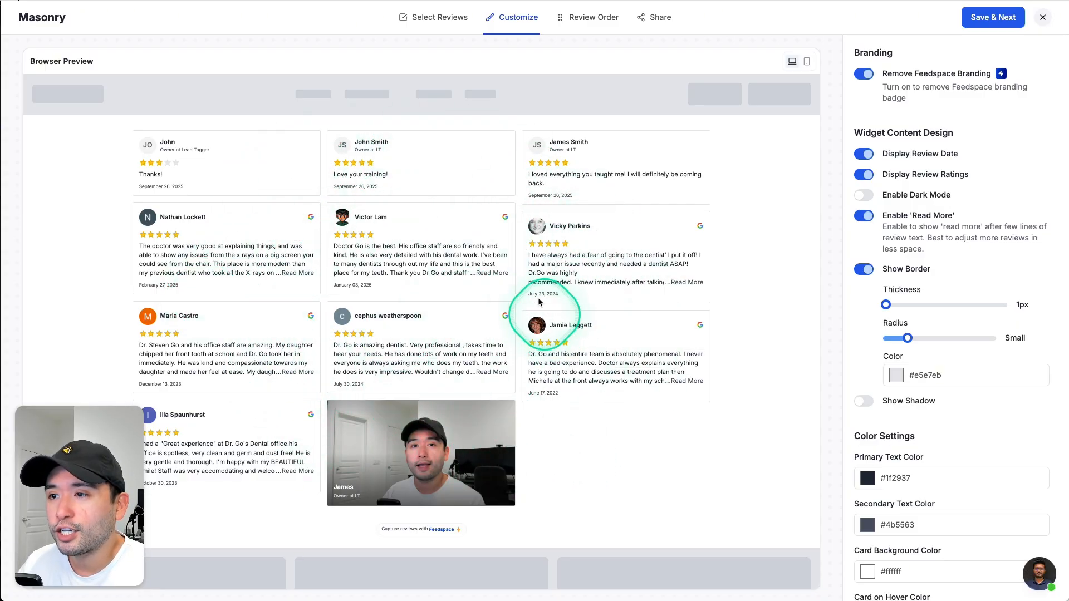
pyautogui.click(595, 17)
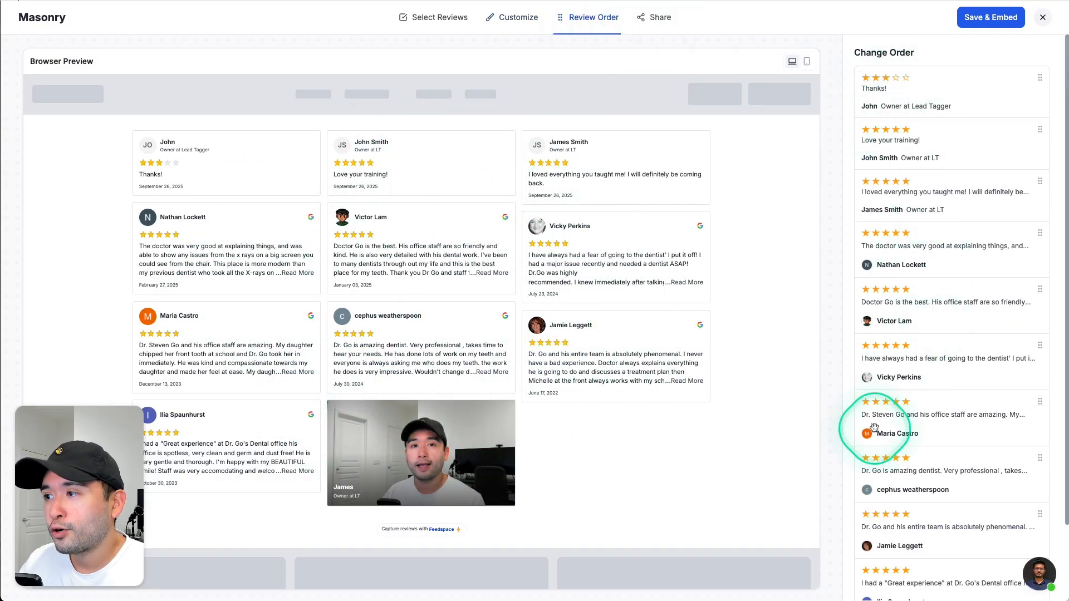
pyautogui.click(659, 17)
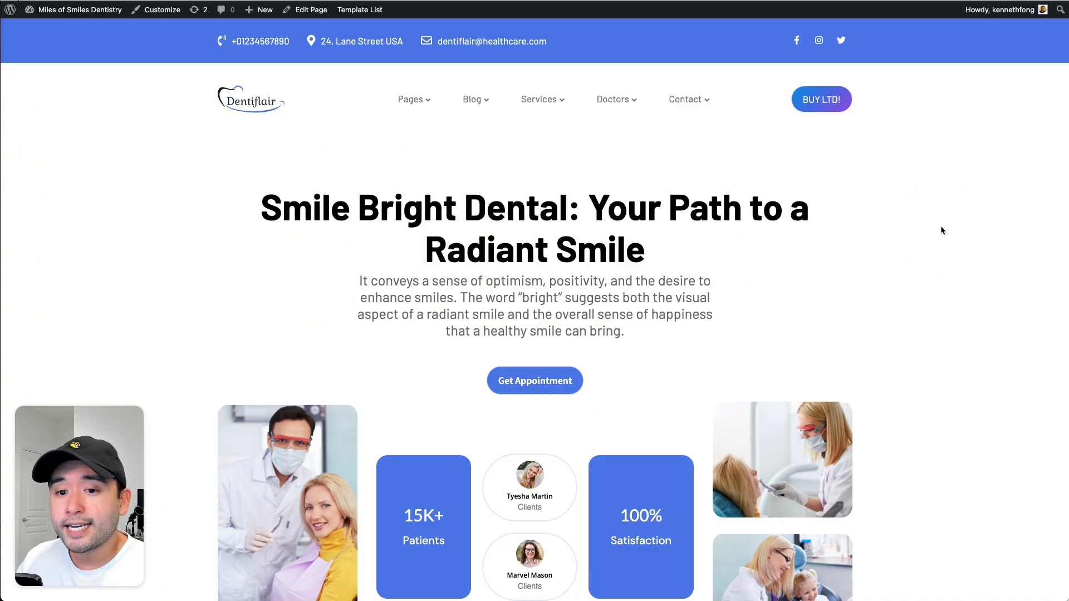
# Scroll the dentistry page to 'Read Our GLOWING Reviews!' and play the video review
pyautogui.click(942, 231)
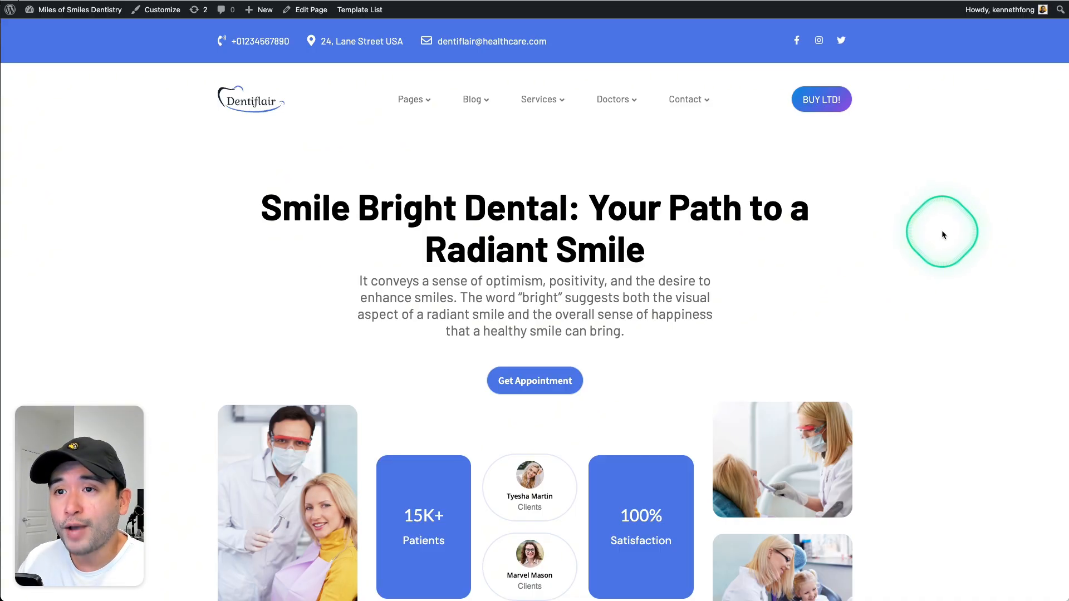
pyautogui.scroll(-3)
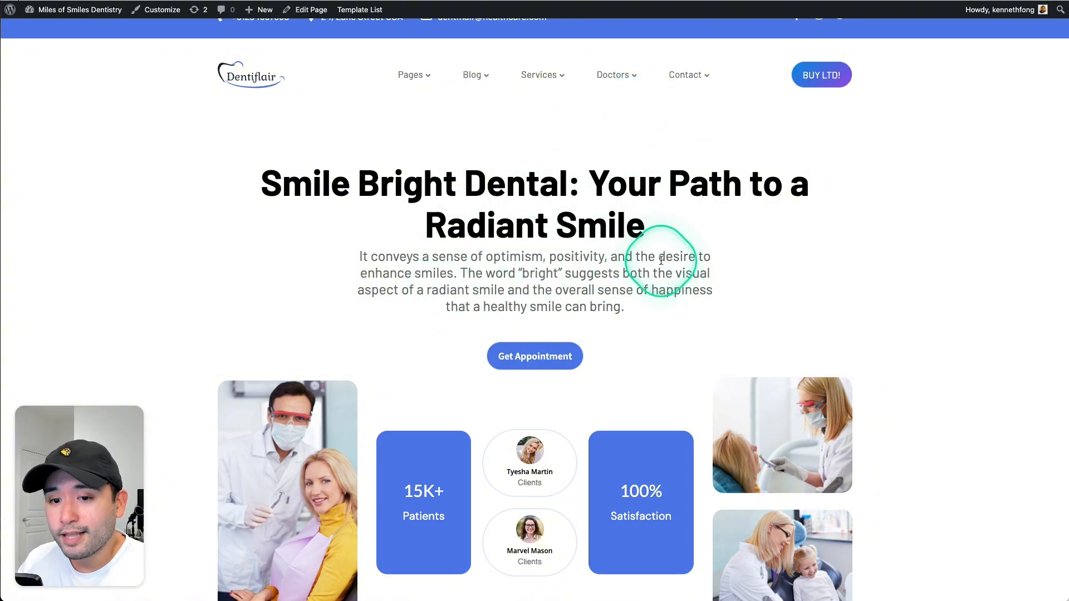
pyautogui.scroll(-3)
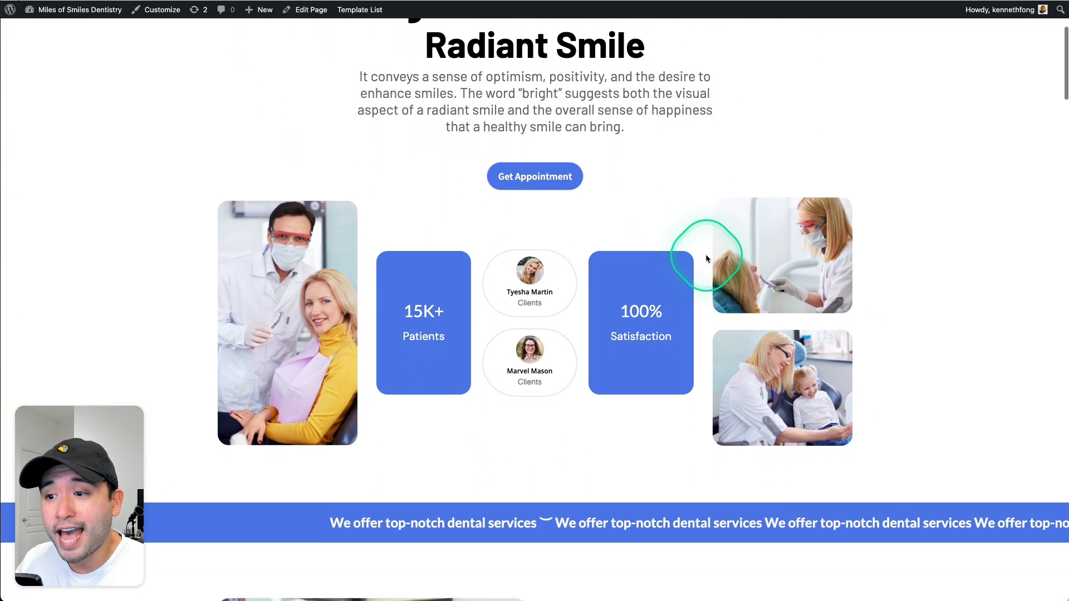
pyautogui.scroll(-3)
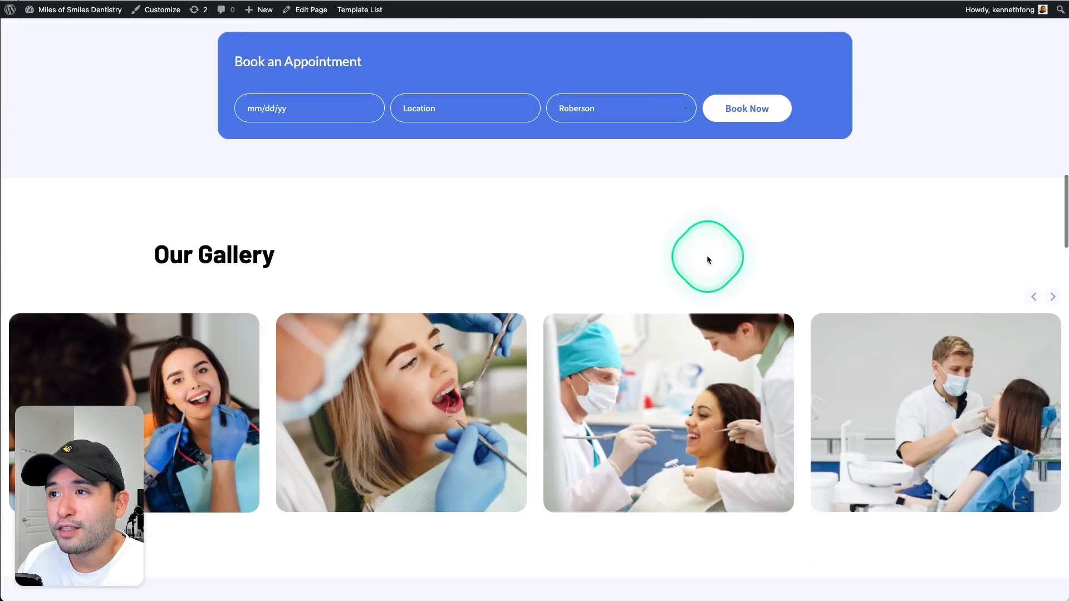
pyautogui.scroll(-3)
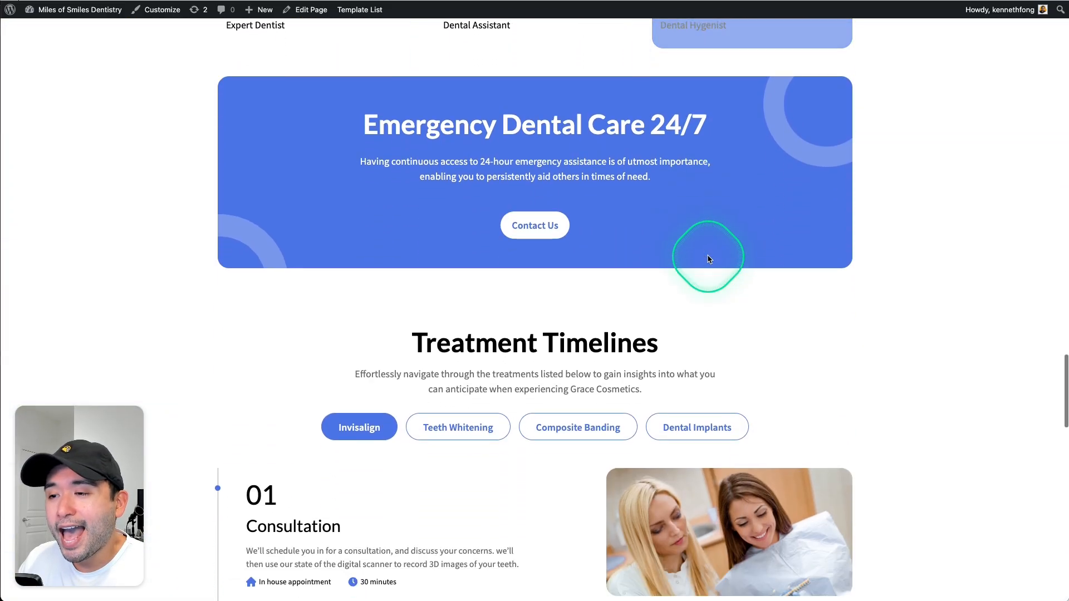
pyautogui.scroll(-3)
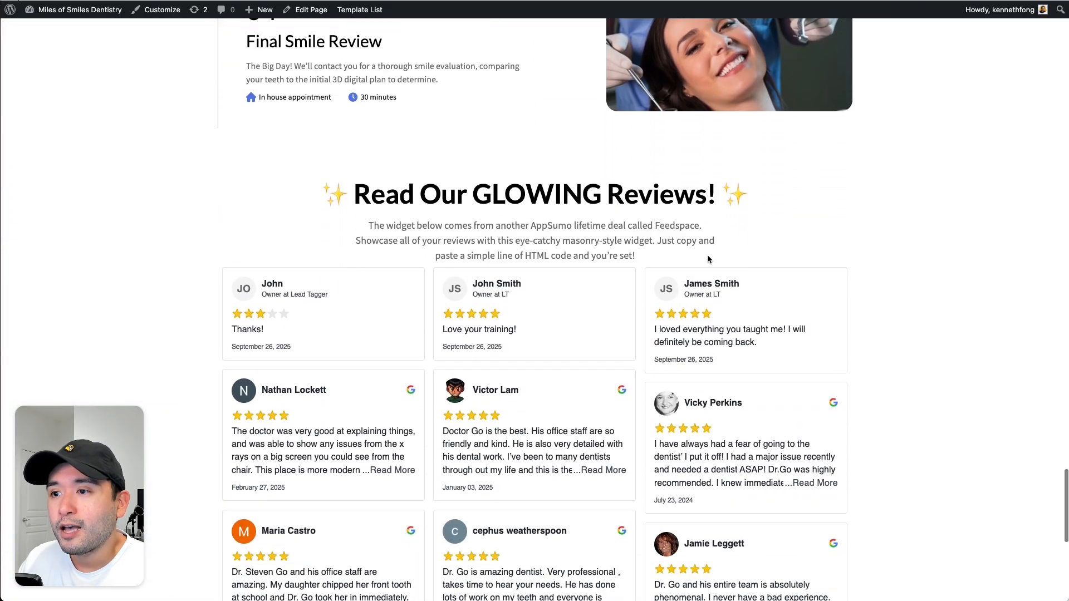
pyautogui.scroll(-3)
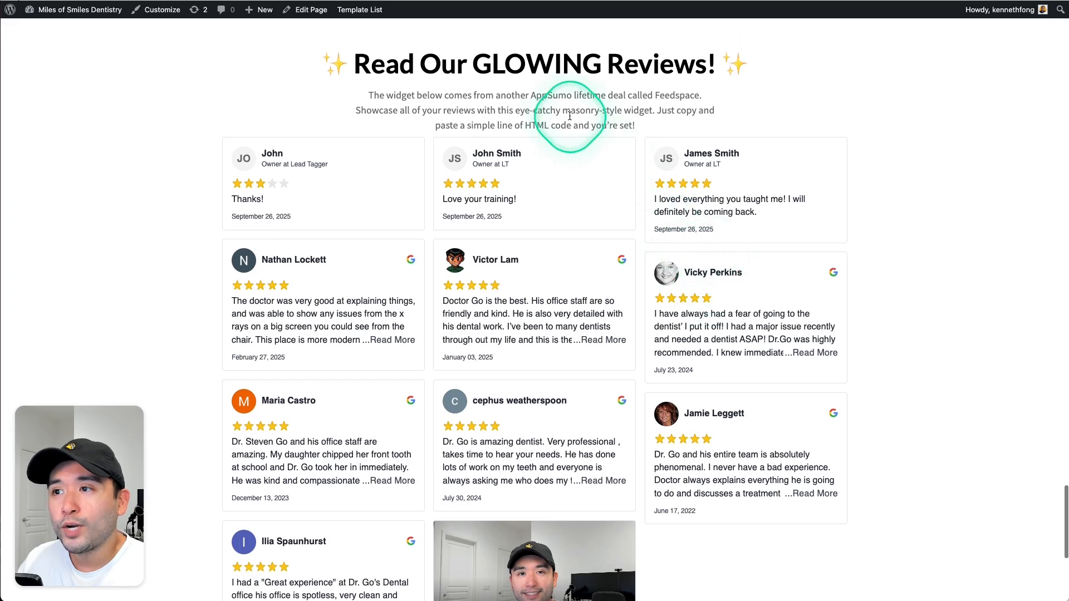
pyautogui.moveTo(647, 66)
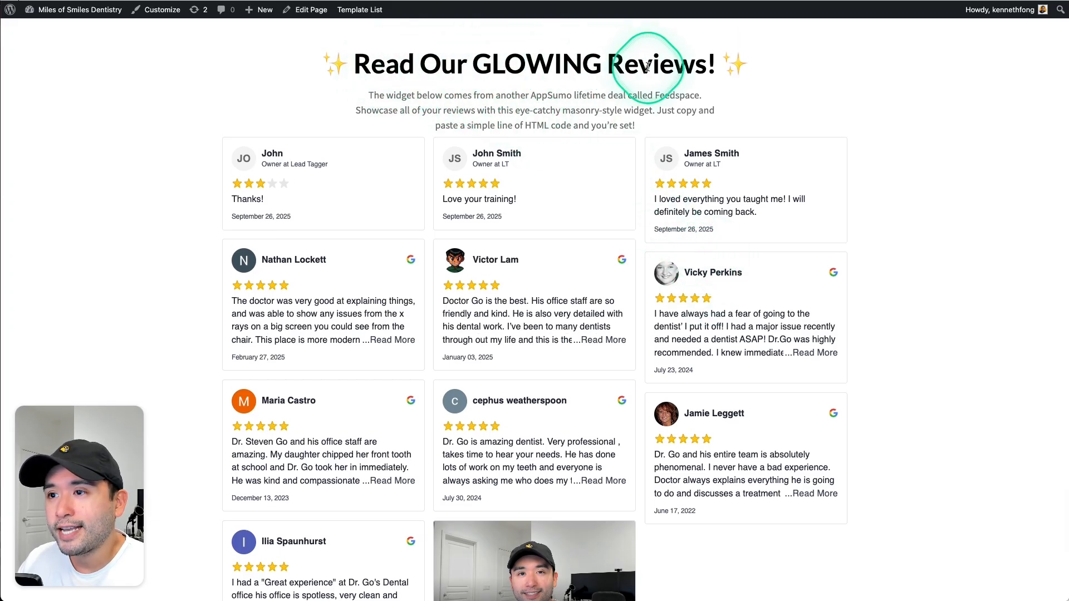
pyautogui.moveTo(550, 398)
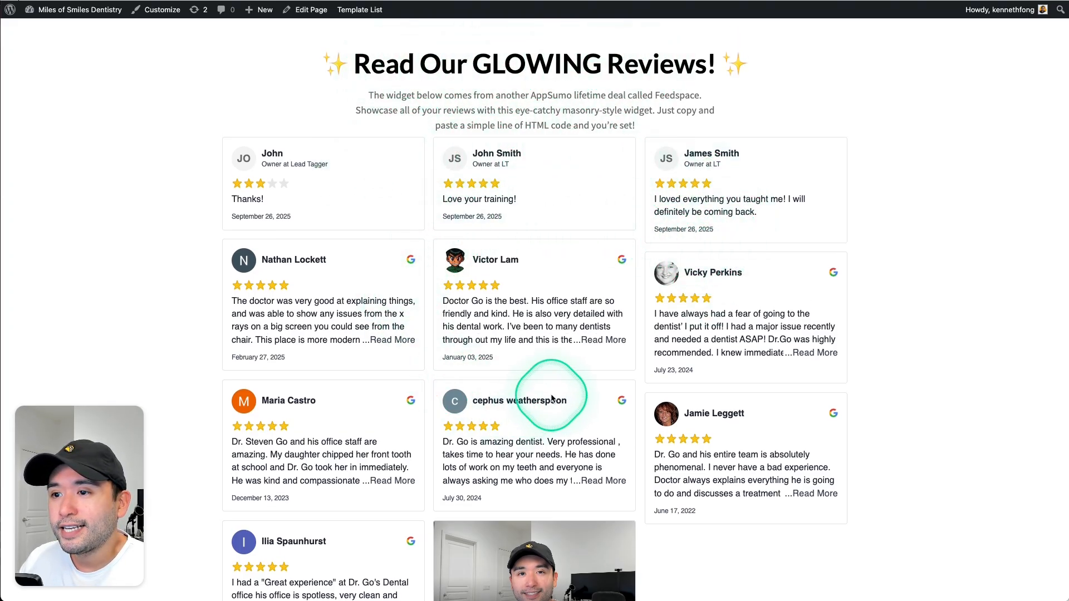
pyautogui.scroll(-3)
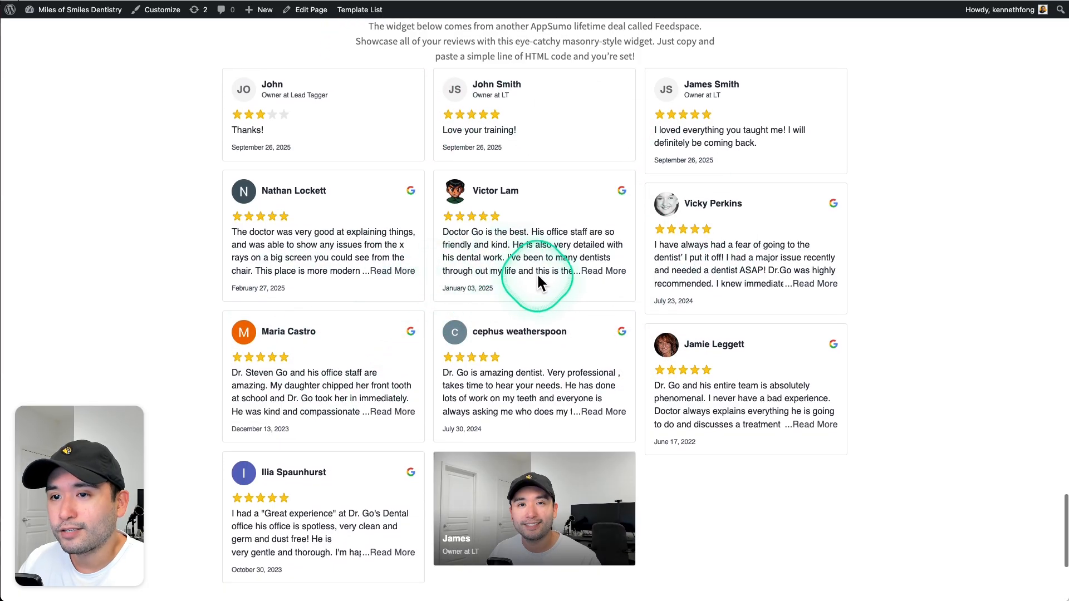
pyautogui.scroll(-3)
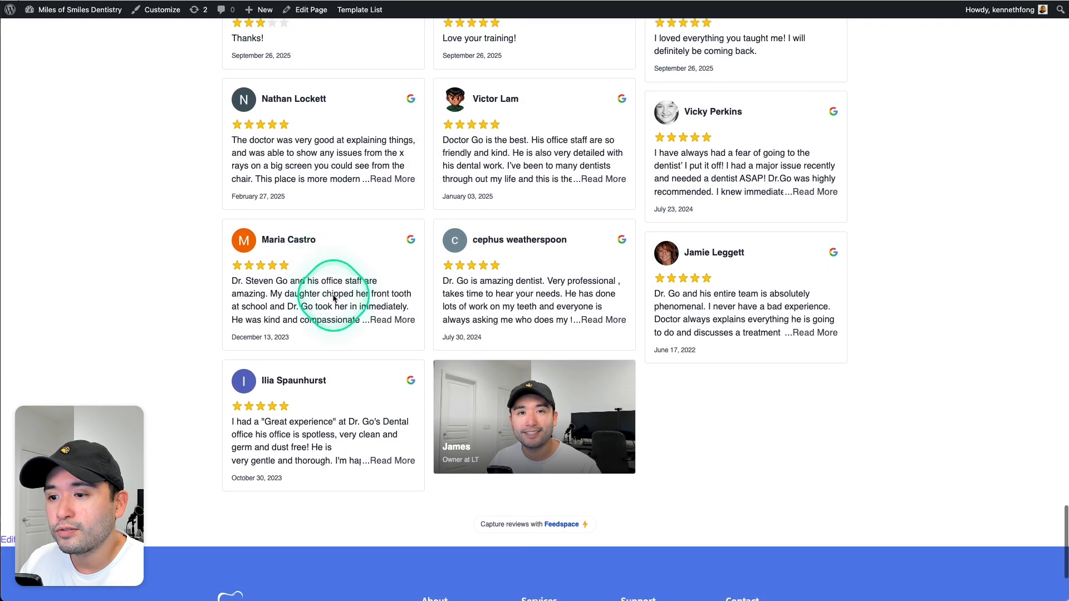
pyautogui.scroll(-3)
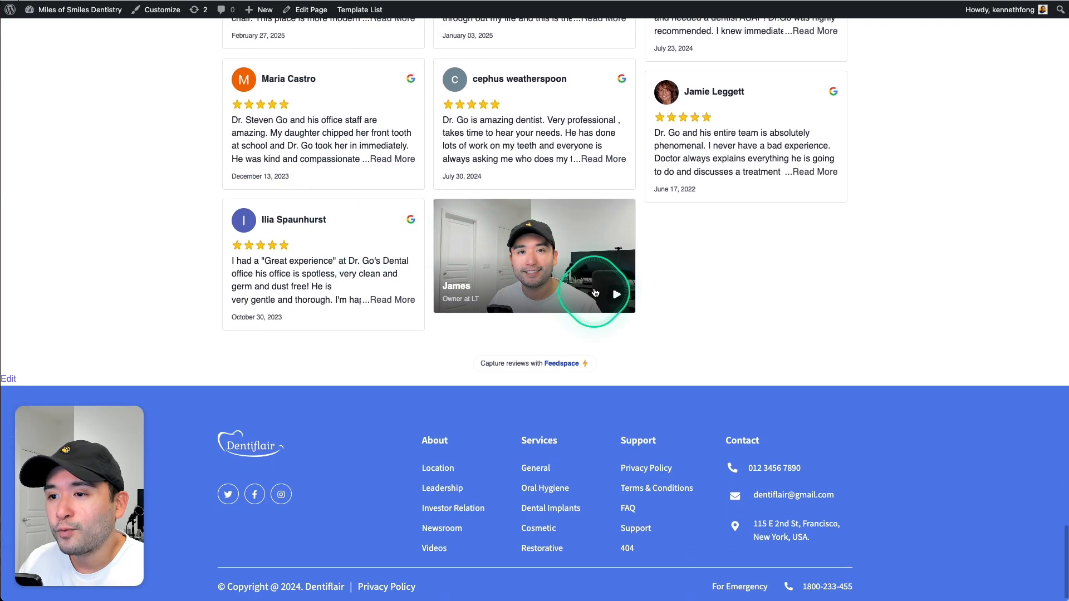
pyautogui.click(616, 294)
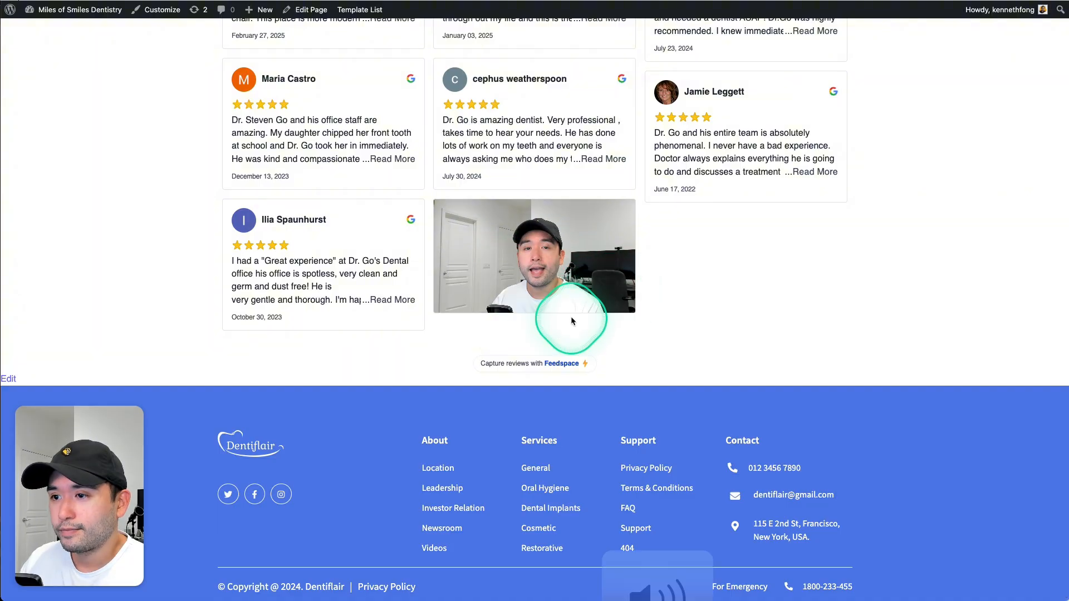
pyautogui.moveTo(711, 322)
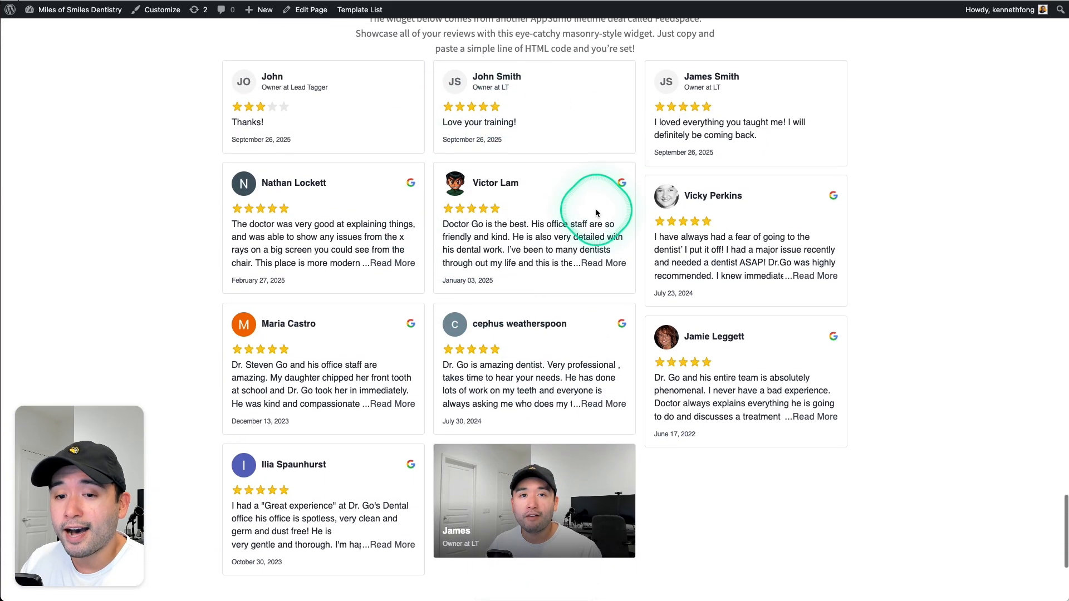
# Scroll up and down through the embedded masonry reviews section
pyautogui.scroll(-3)
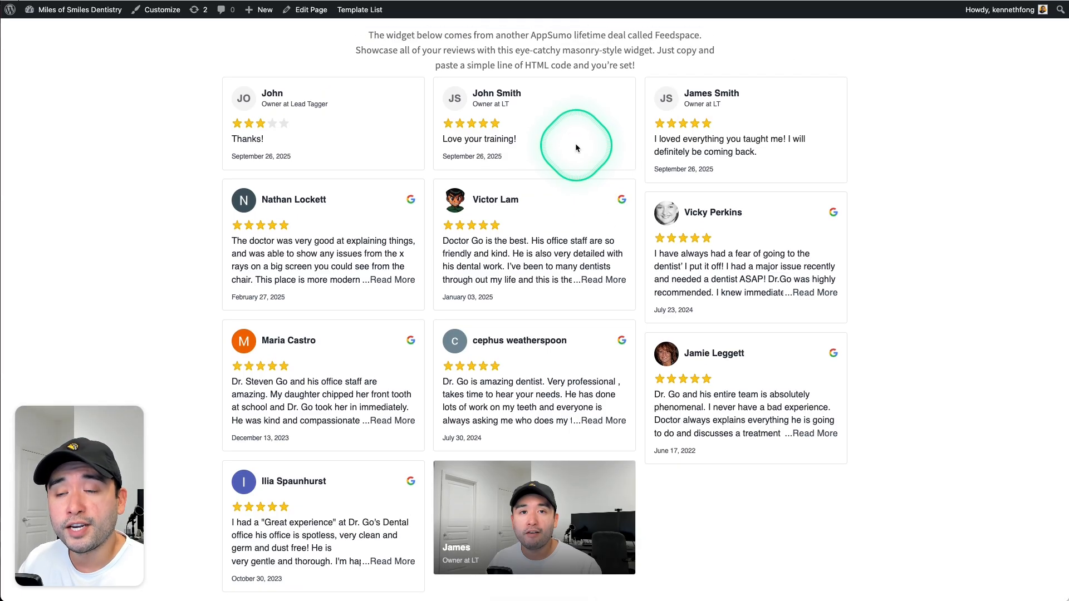
pyautogui.scroll(3)
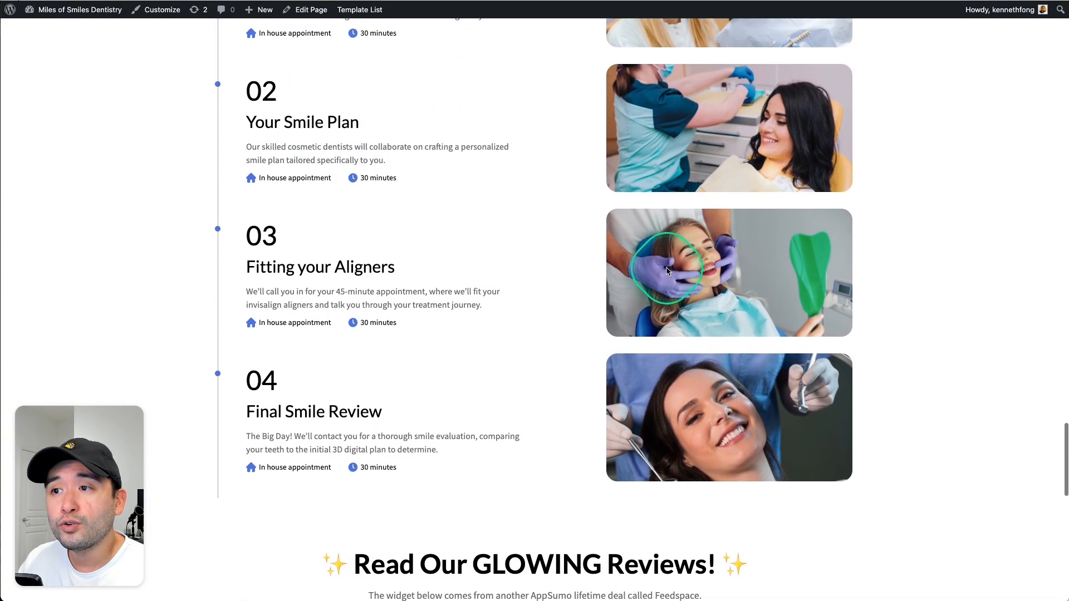
pyautogui.scroll(3)
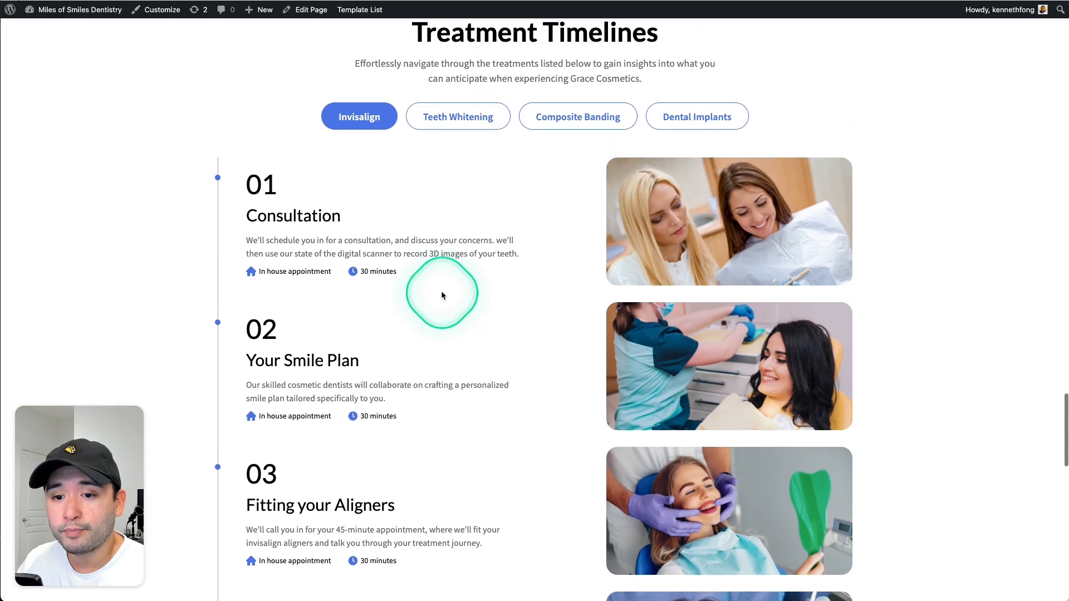
pyautogui.scroll(-3)
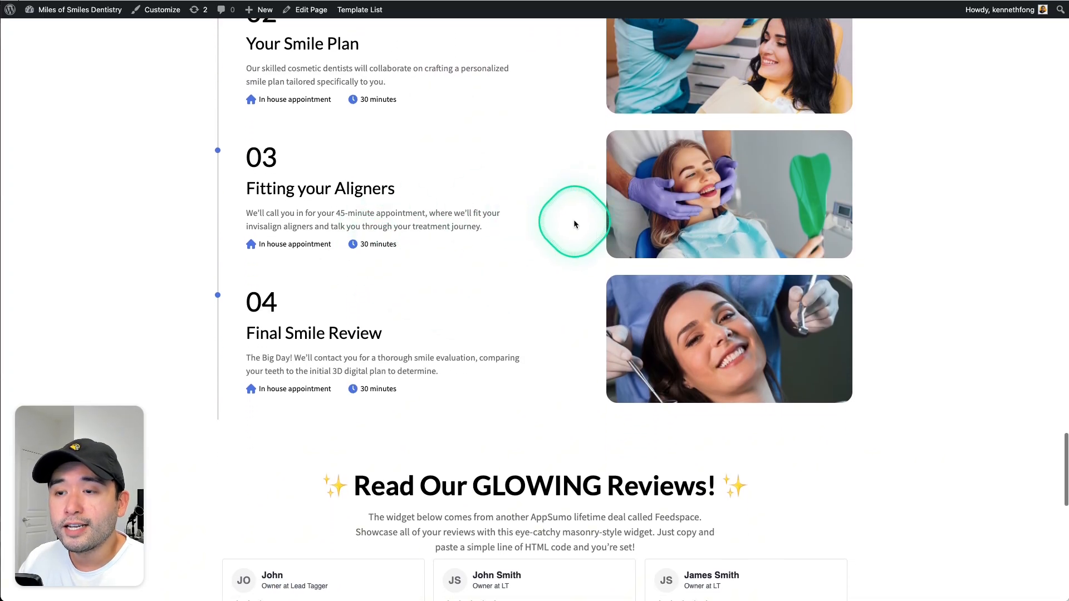
pyautogui.scroll(-3)
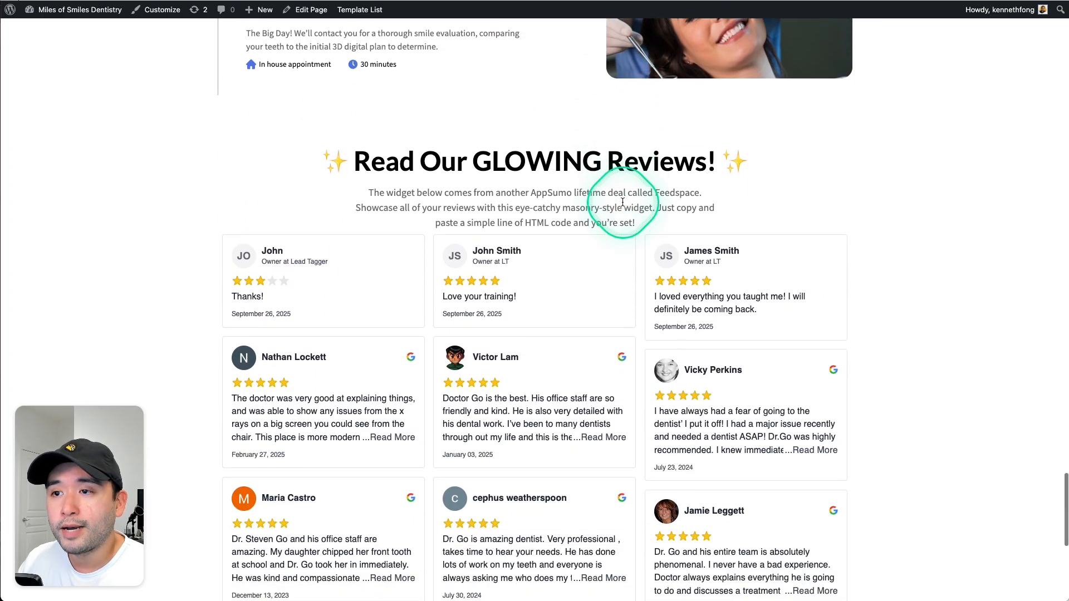
pyautogui.scroll(-3)
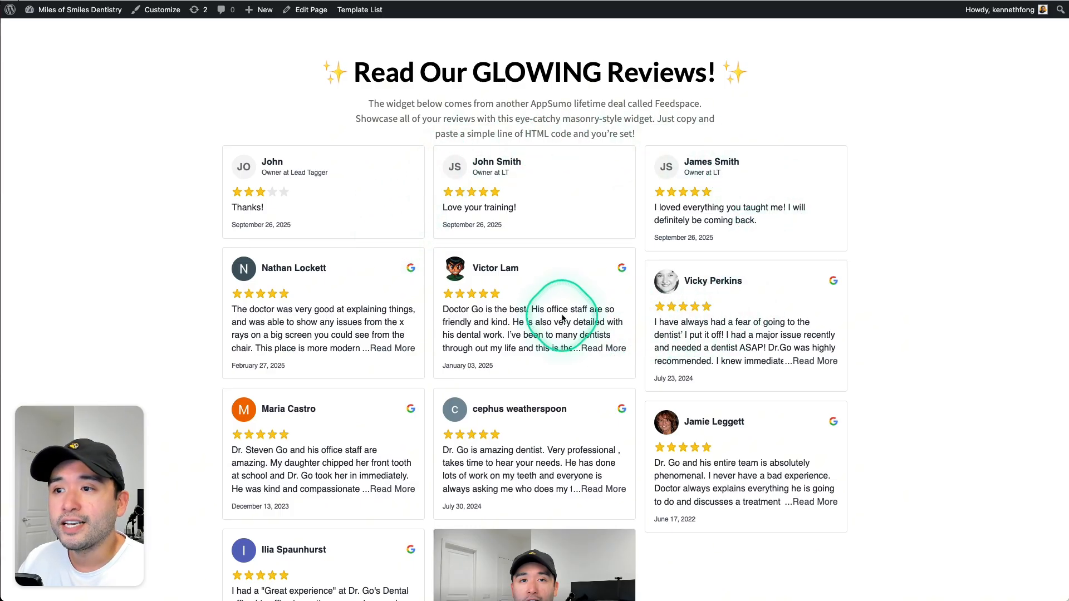
pyautogui.scroll(-3)
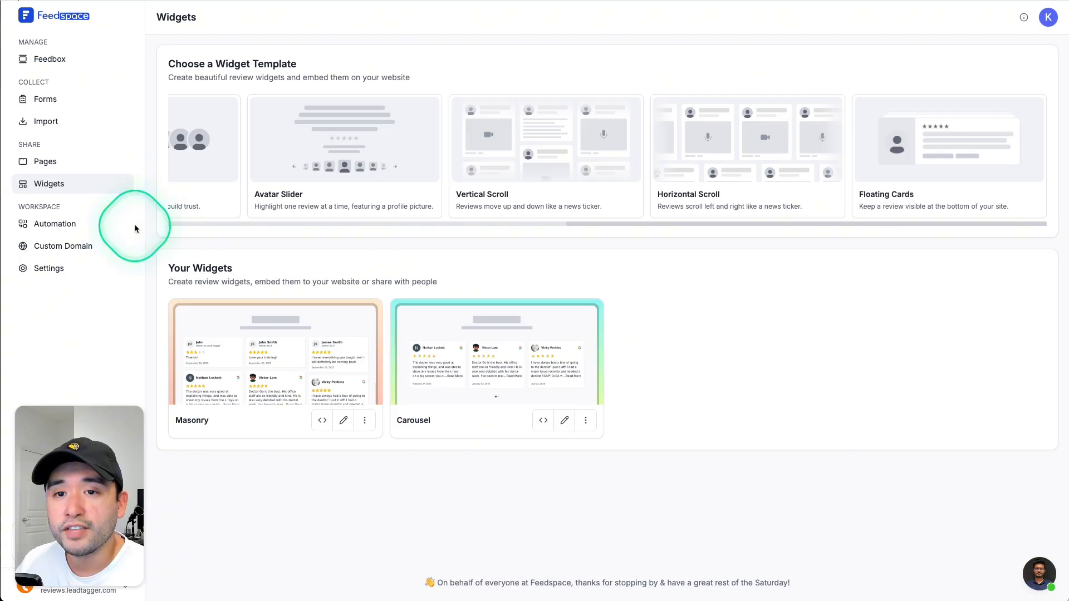
# Browse the Slack, Telegram, Discord, WhatsApp, Notion, Giftogram and backup integration cards
pyautogui.click(54, 224)
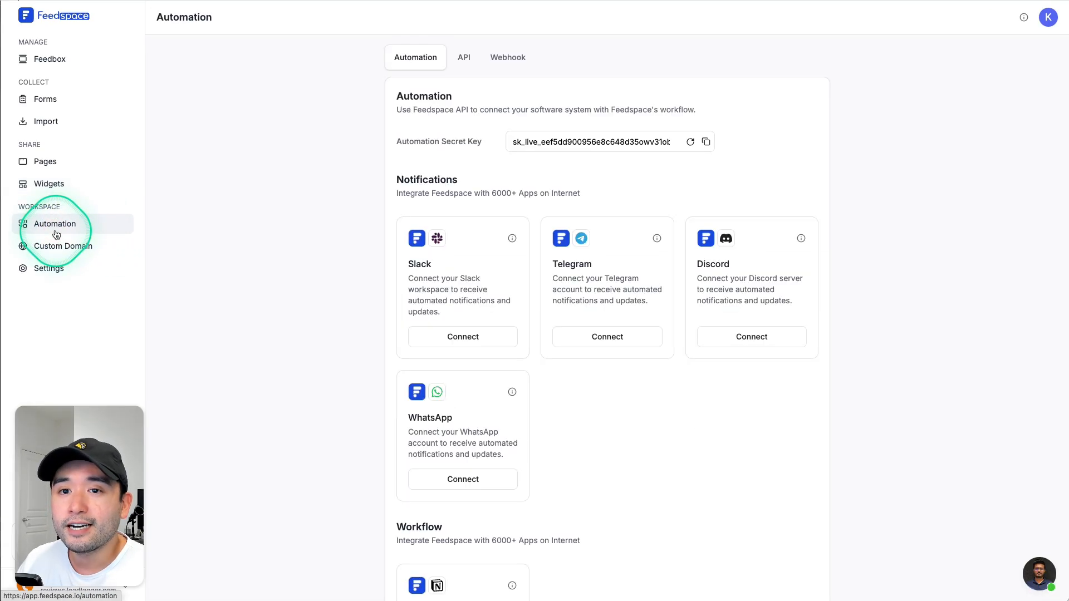
pyautogui.moveTo(266, 201)
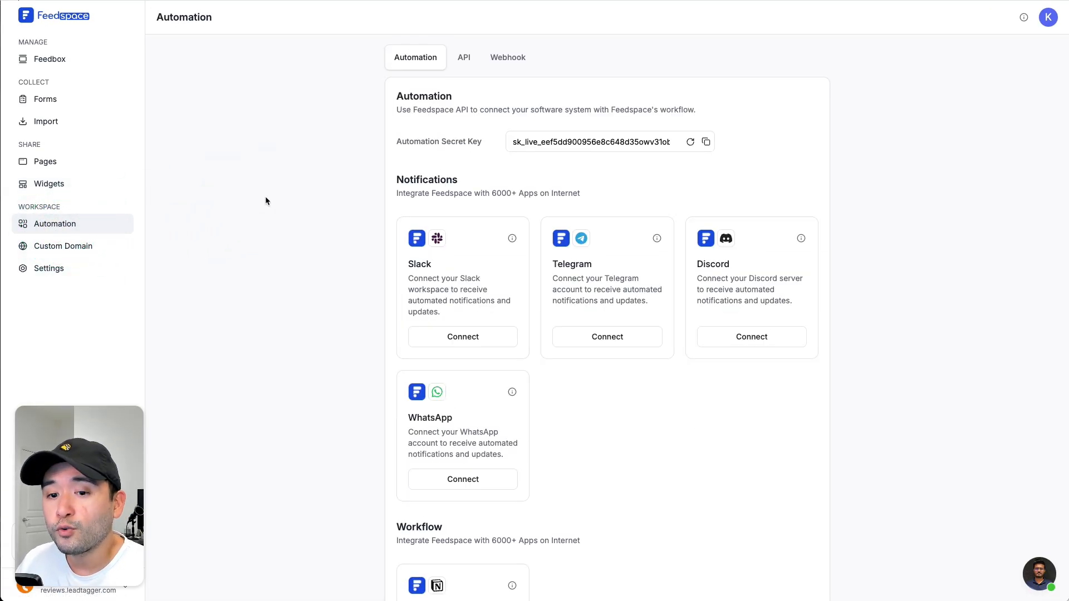
pyautogui.click(267, 199)
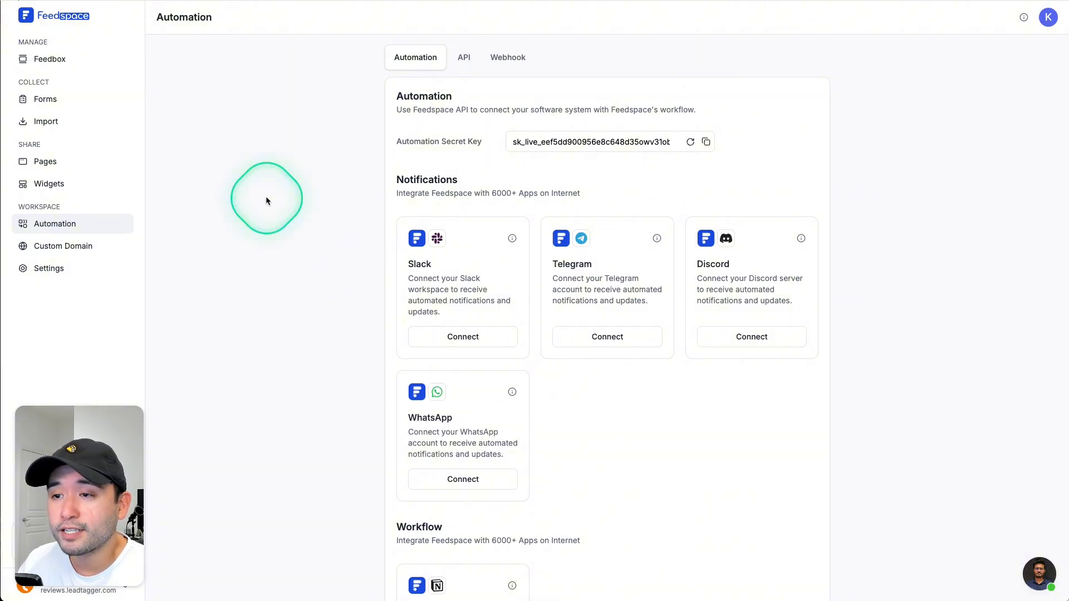
pyautogui.scroll(-3)
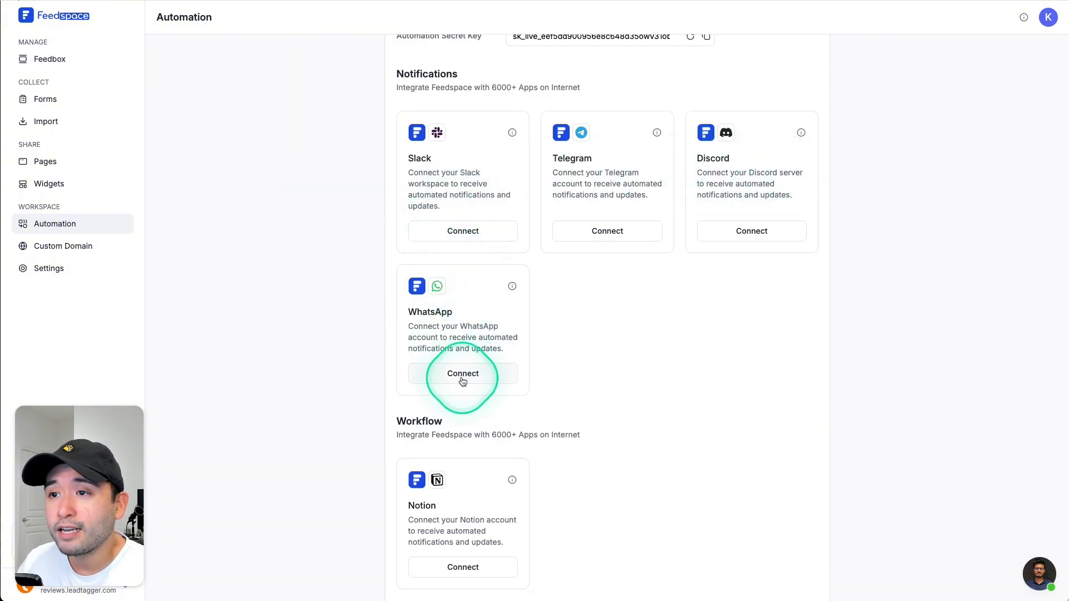
pyautogui.moveTo(470, 191)
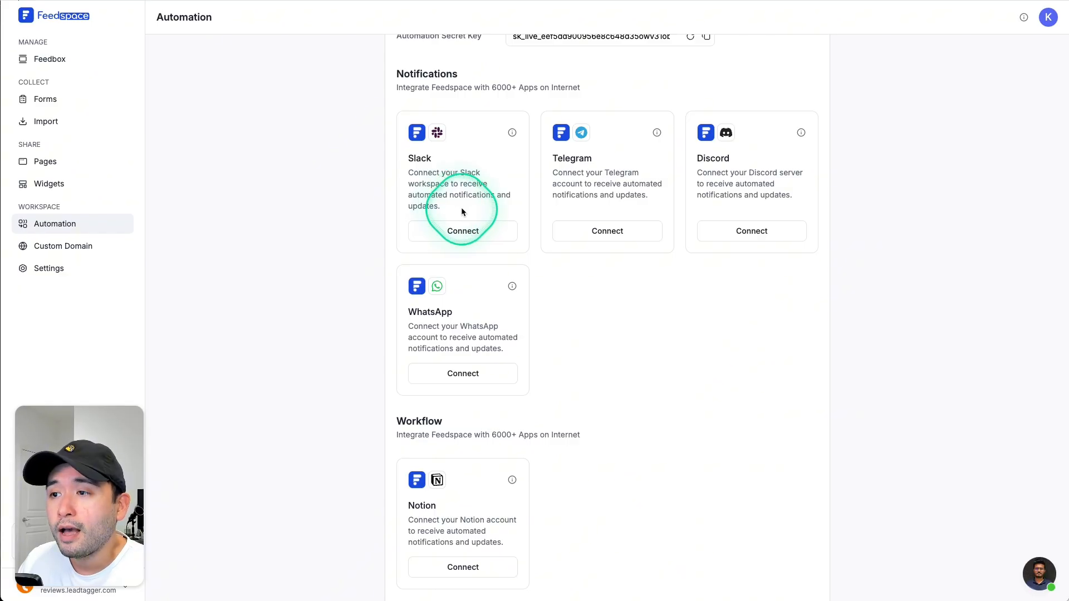
pyautogui.moveTo(656, 268)
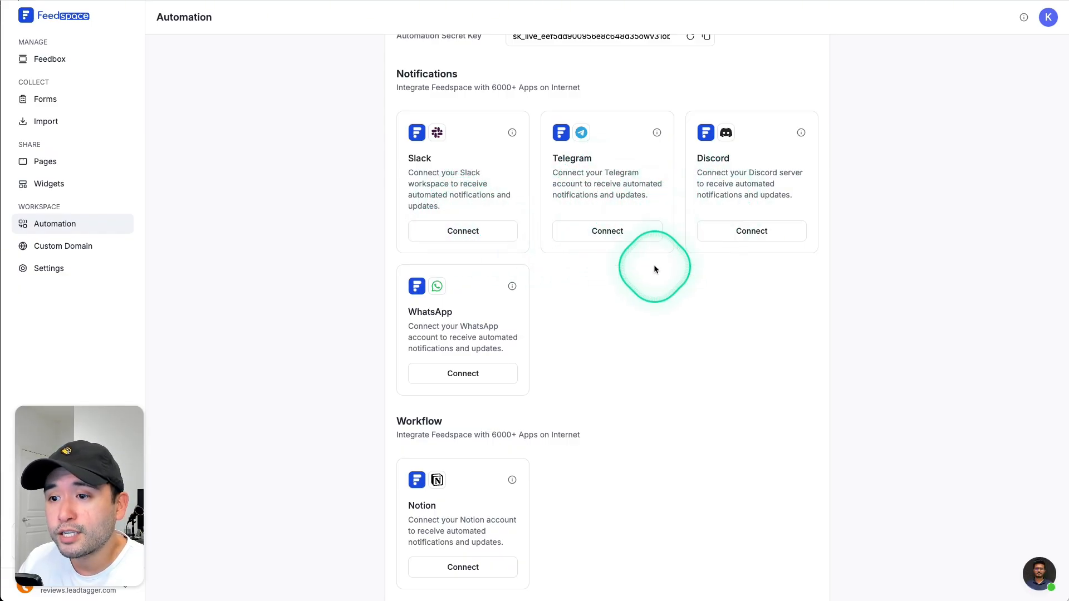
pyautogui.scroll(-3)
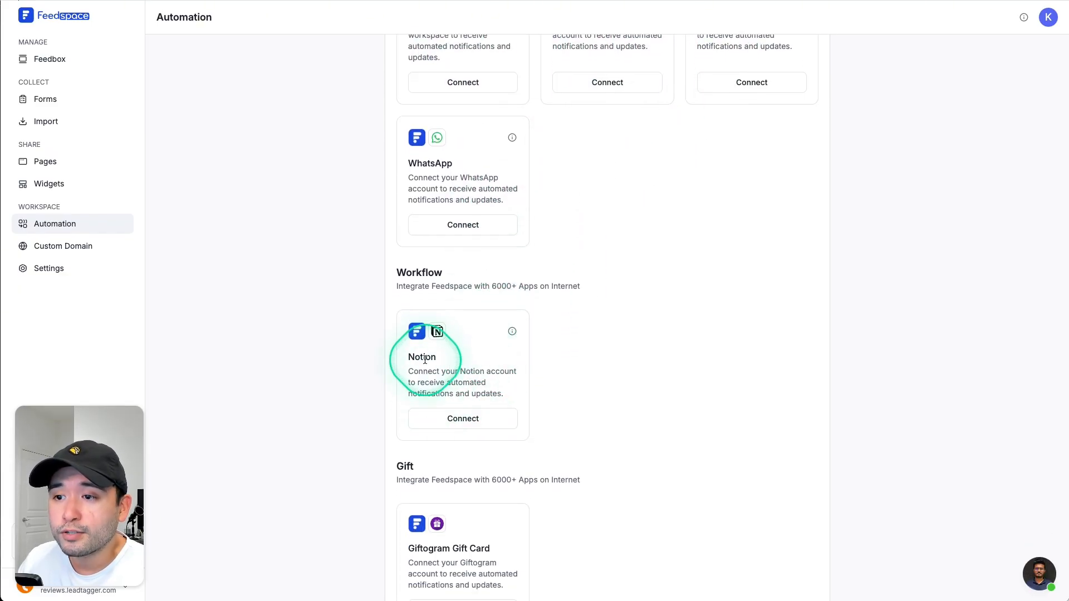
pyautogui.scroll(-3)
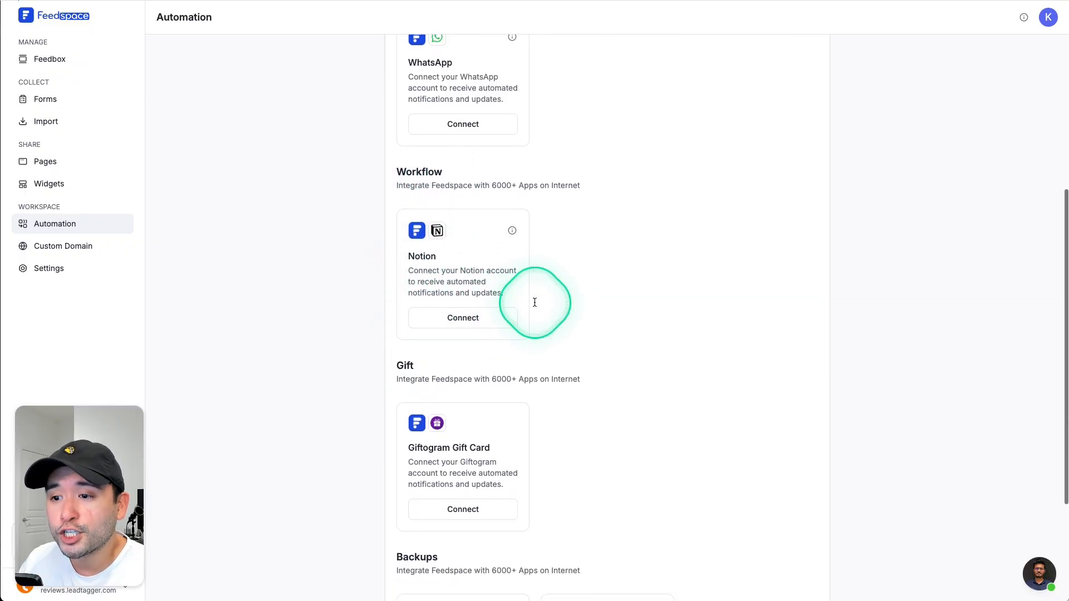
pyautogui.scroll(-3)
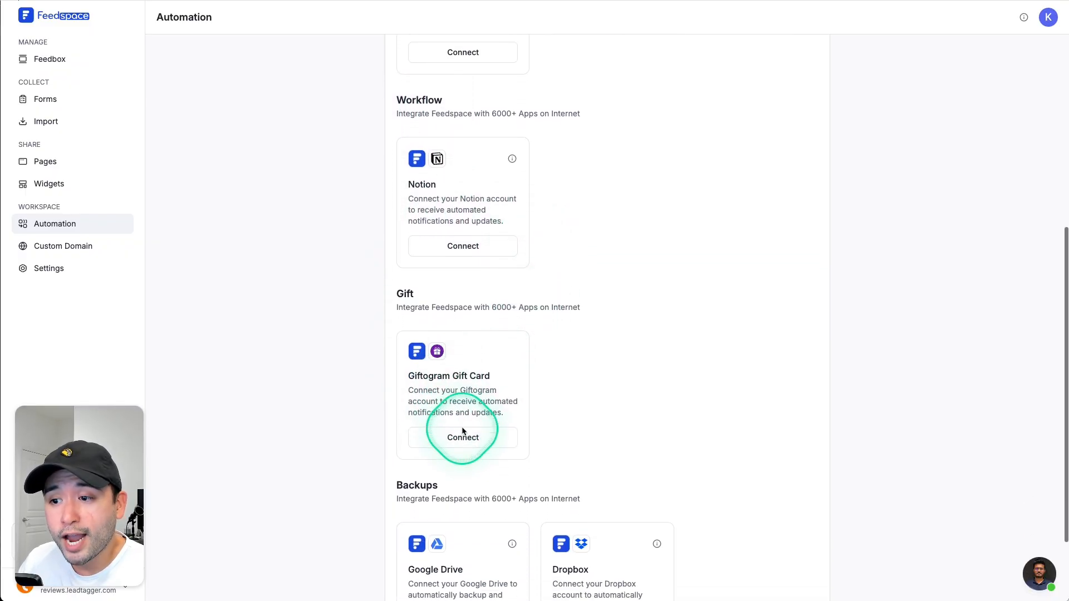
pyautogui.scroll(-3)
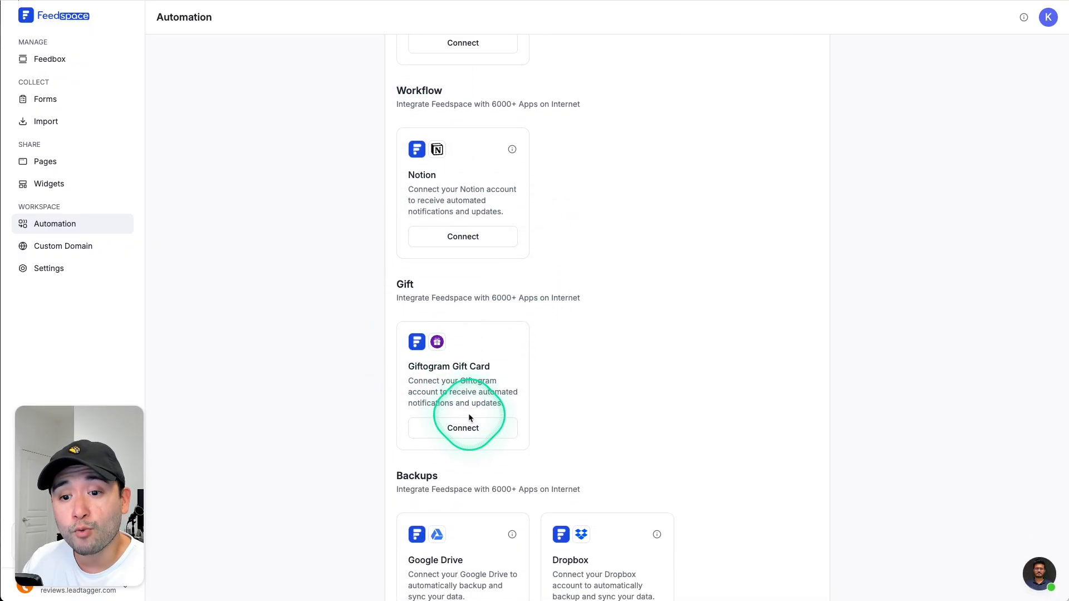
pyautogui.moveTo(540, 359)
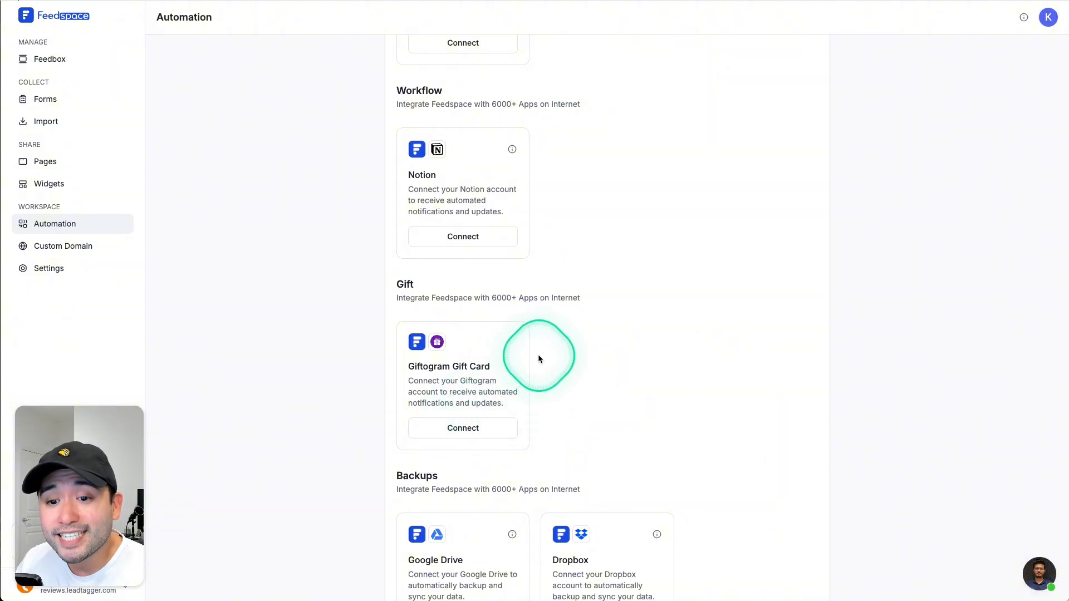
pyautogui.moveTo(535, 342)
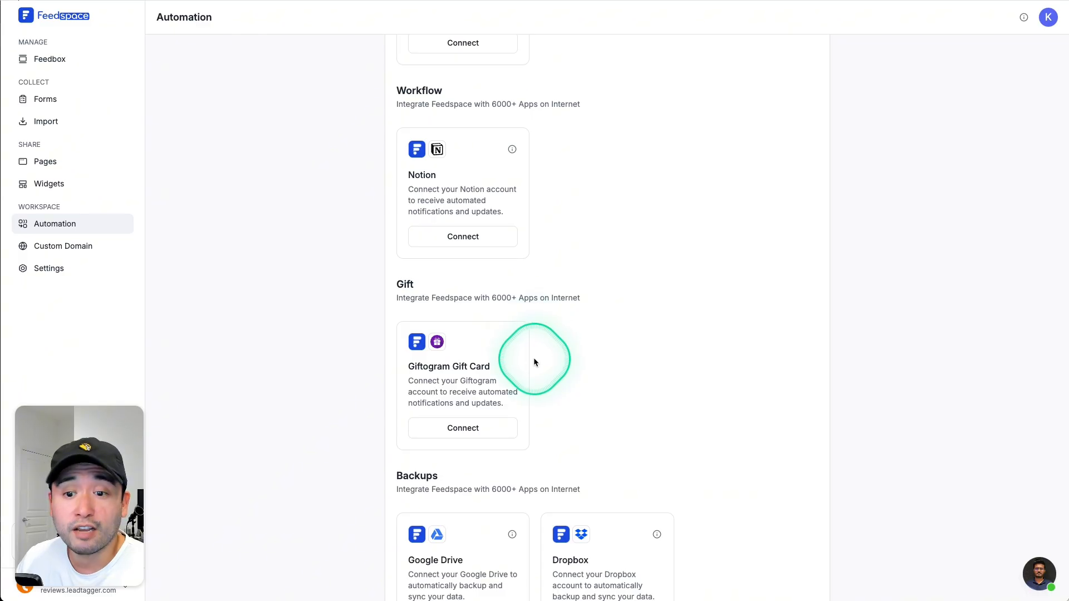
pyautogui.scroll(-3)
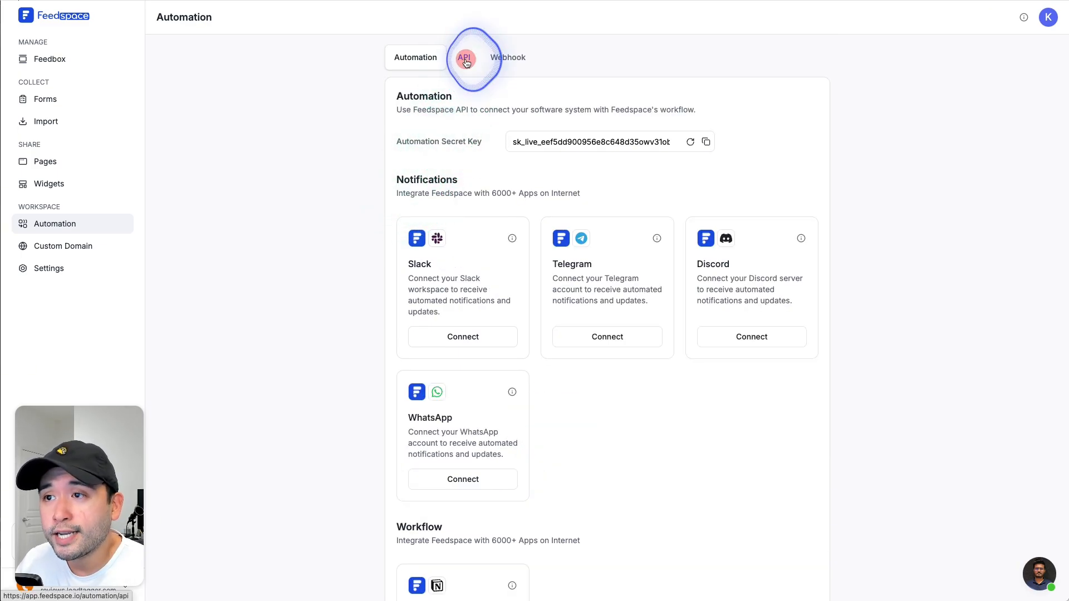
# Check the OttoKit webhook's events: text, video and audio reviews all enabled
pyautogui.click(469, 58)
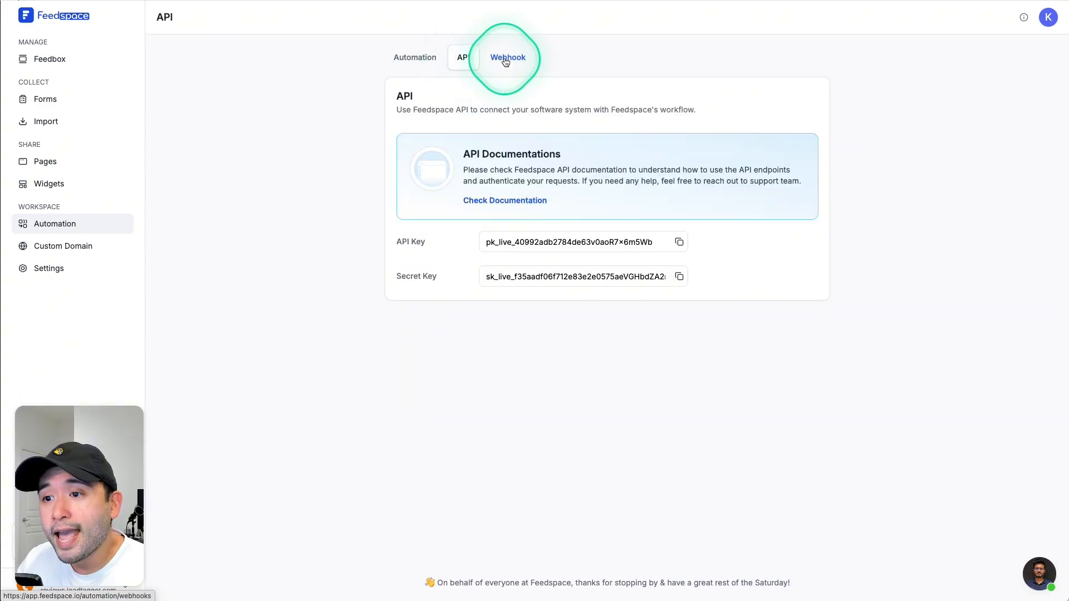
pyautogui.click(507, 58)
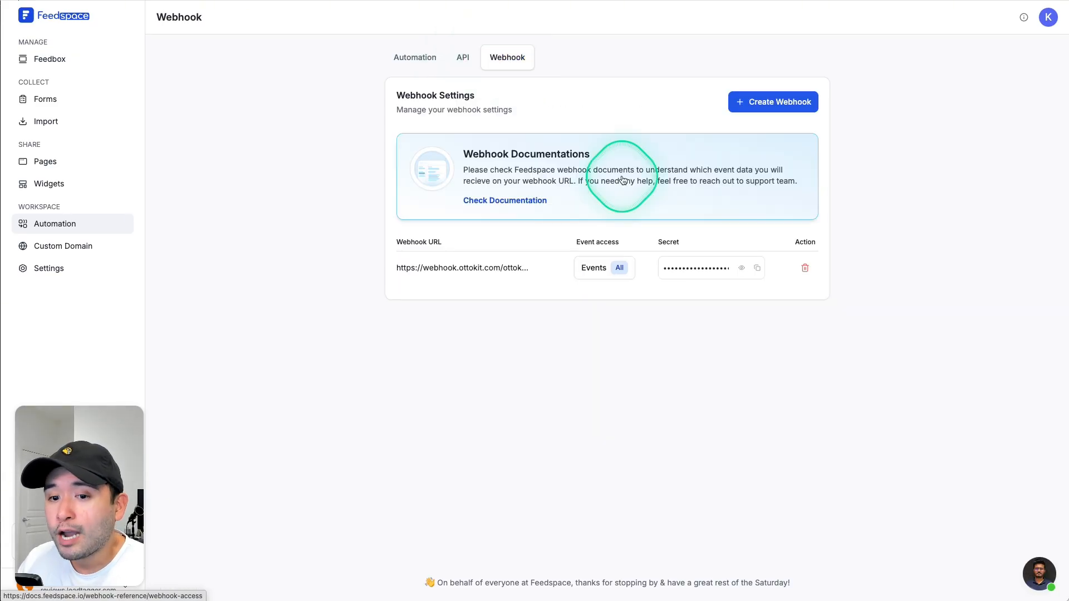
pyautogui.moveTo(653, 261)
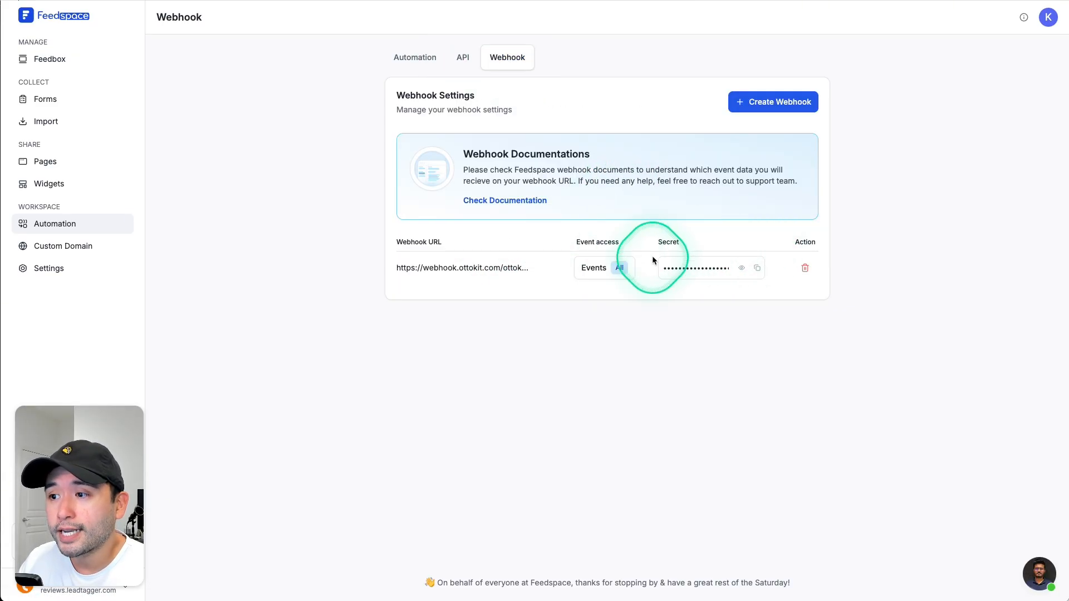
pyautogui.click(594, 268)
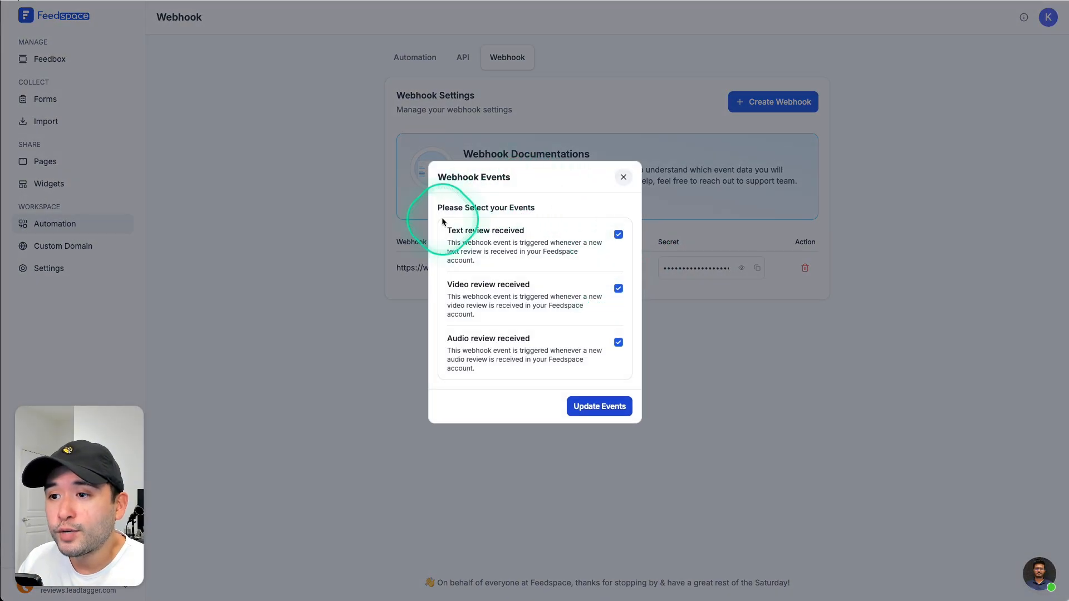
pyautogui.moveTo(488, 292)
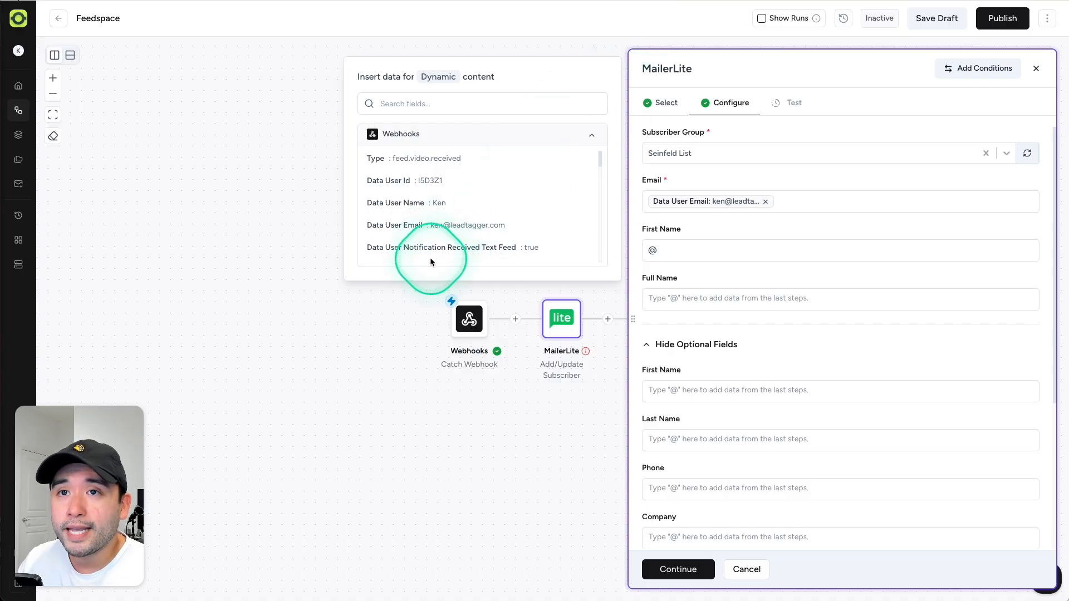
# Browse the Webhooks insert-data fields available for the MailerLite step's First Name
pyautogui.click(469, 319)
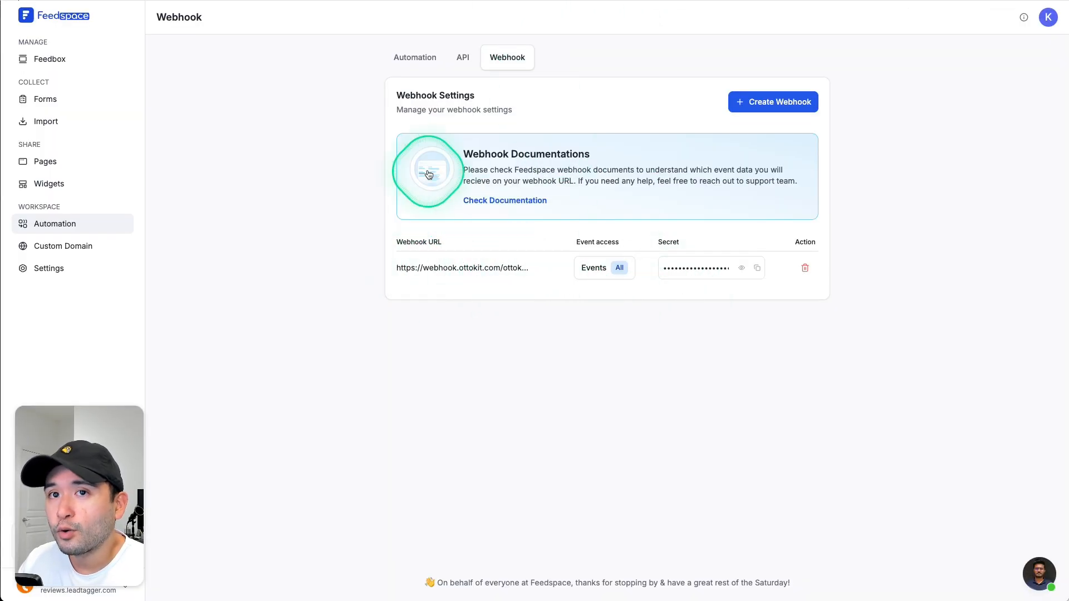
pyautogui.moveTo(365, 129)
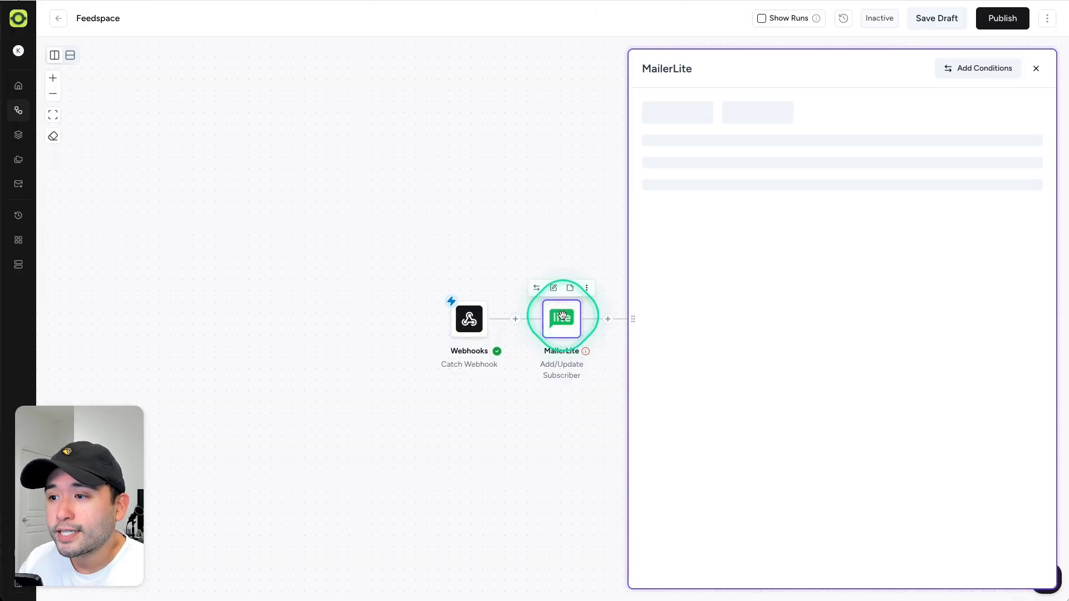
pyautogui.write('@')
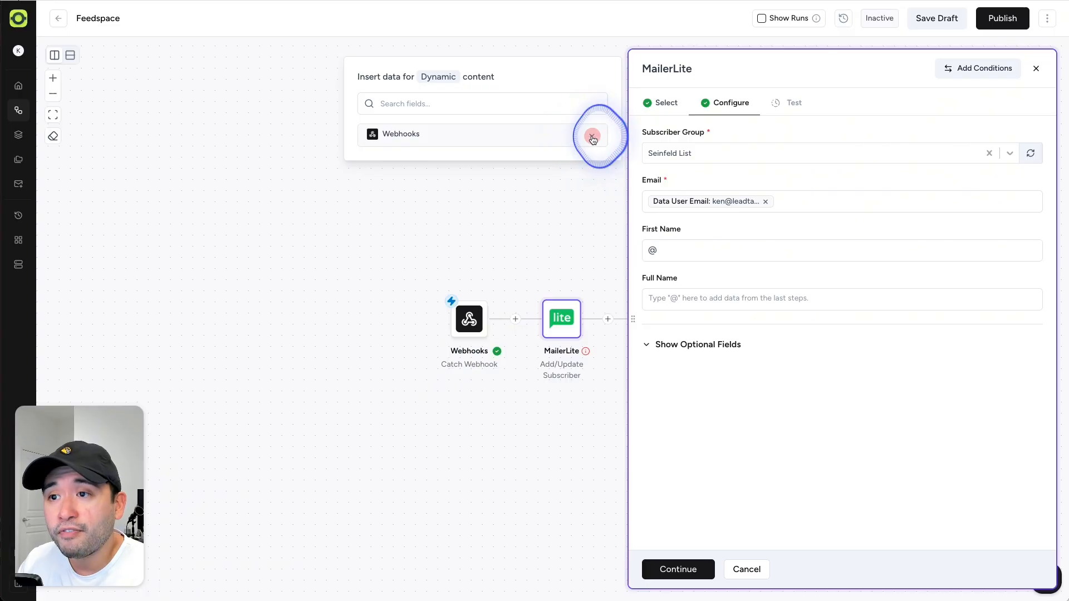
pyautogui.click(591, 138)
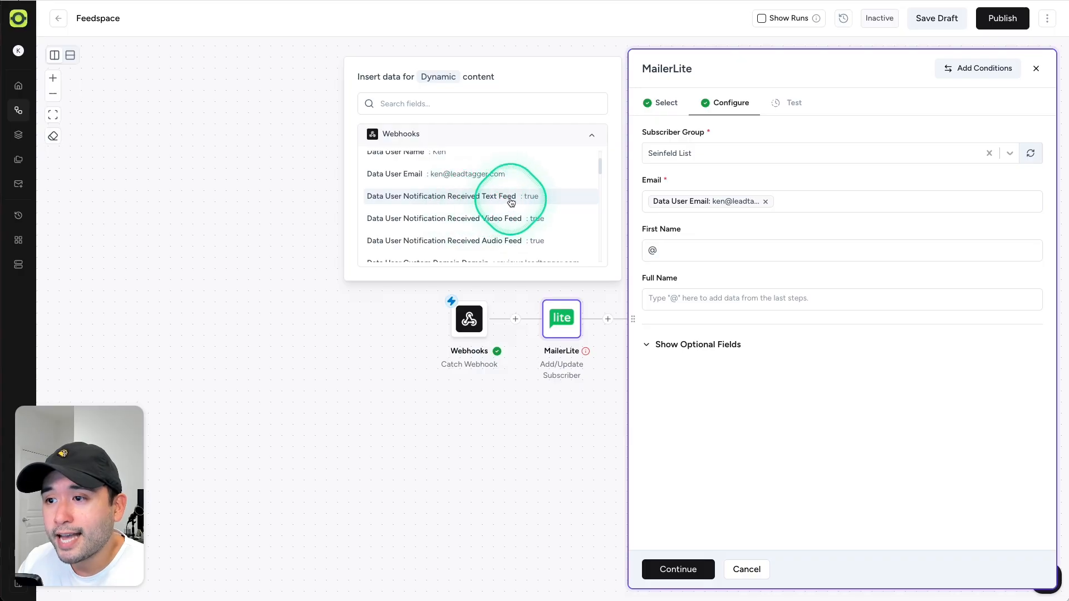
pyautogui.scroll(-3)
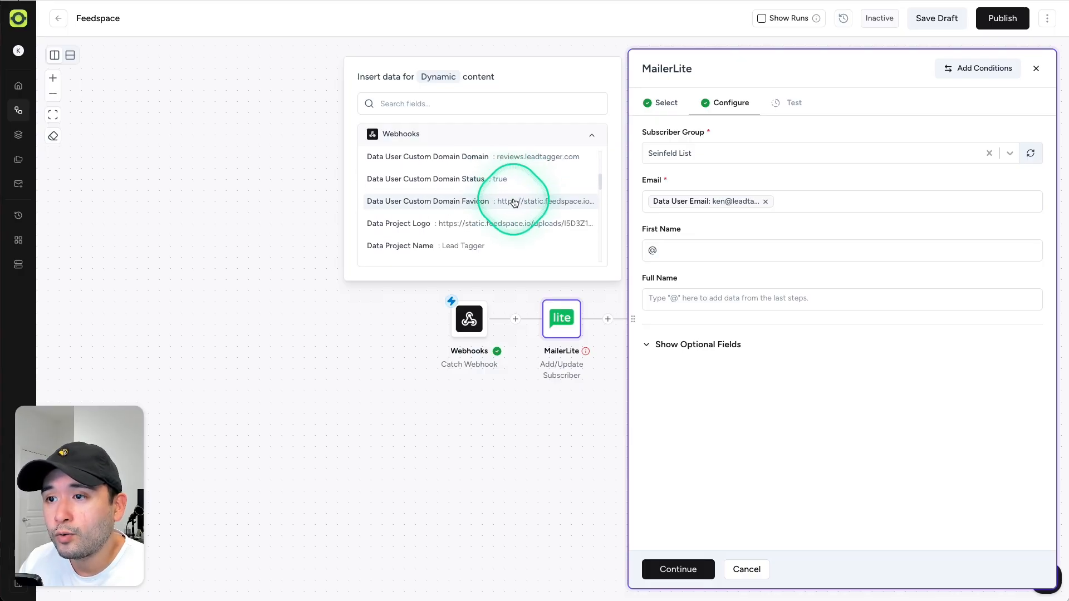
pyautogui.scroll(-3)
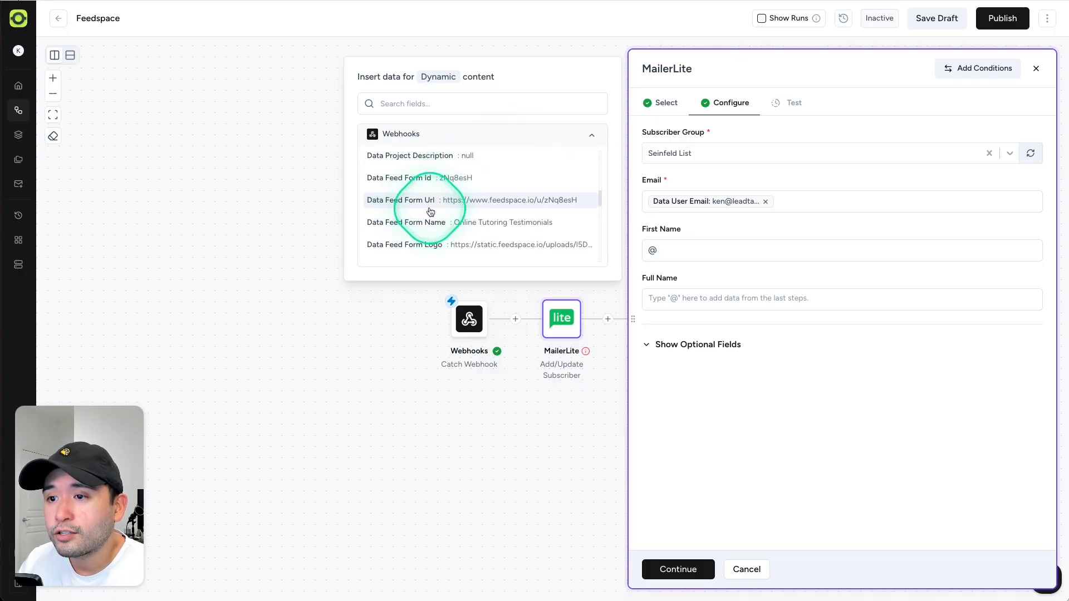
pyautogui.scroll(-3)
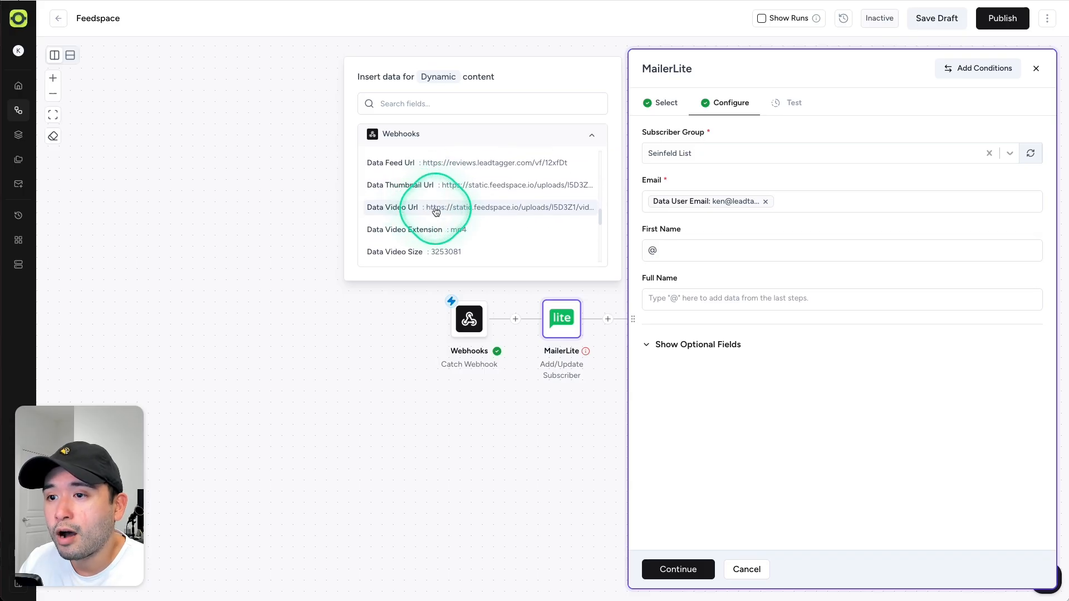
pyautogui.scroll(-3)
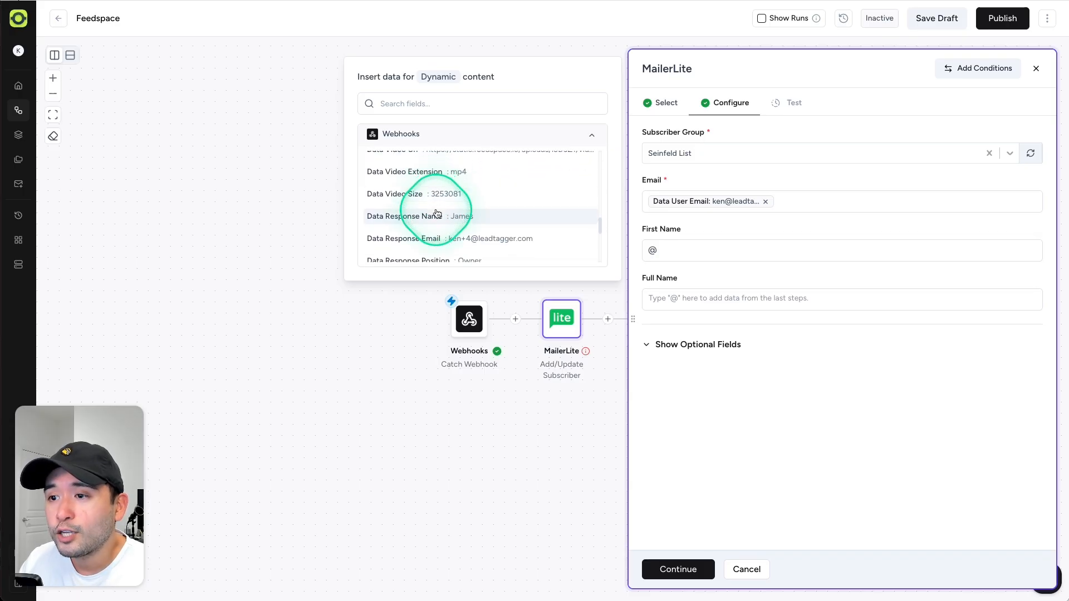
pyautogui.scroll(-3)
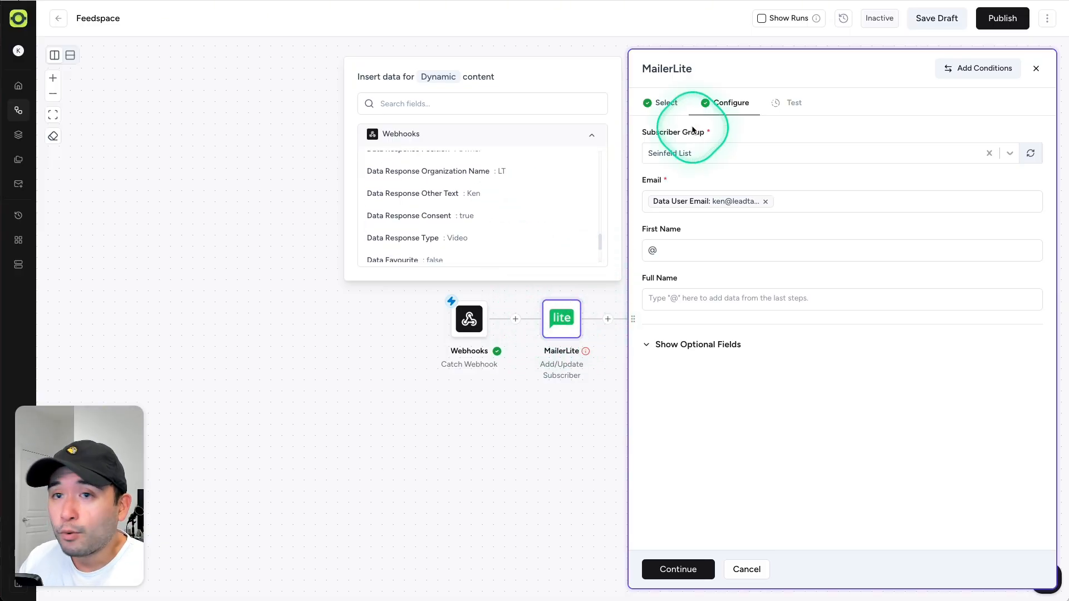
# Review the MailerLite step's condition requiring the response value below 3
pyautogui.click(978, 68)
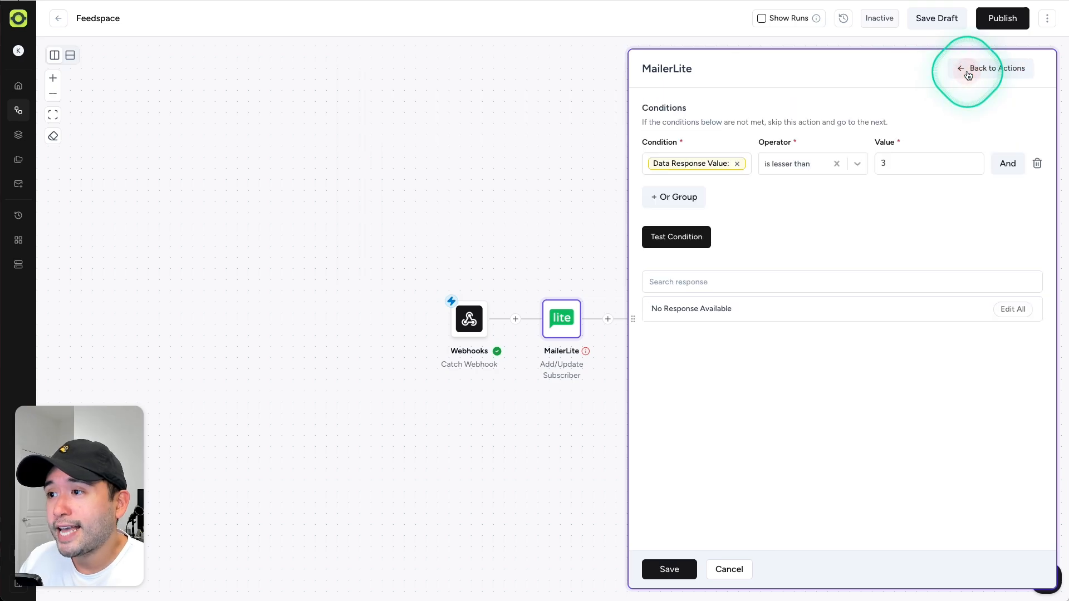
pyautogui.moveTo(964, 76)
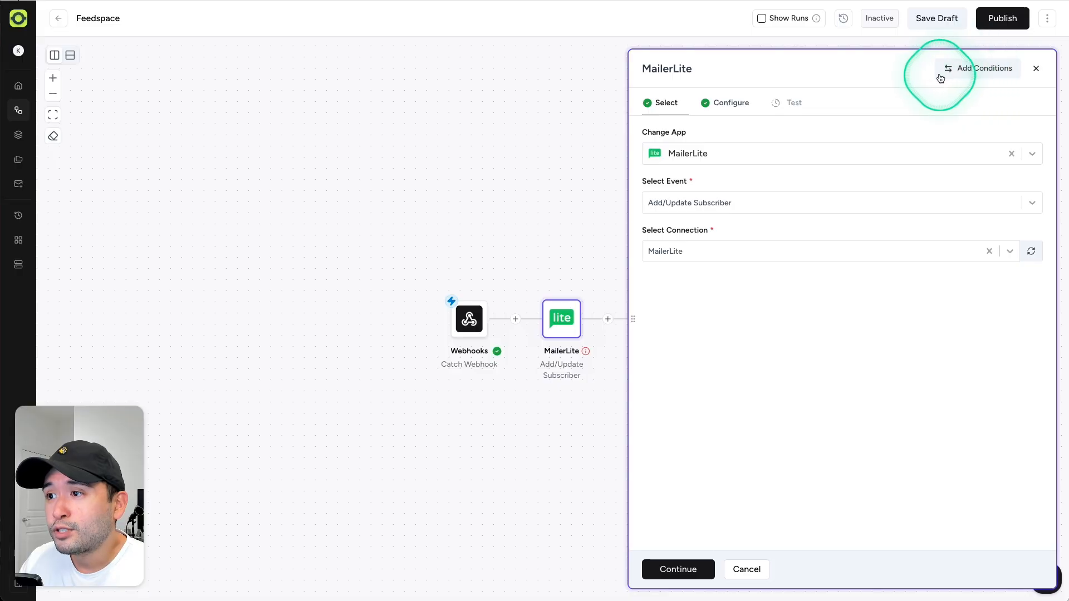
pyautogui.moveTo(724, 184)
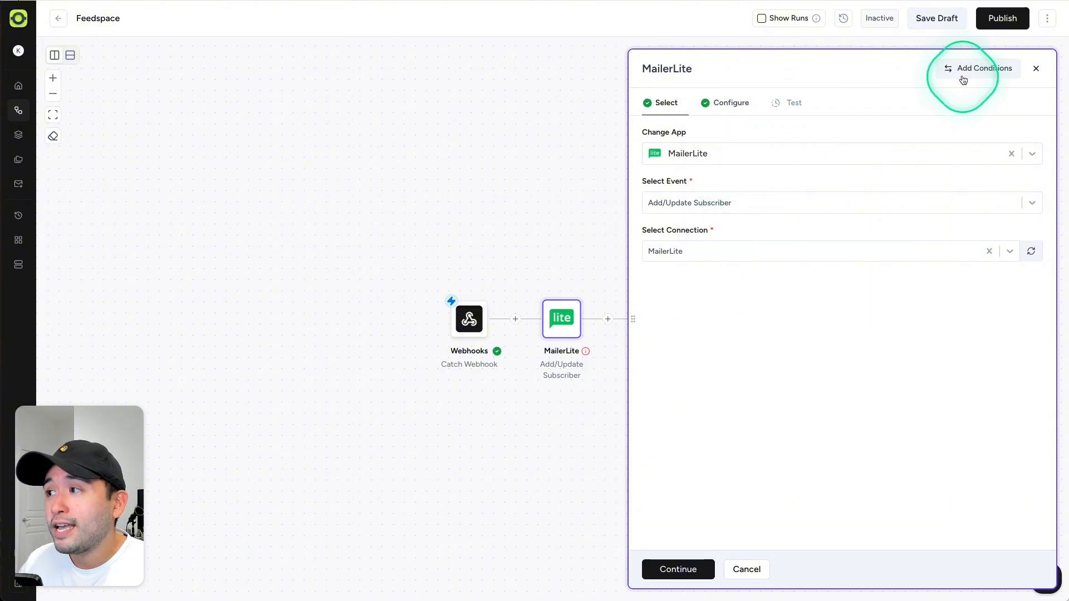
pyautogui.click(982, 68)
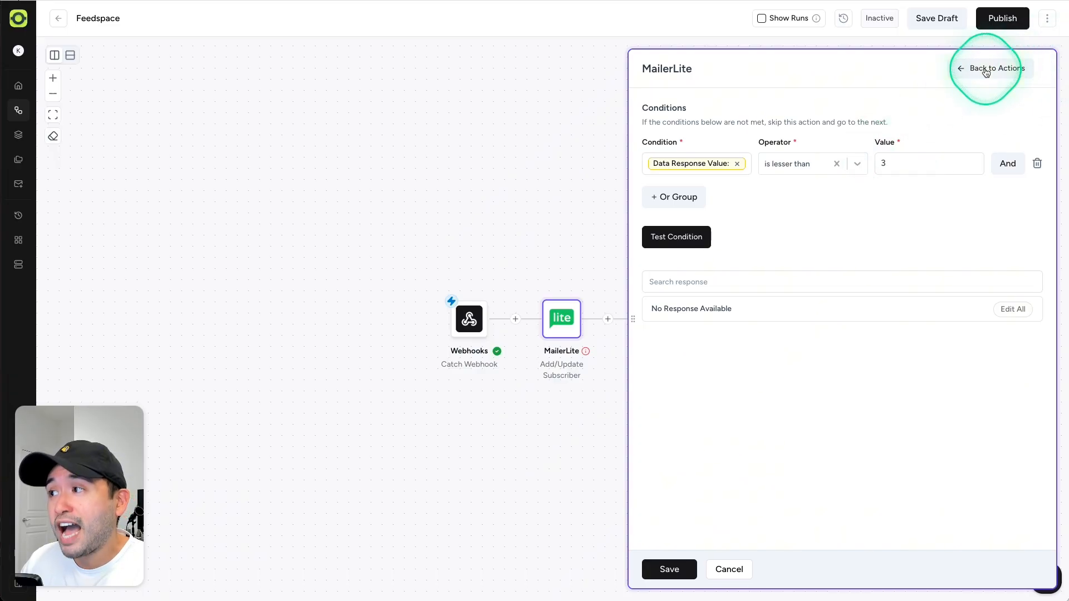
pyautogui.click(996, 68)
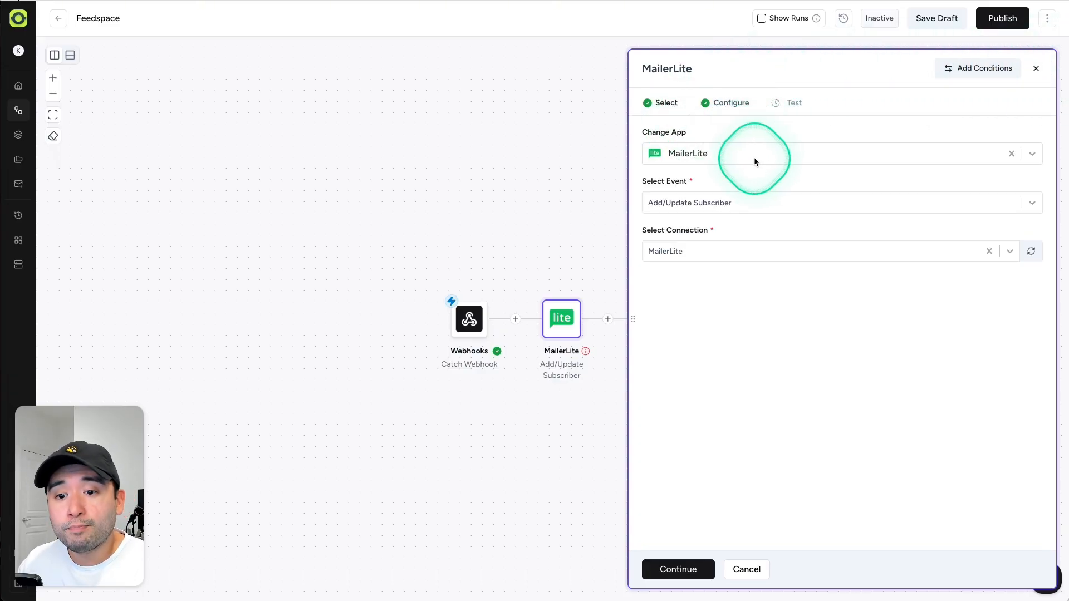
pyautogui.moveTo(755, 162)
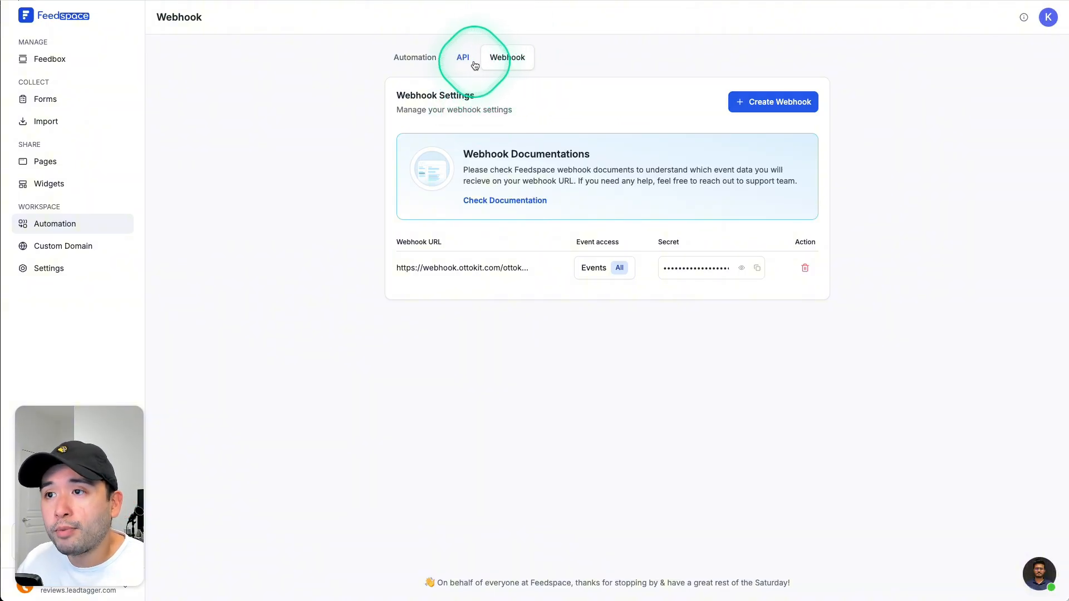
# View the Feedspace API Key and Secret Key under Automation
pyautogui.click(463, 57)
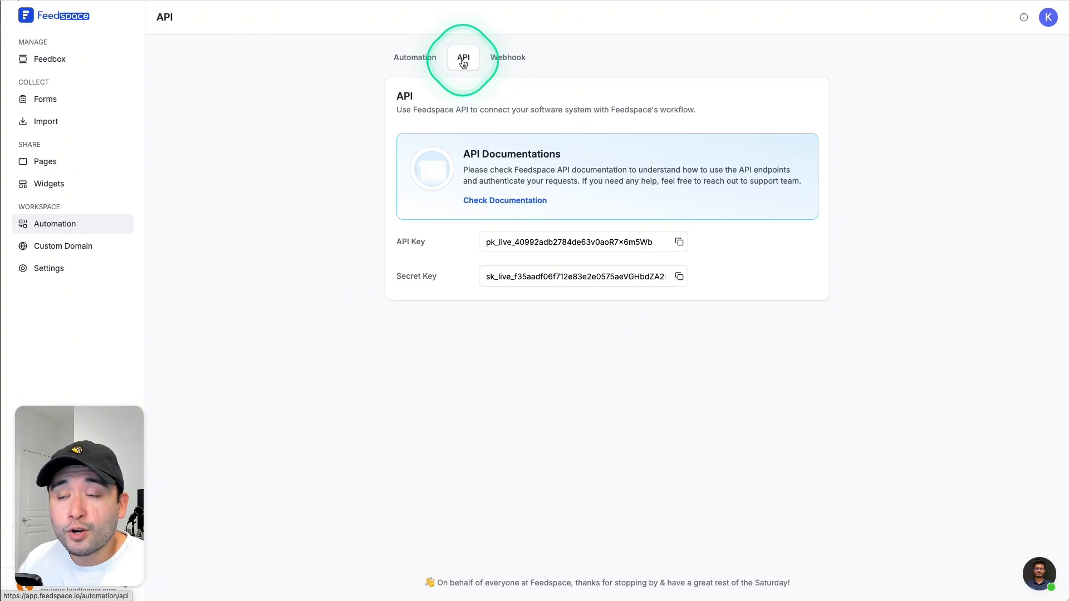
pyautogui.click(416, 58)
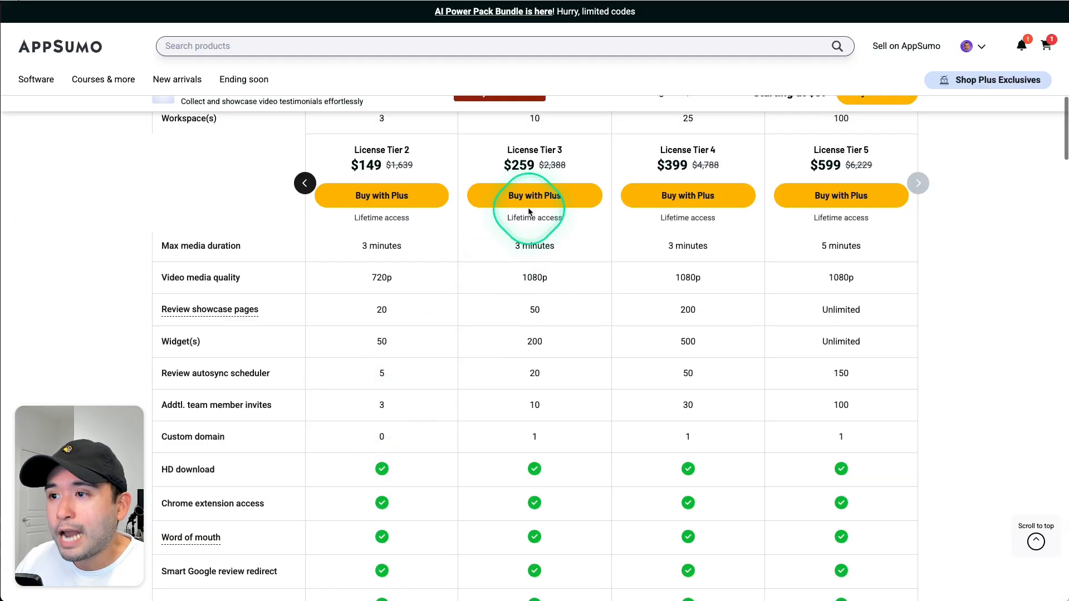
pyautogui.moveTo(918, 183)
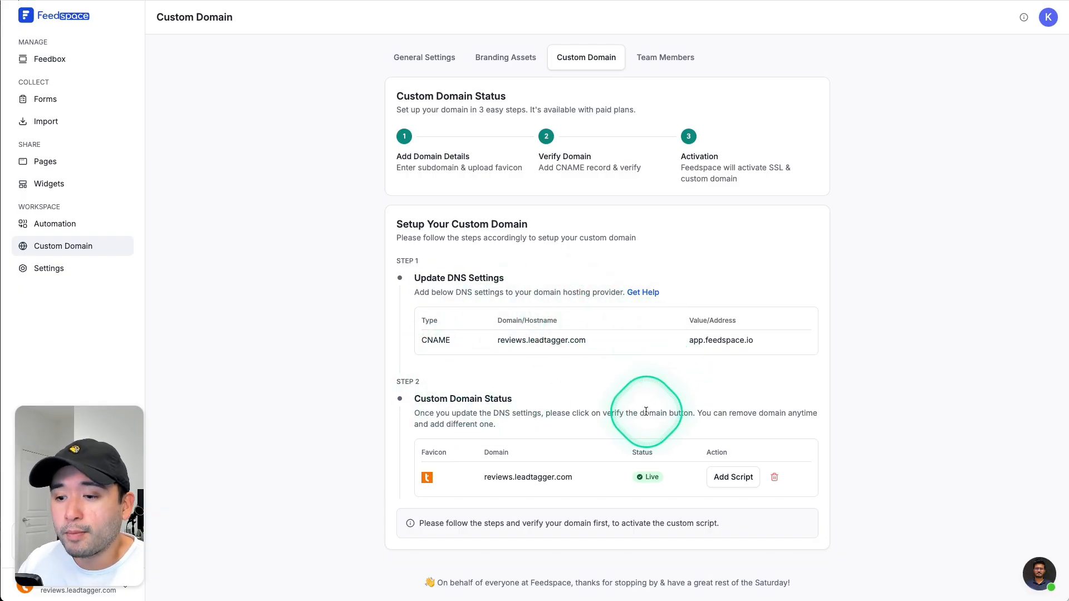
# Browse the Branding Assets logo and button, background, text and card colour settings
pyautogui.click(506, 57)
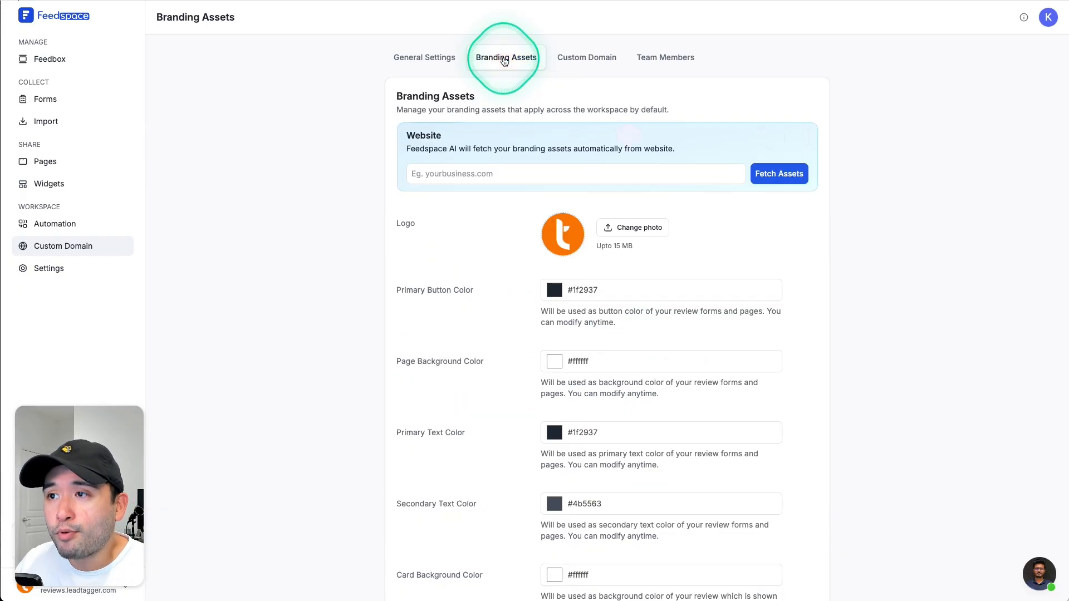
pyautogui.scroll(-3)
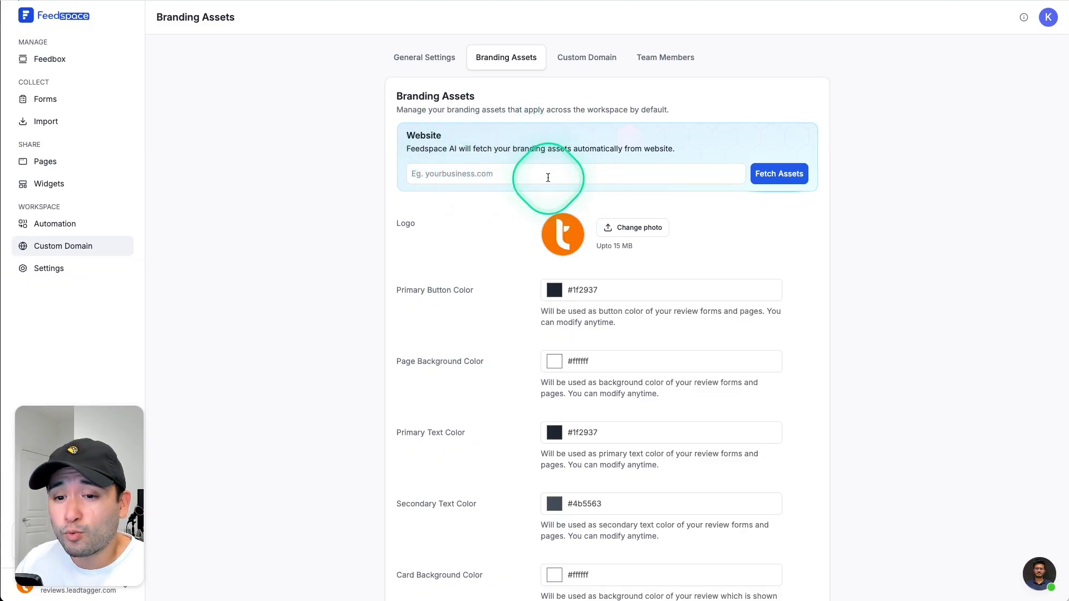
pyautogui.scroll(-3)
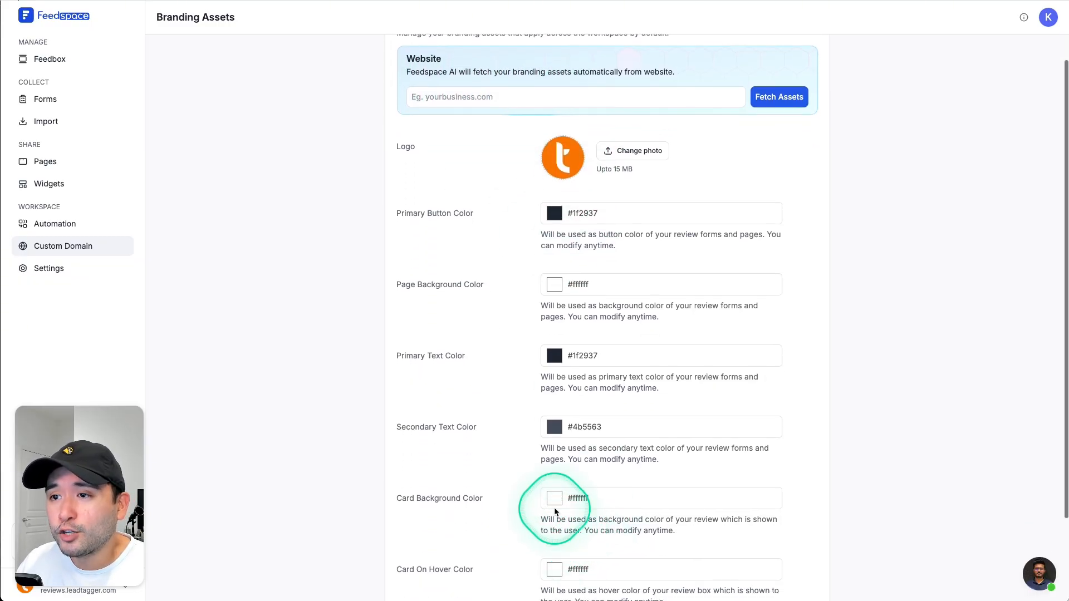
pyautogui.scroll(-3)
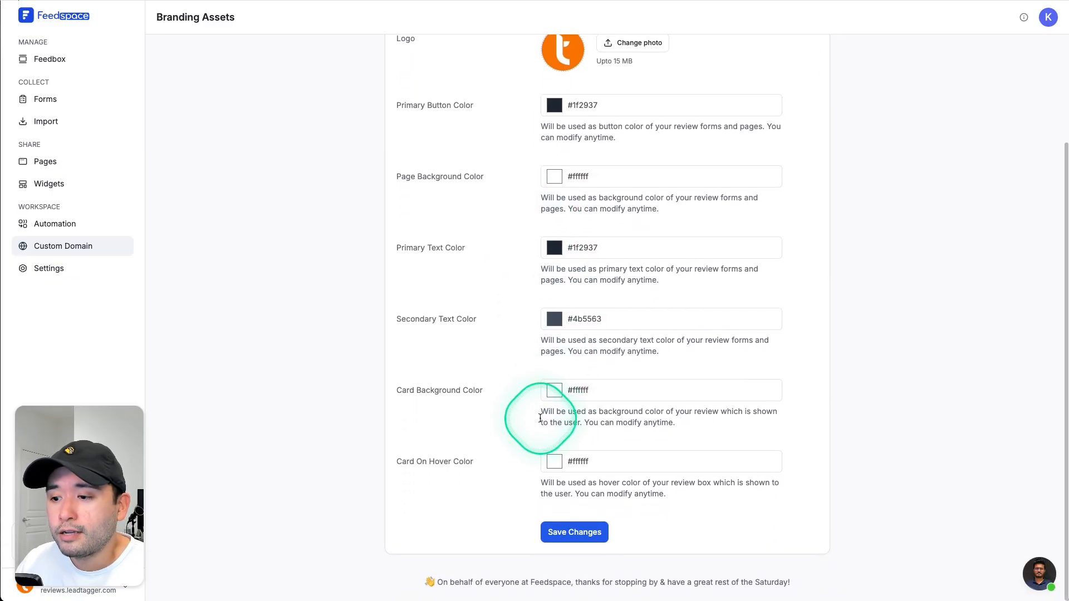
pyautogui.click(664, 57)
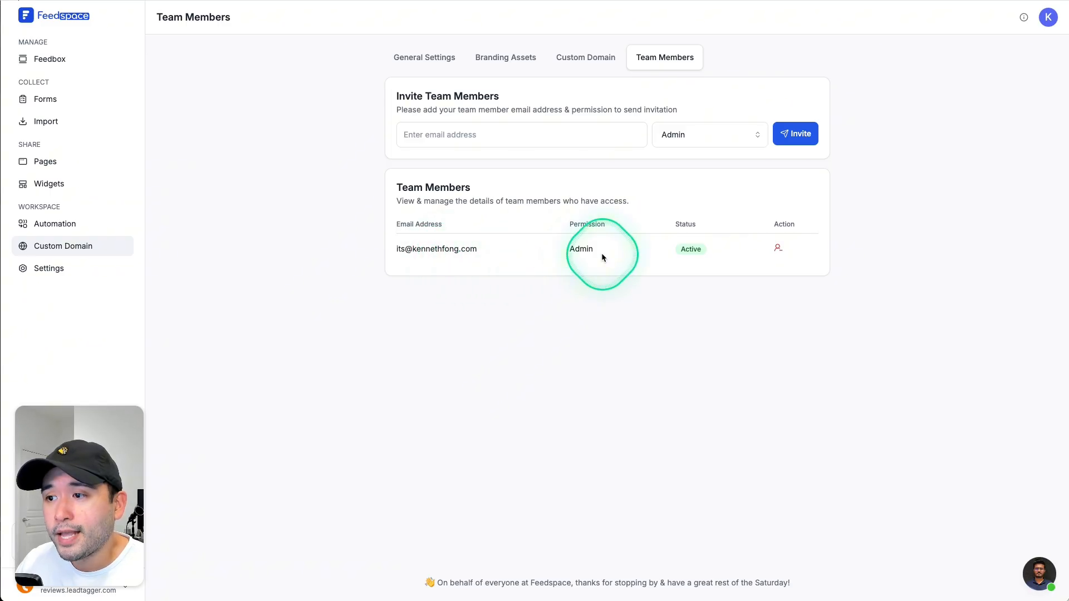
pyautogui.moveTo(692, 249)
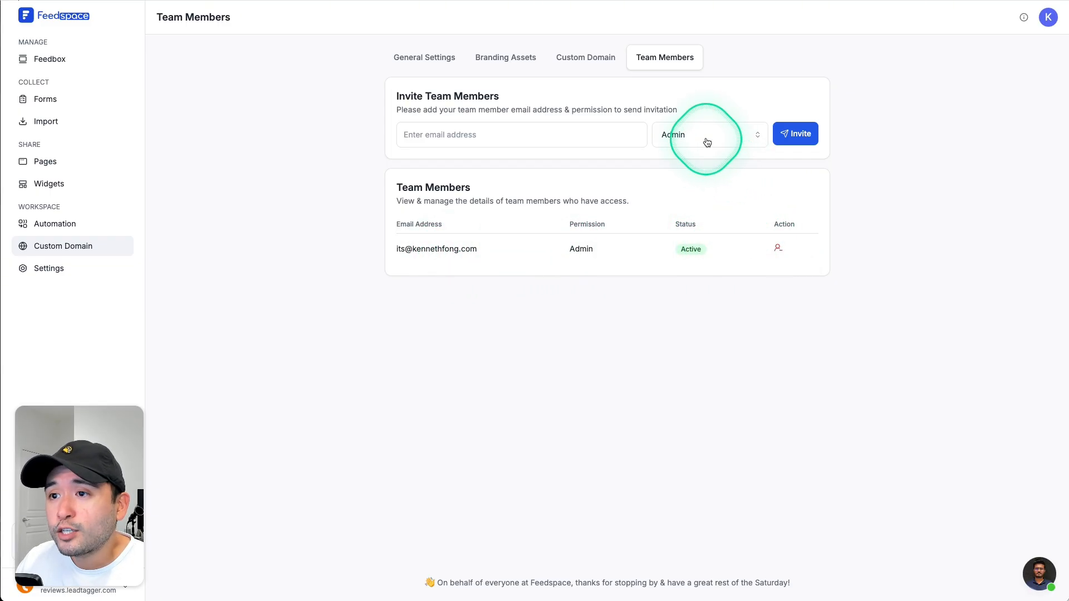
# Show the invite permission options: Admin, Editor and Viewer
pyautogui.click(708, 134)
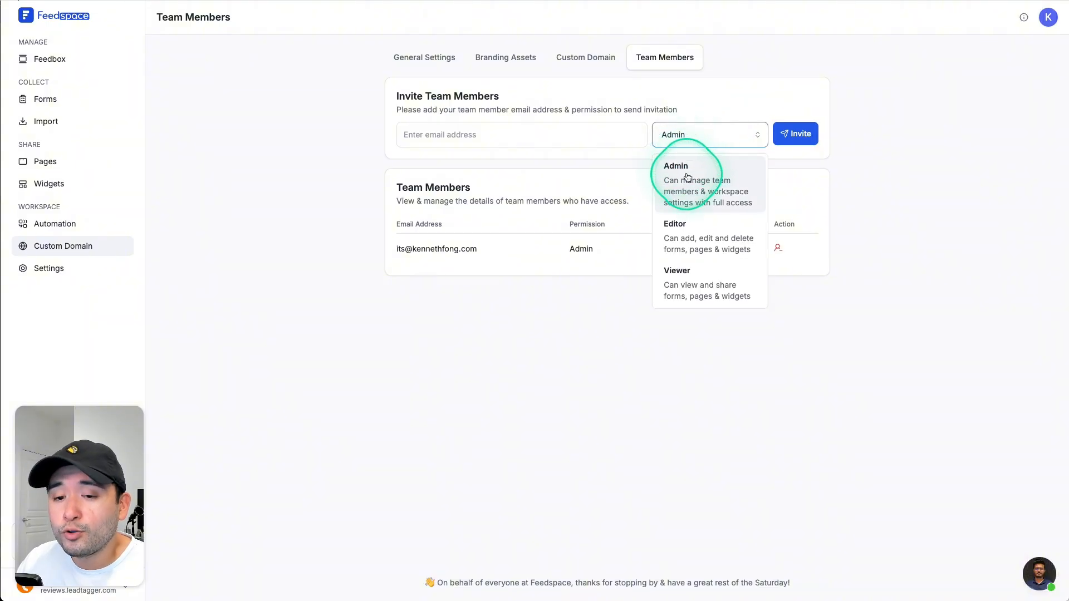
pyautogui.moveTo(681, 224)
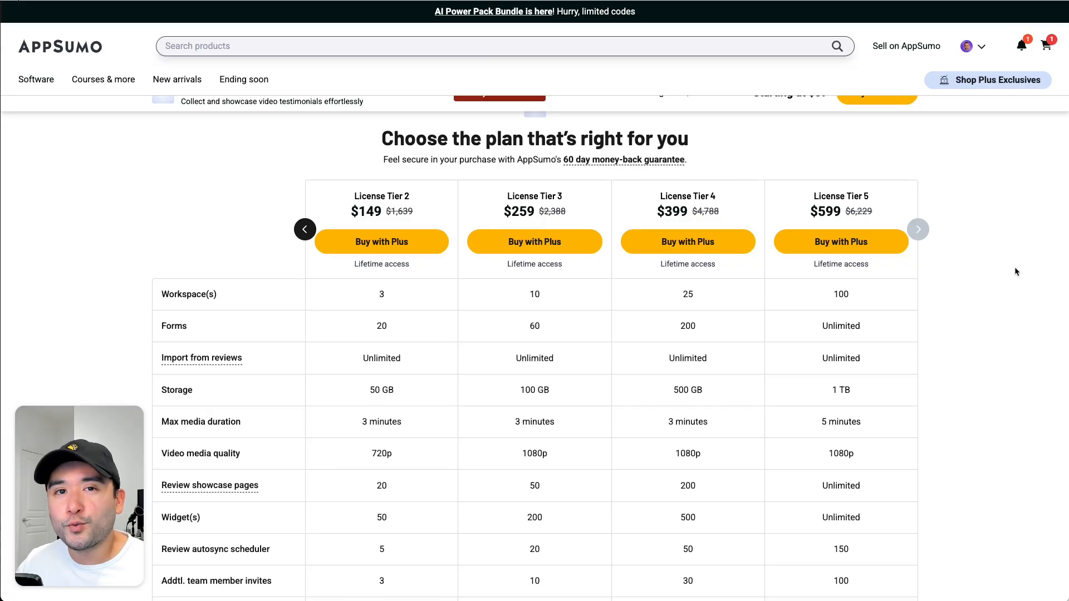
# Scroll the tier table to team invites (3–100) and API/webhook access from Tier 4
pyautogui.scroll(-3)
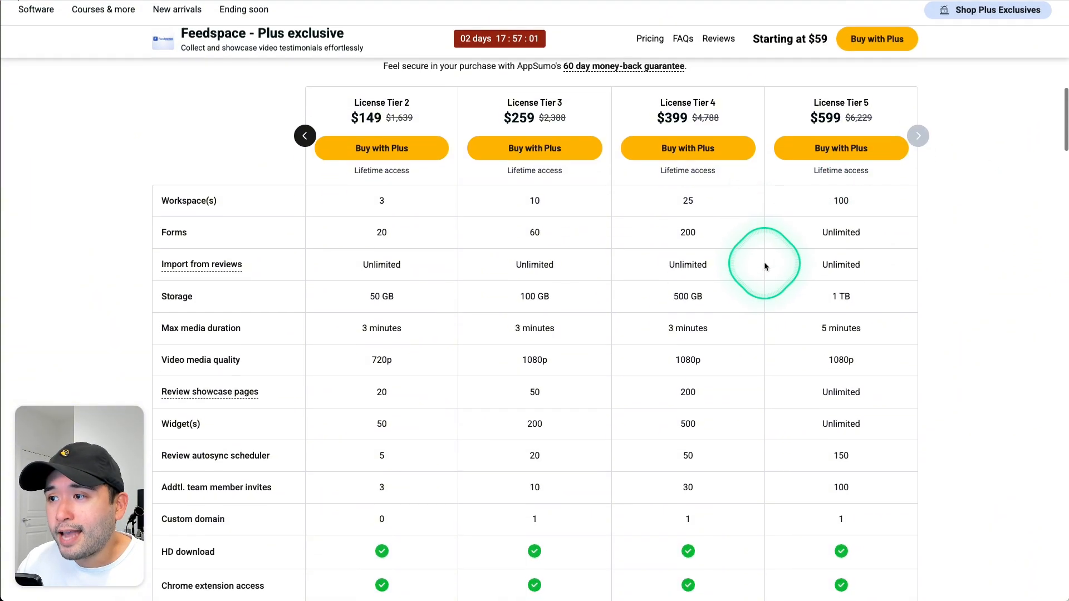
pyautogui.scroll(-3)
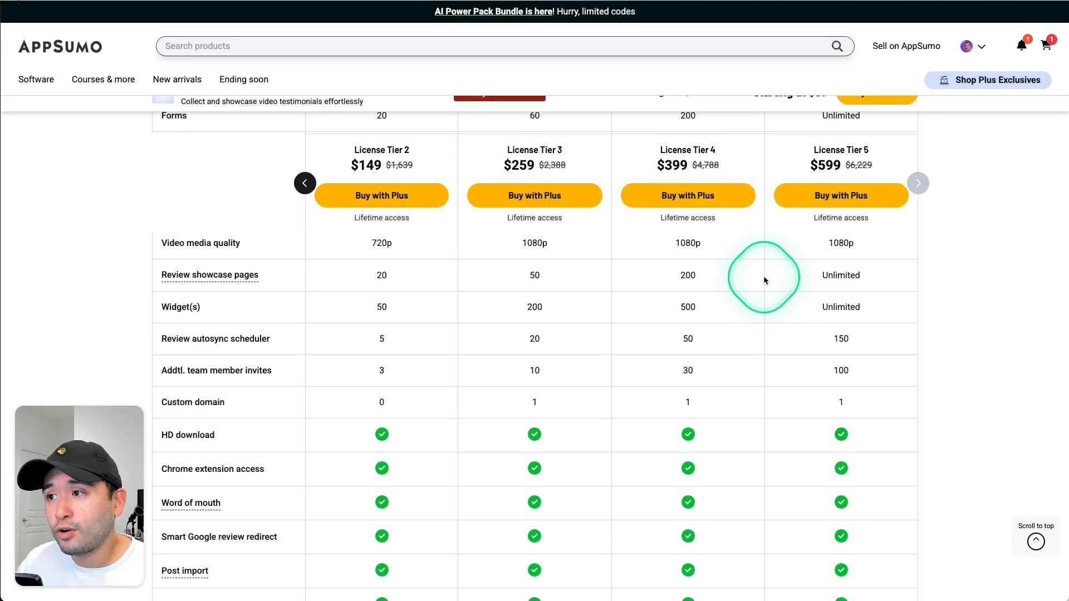
pyautogui.scroll(-3)
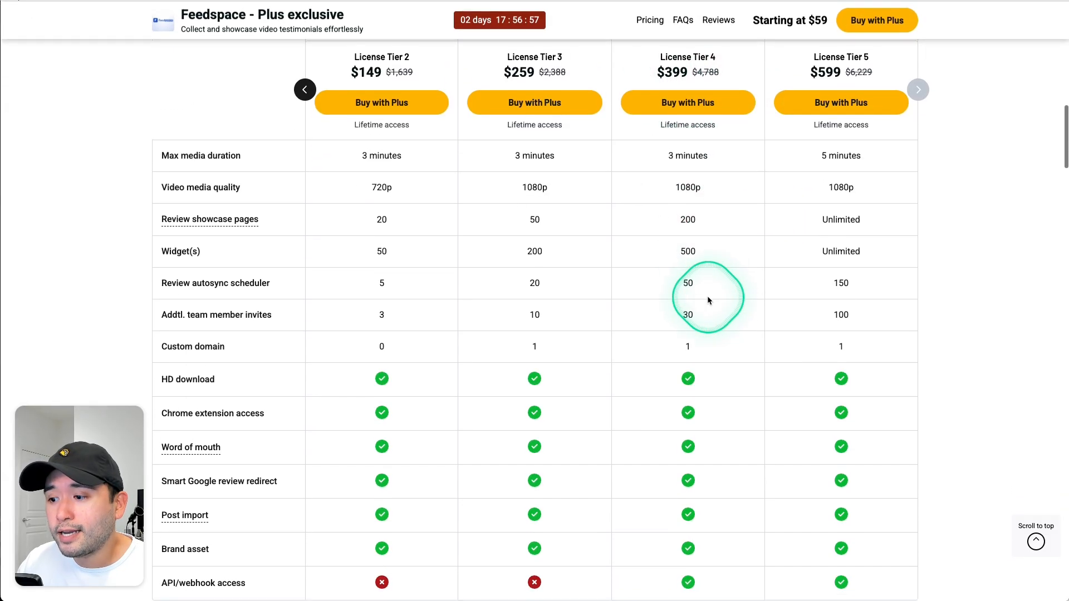
pyautogui.scroll(-3)
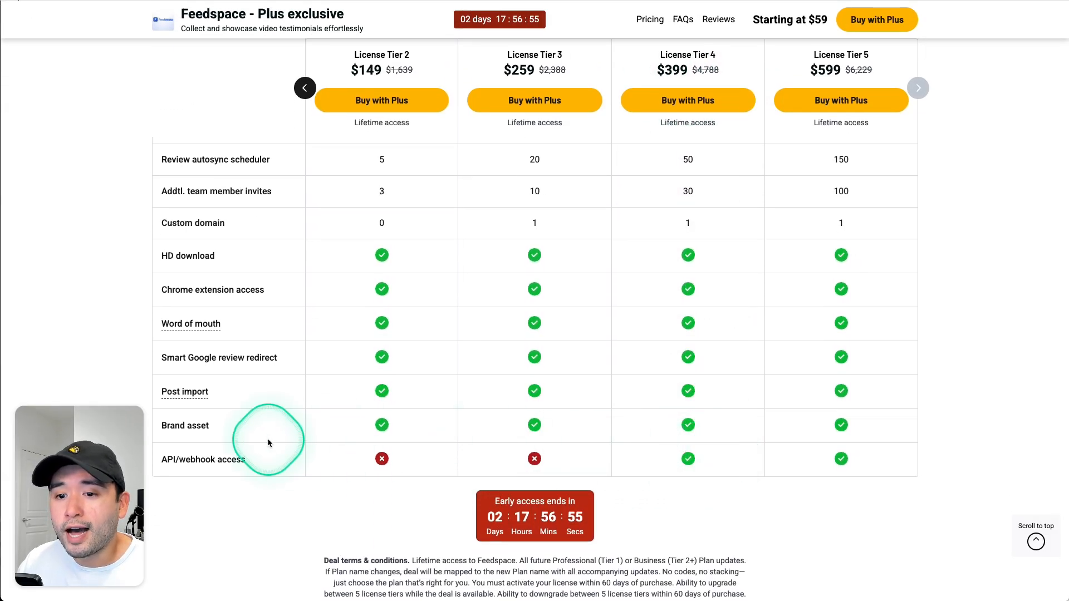